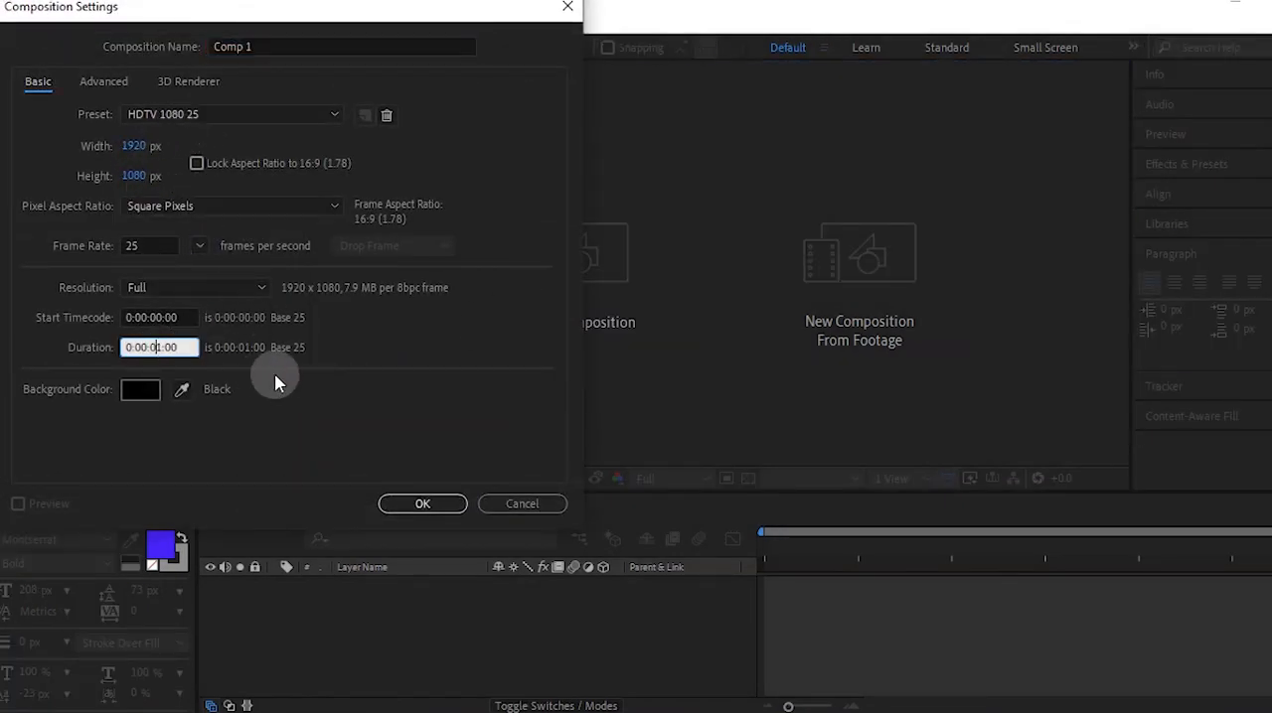
# Set Comp 1's duration to 0:00:10:00, then create a 2000×2000 px composition named WAVES
pyautogui.write('11')
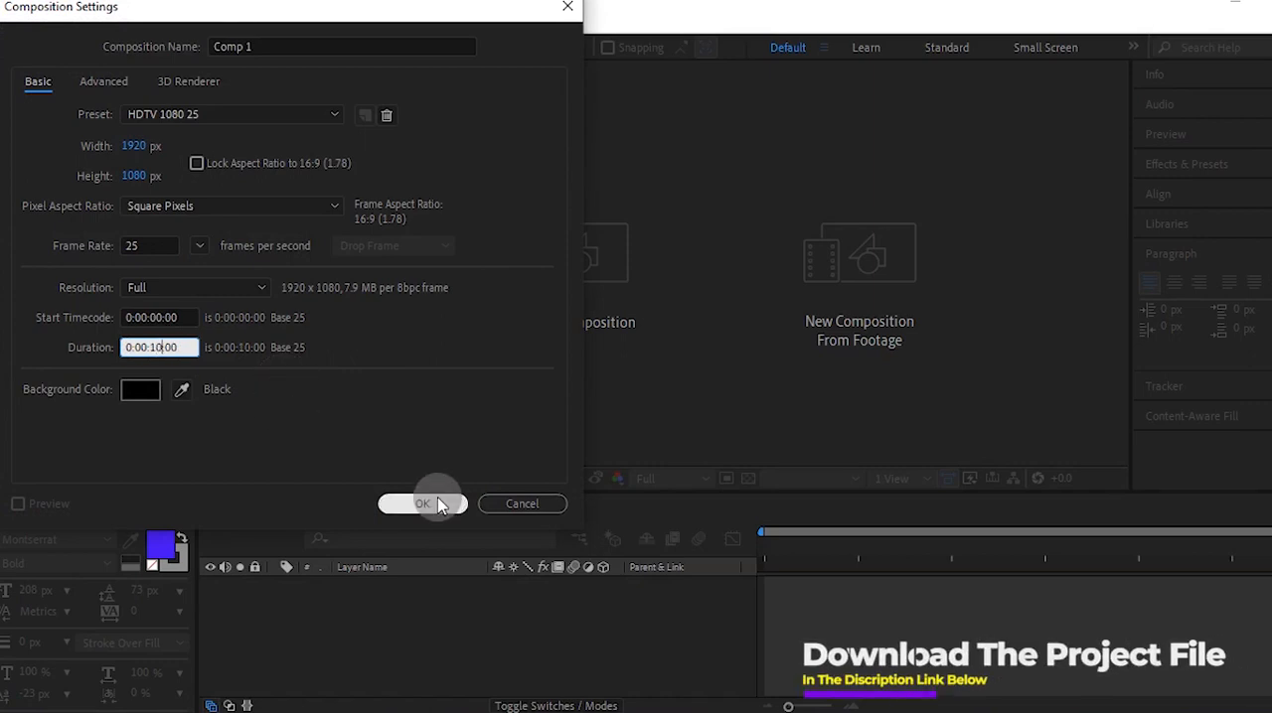
pyautogui.click(423, 504)
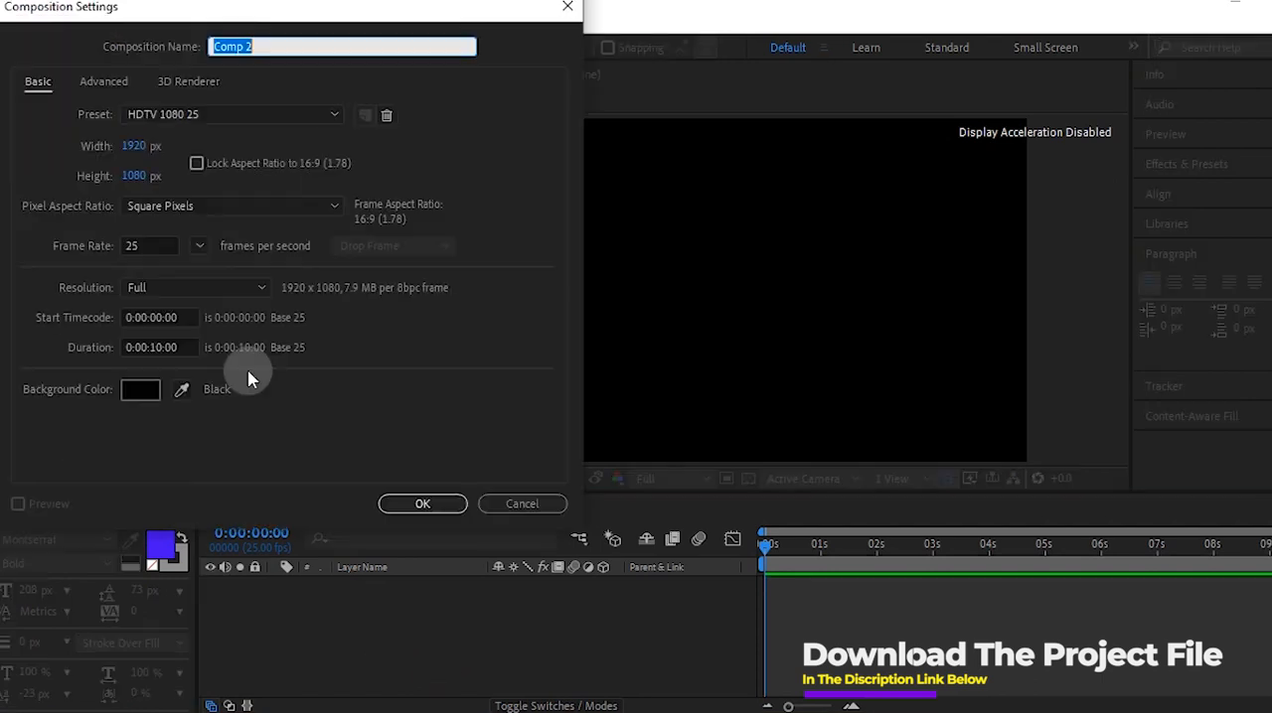
pyautogui.write('WAVES')
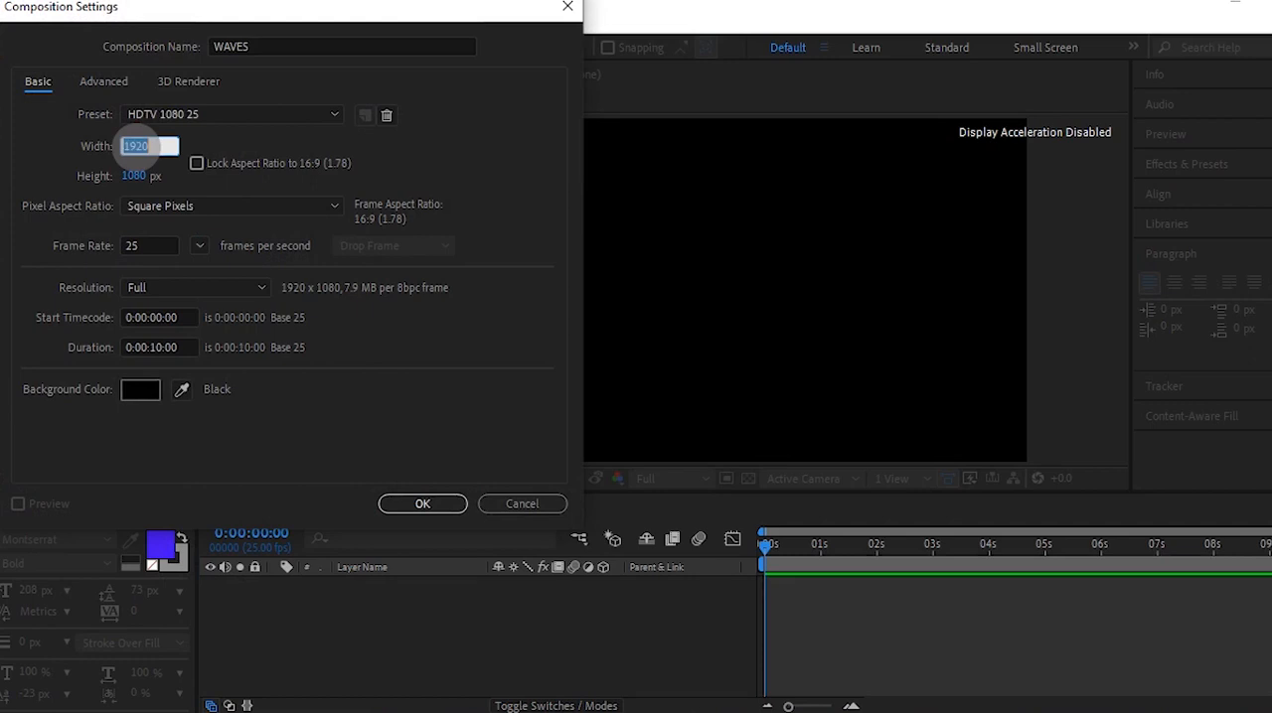
pyautogui.write('2000')
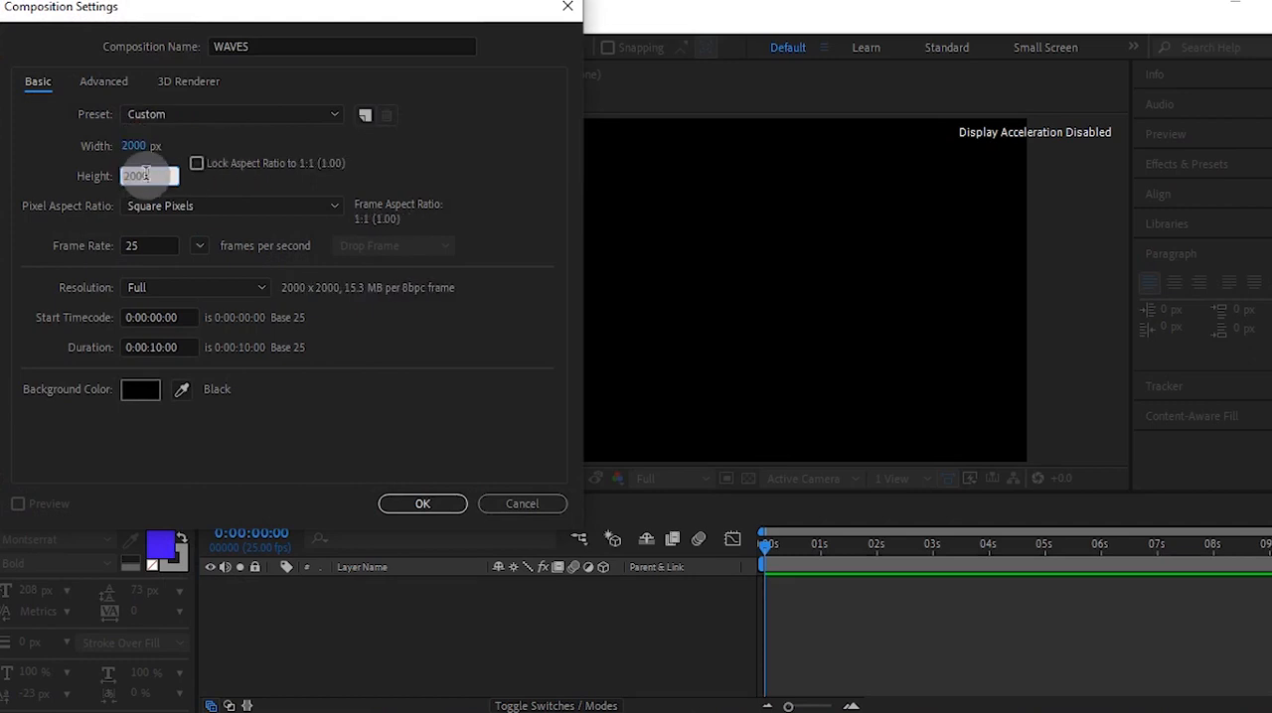
pyautogui.click(421, 504)
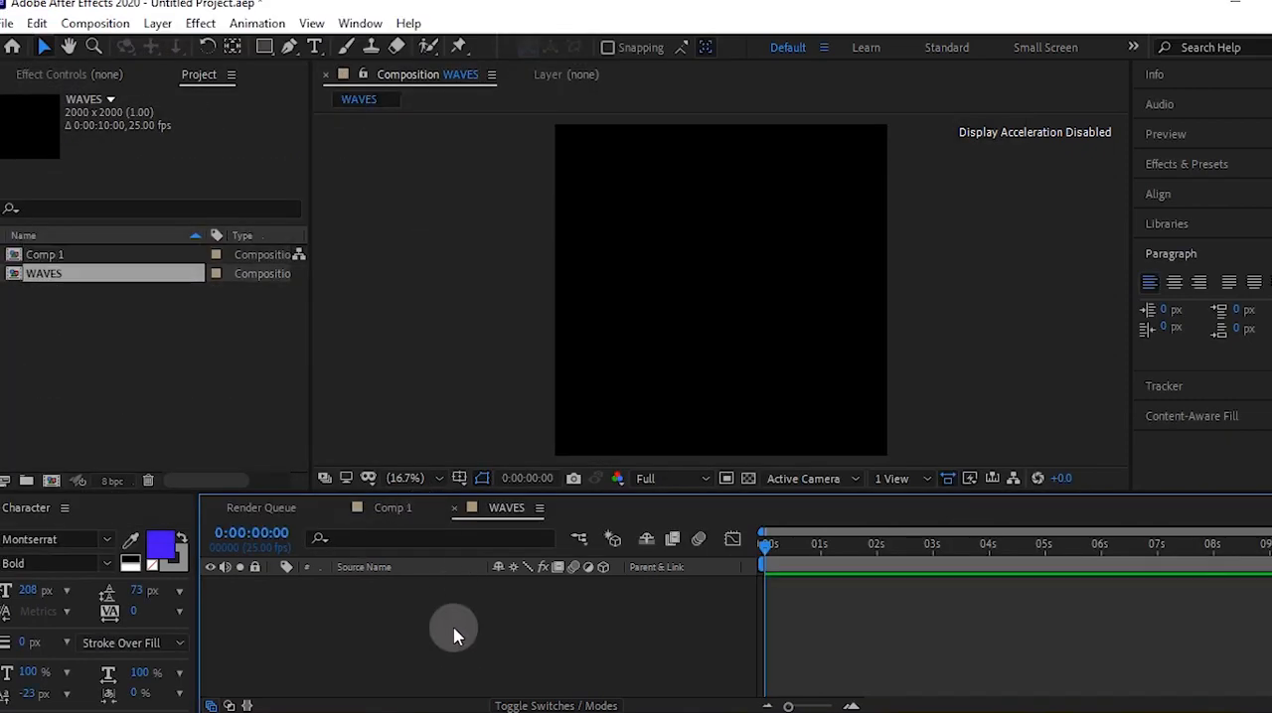
# Draw a rectangle bar across the top of WAVES and apply Gradient Ramp to it
pyautogui.click(263, 47)
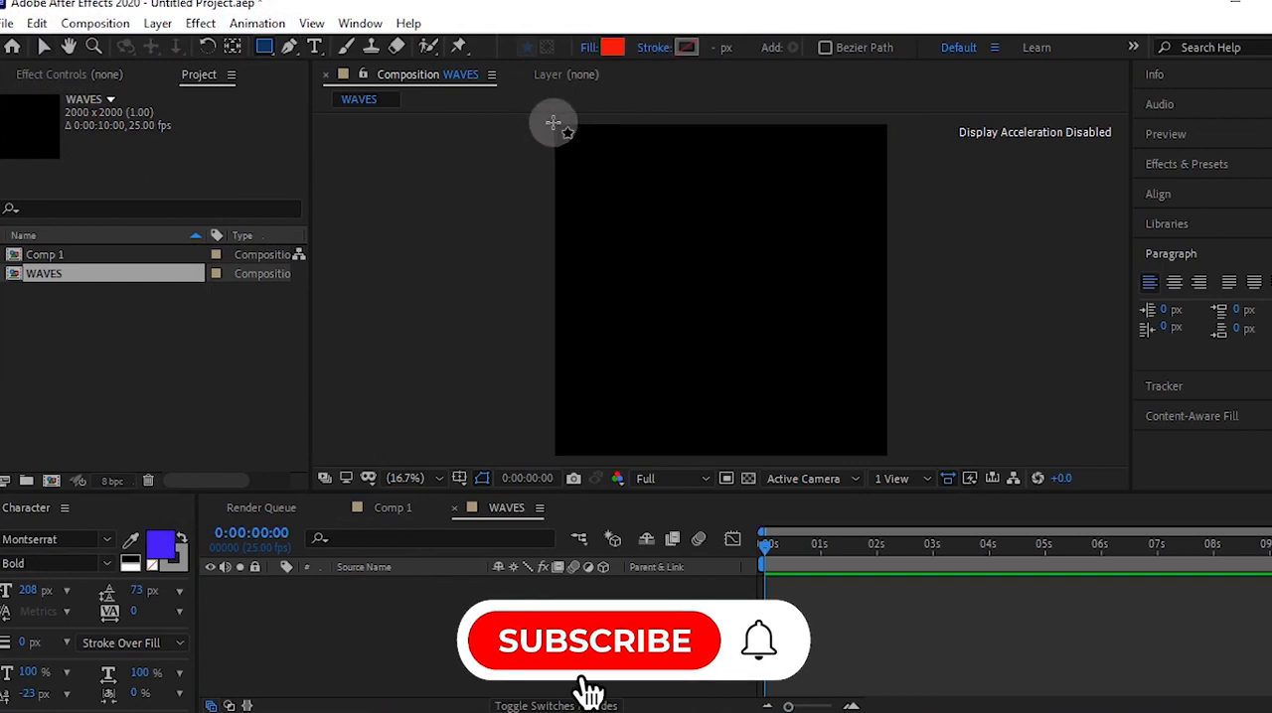
pyautogui.moveTo(552, 122); pyautogui.dragTo(891, 179)
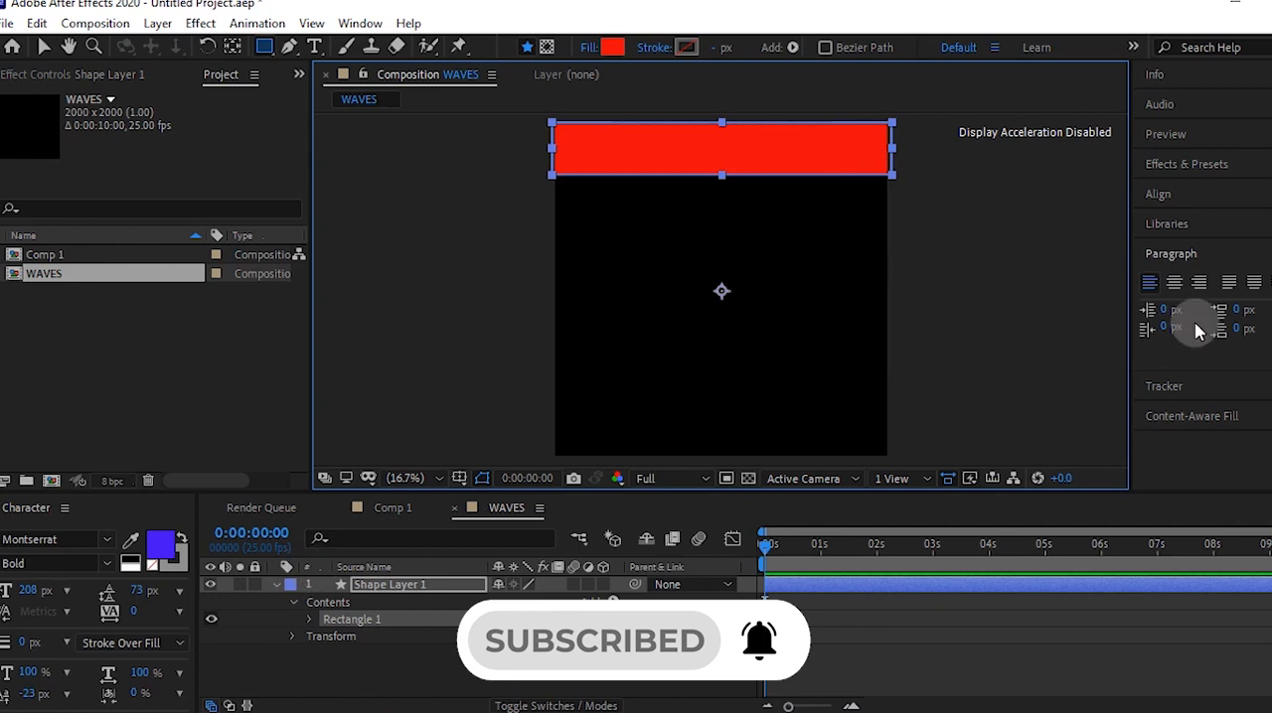
pyautogui.click(1187, 164)
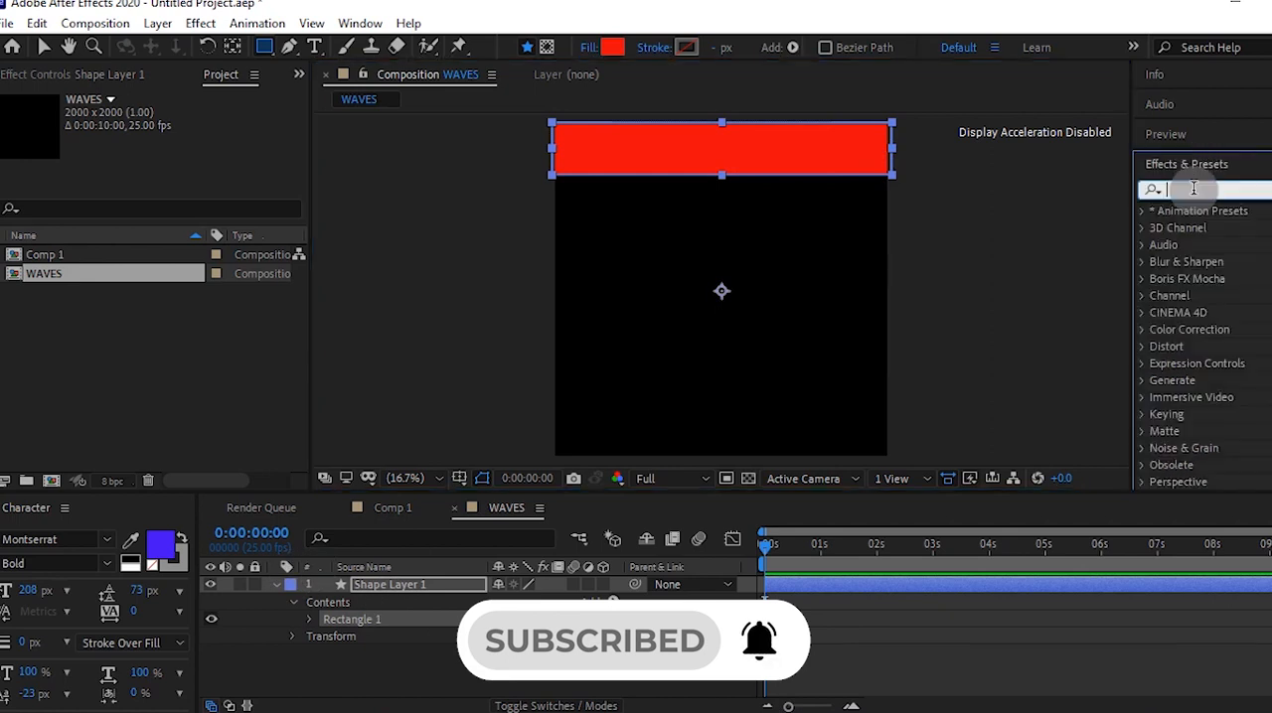
pyautogui.write('ramp')
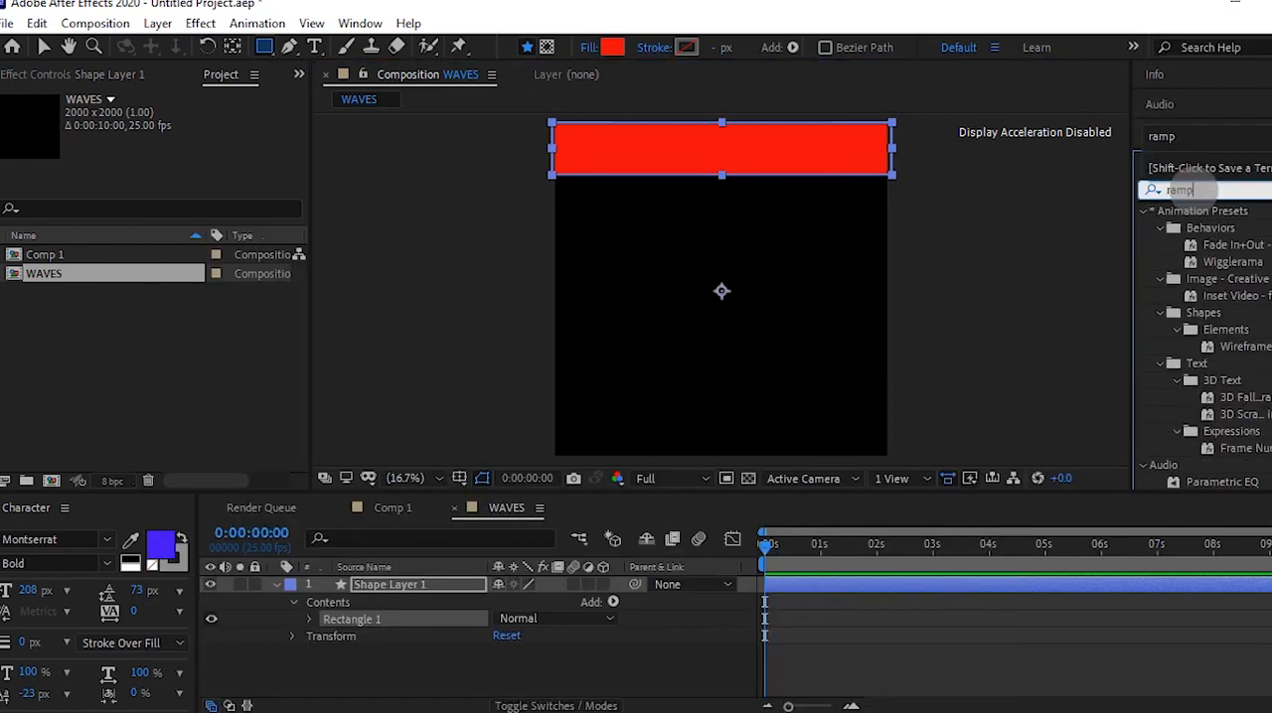
pyautogui.doubleClick(1236, 227)
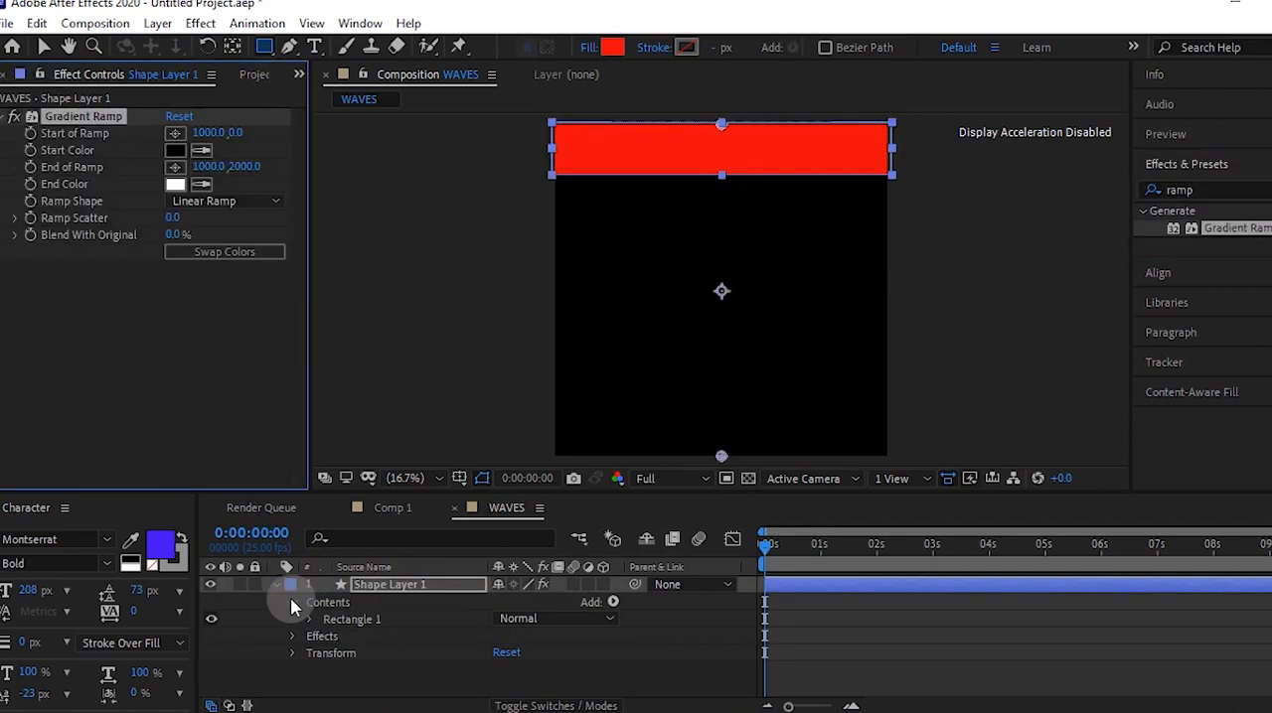
# Set the Gradient Ramp start and end colours to blue
pyautogui.click(176, 150)
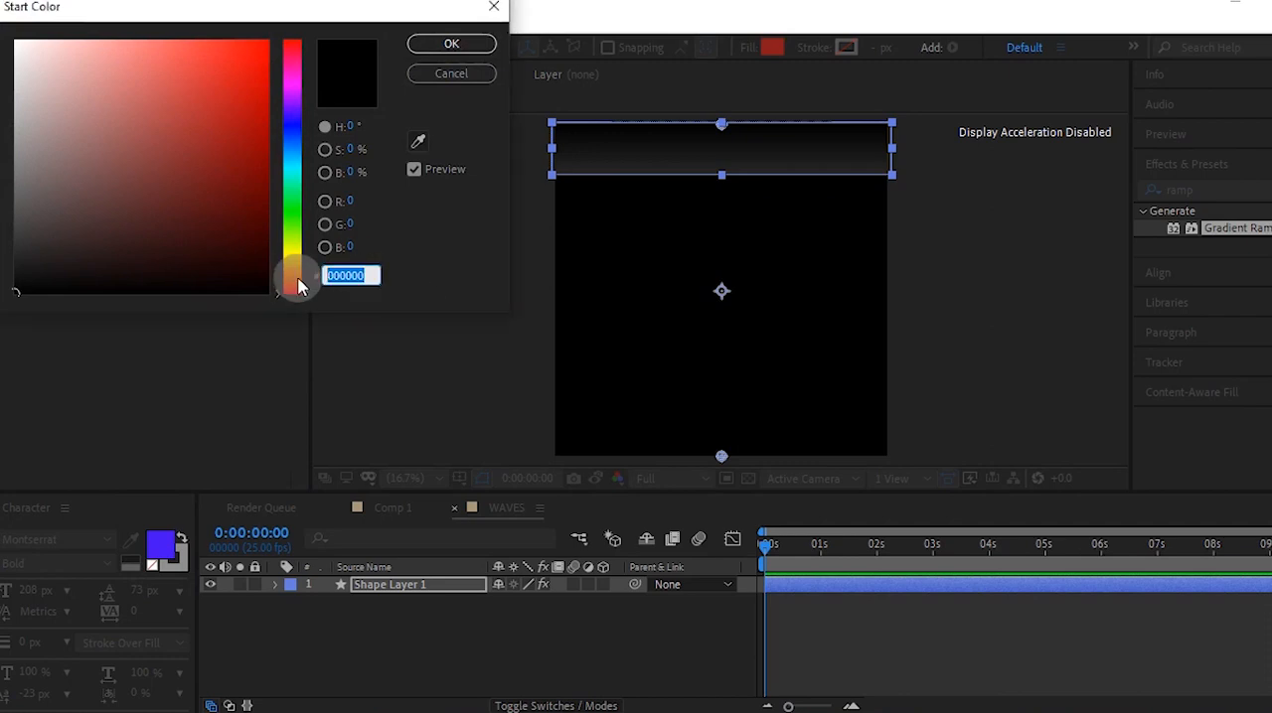
pyautogui.click(451, 43)
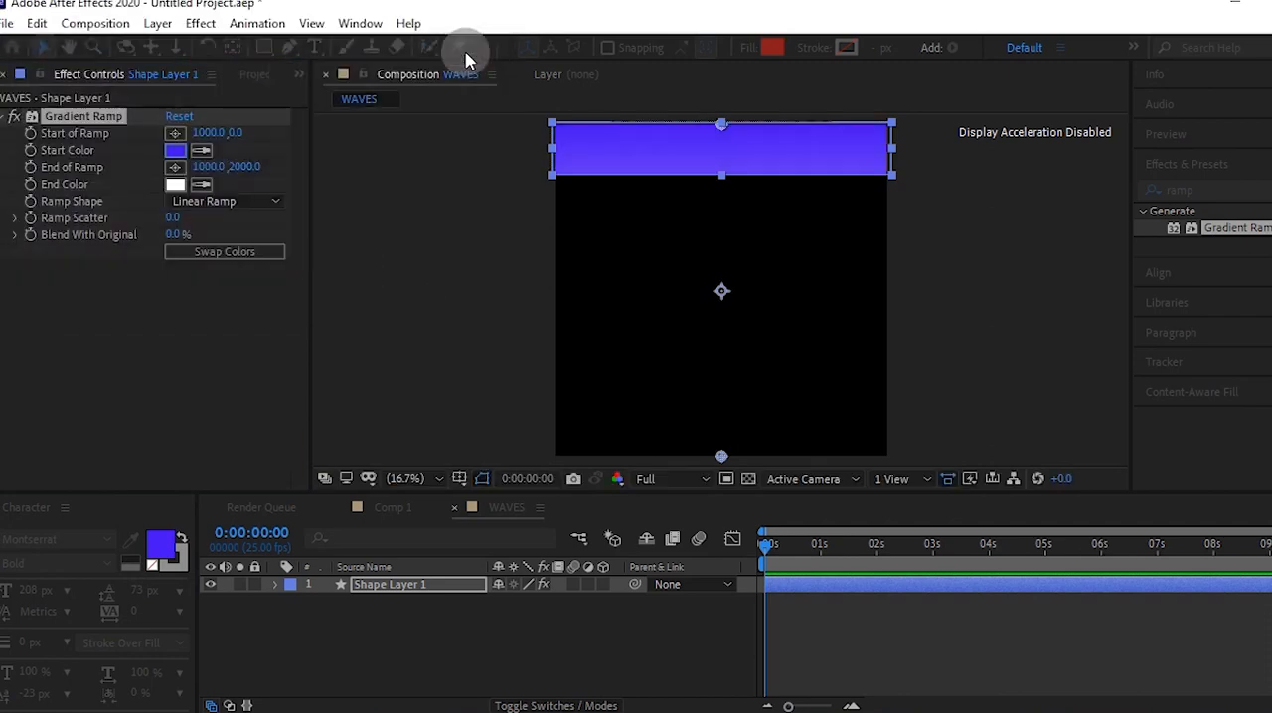
pyautogui.click(176, 184)
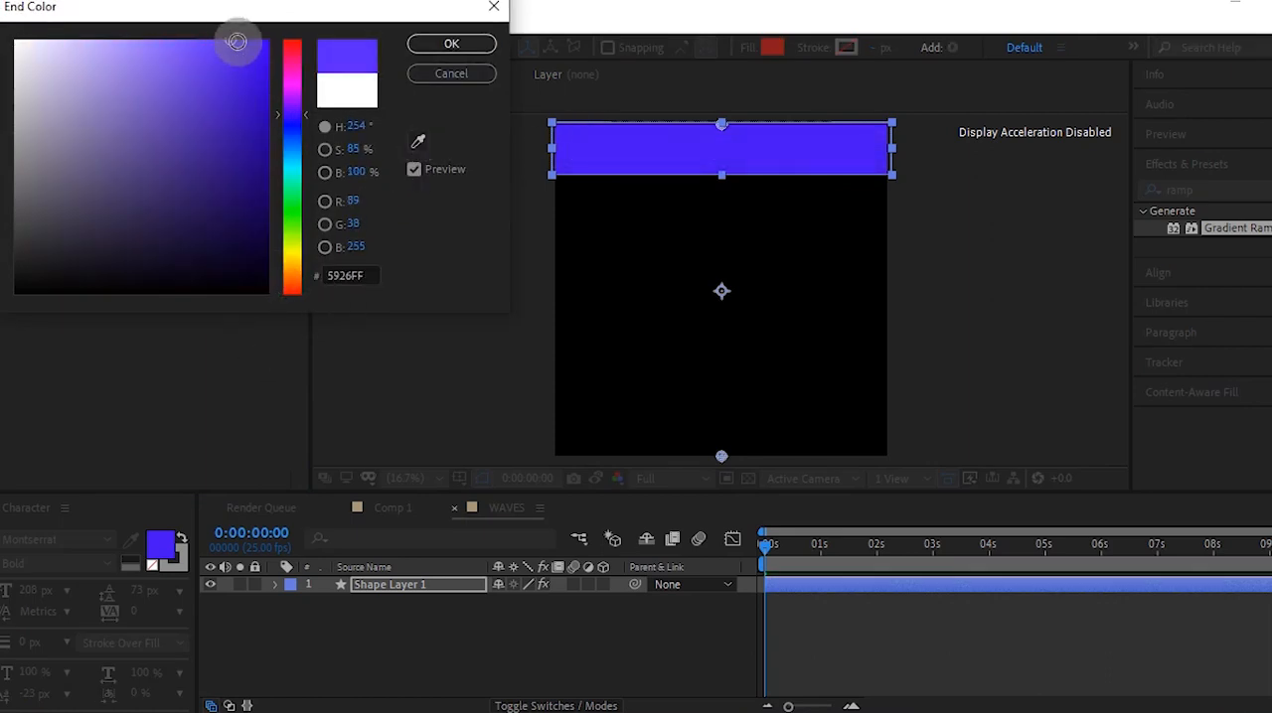
pyautogui.click(450, 44)
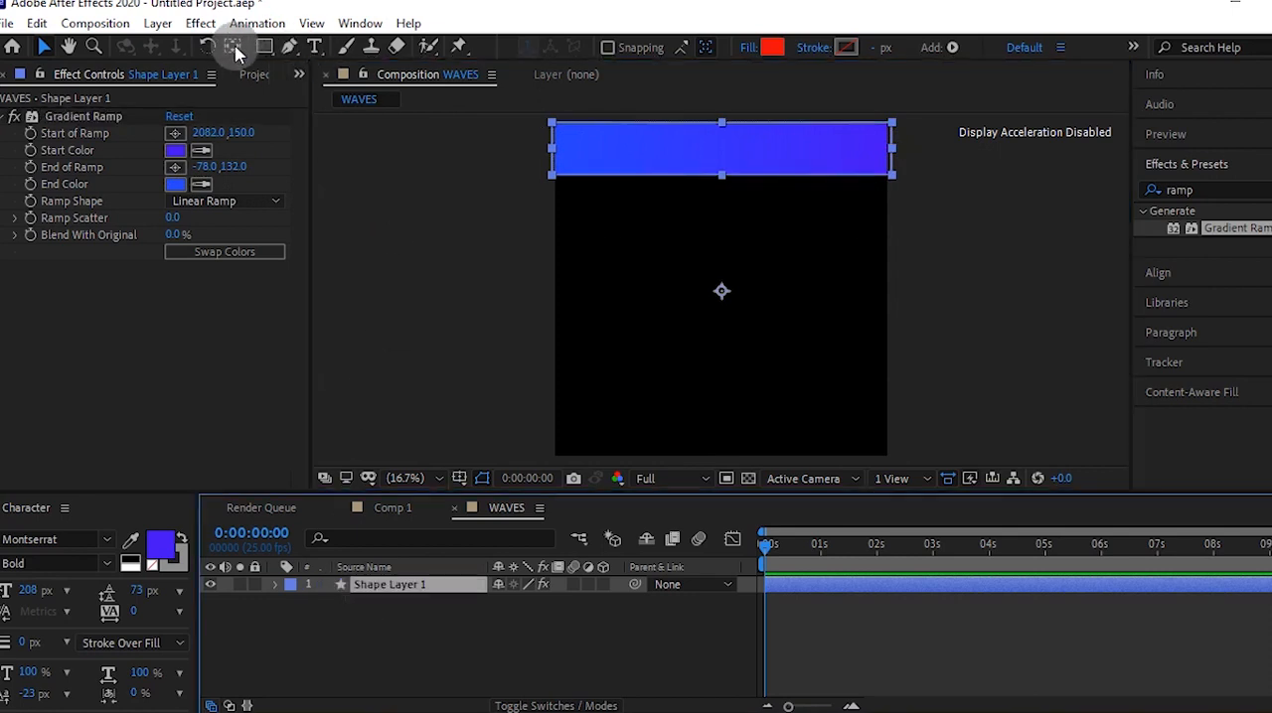
pyautogui.click(43, 46)
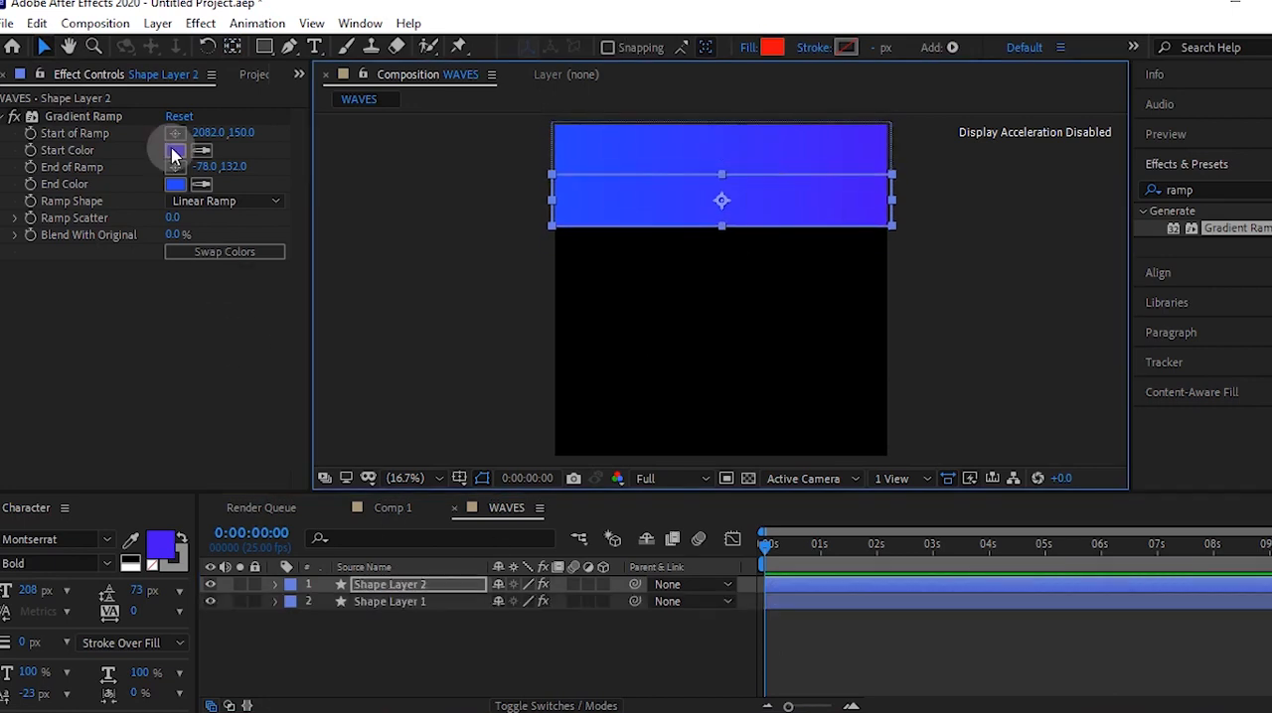
# Make the duplicated stripe's Gradient Ramp start colour white
pyautogui.click(175, 184)
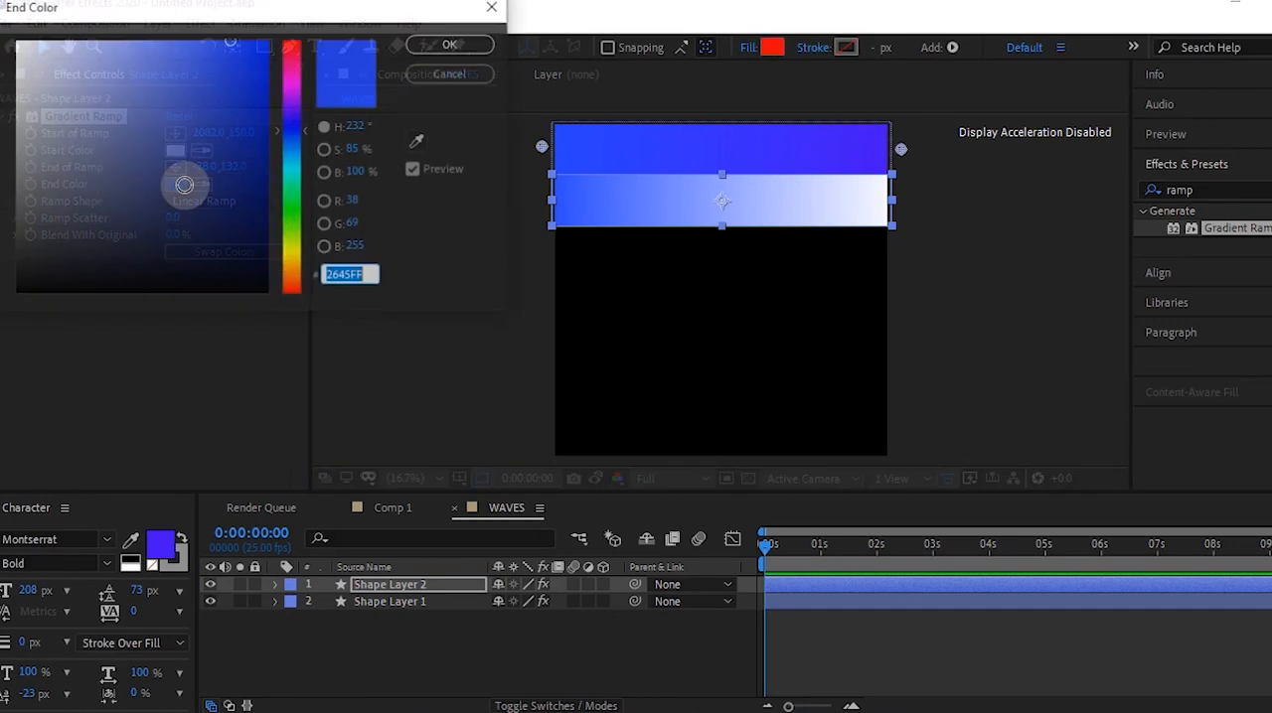
pyautogui.click(449, 44)
pyautogui.write('WAVES CO')
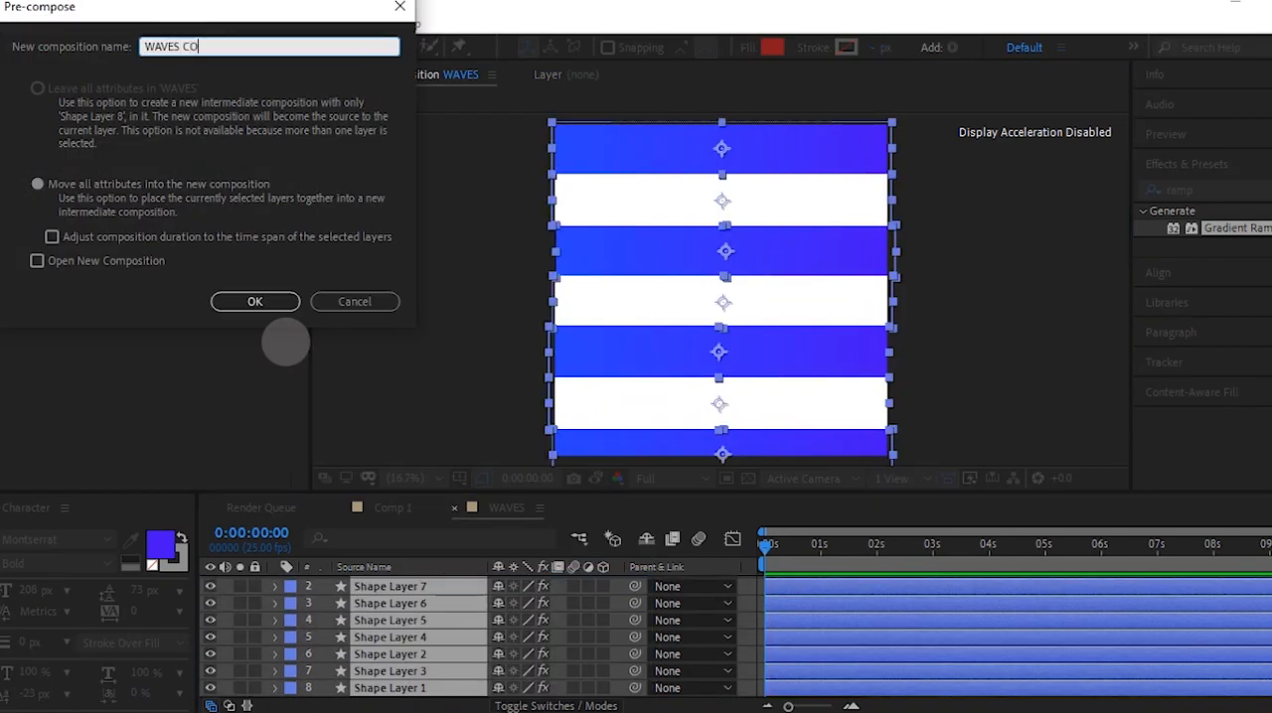
# Pre-compose stripes as WAVES COLOR, add Wave Warp, scale to 106%, and open Comp 1
pyautogui.click(255, 301)
pyautogui.write('wave')
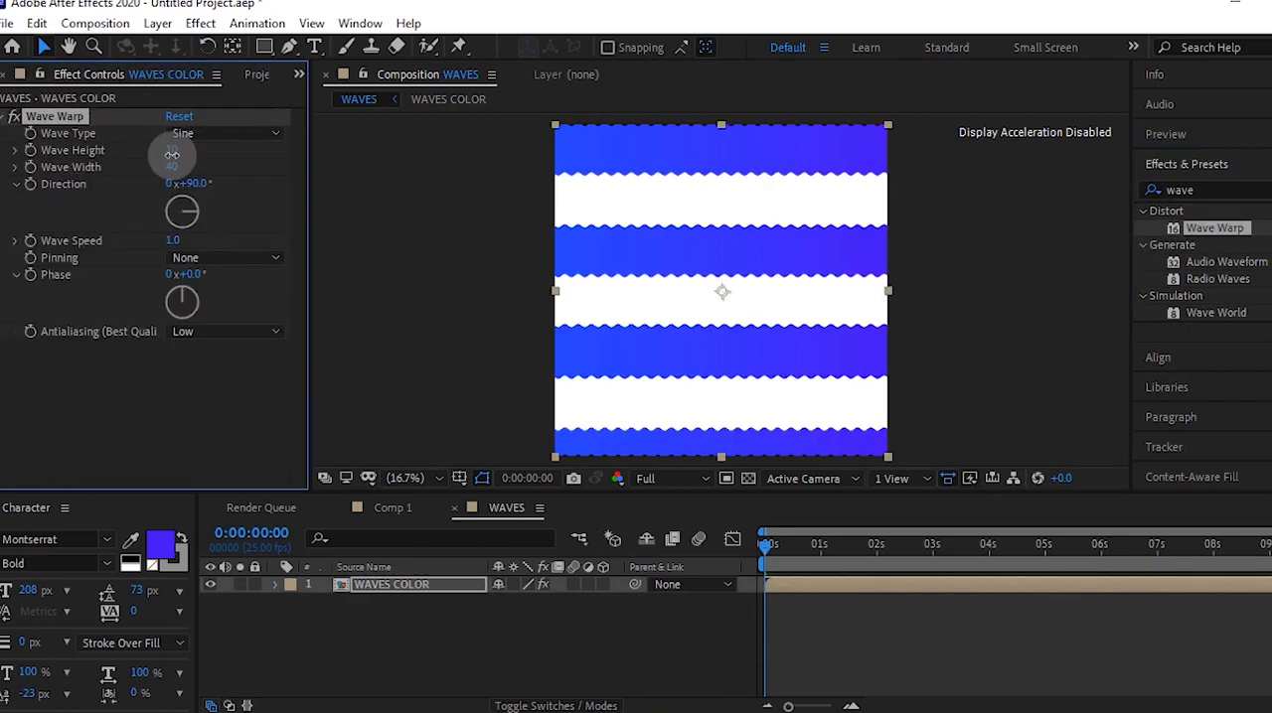
pyautogui.doubleClick(177, 166)
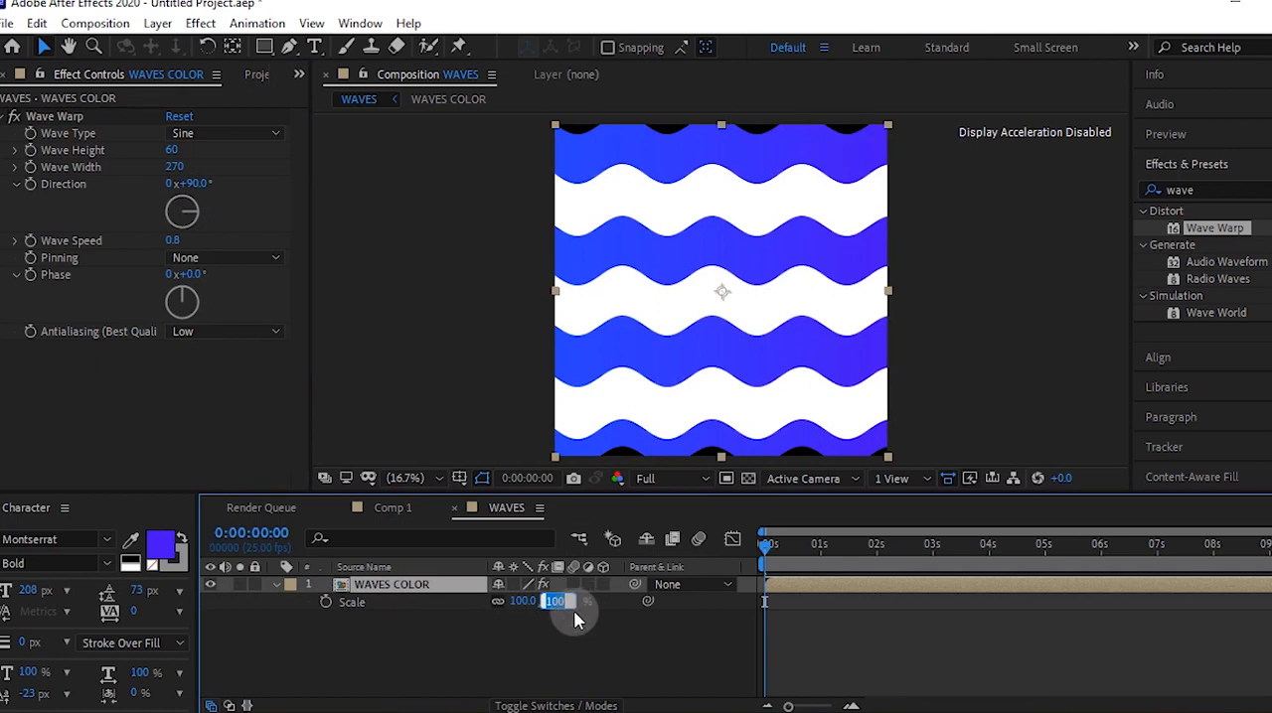
pyautogui.moveTo(555, 601); pyautogui.dragTo(571, 602)
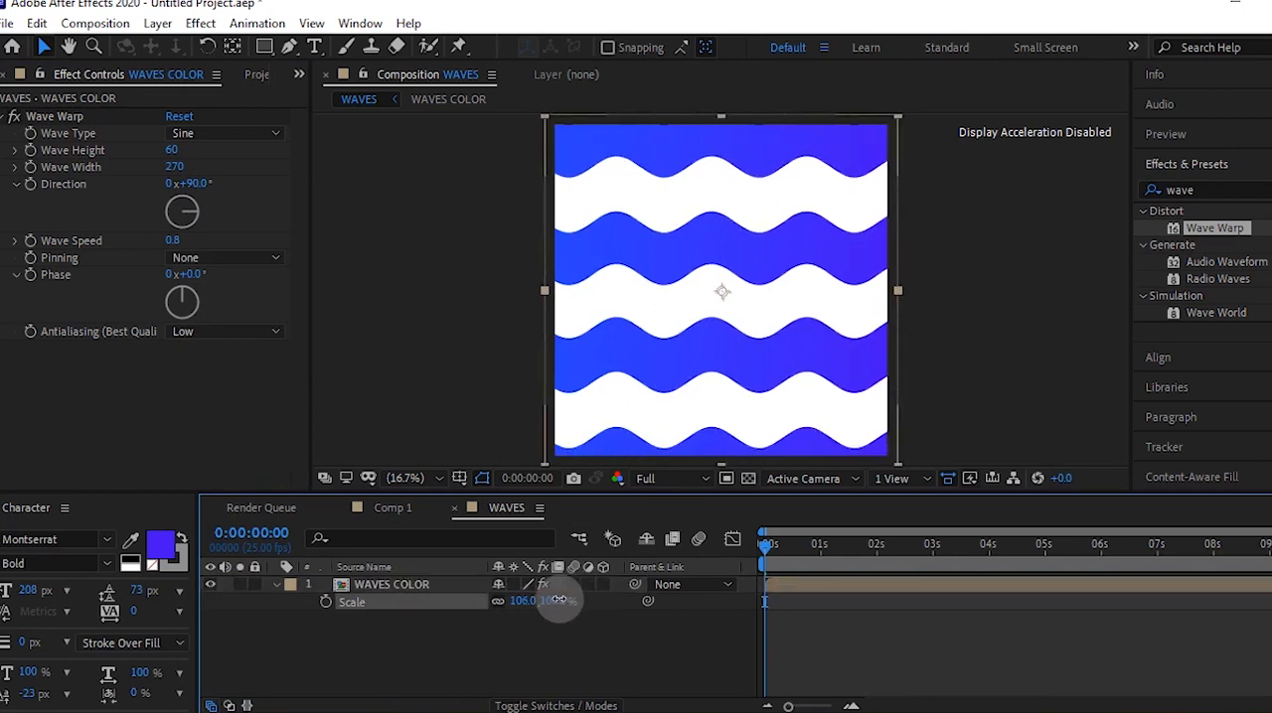
pyautogui.click(392, 508)
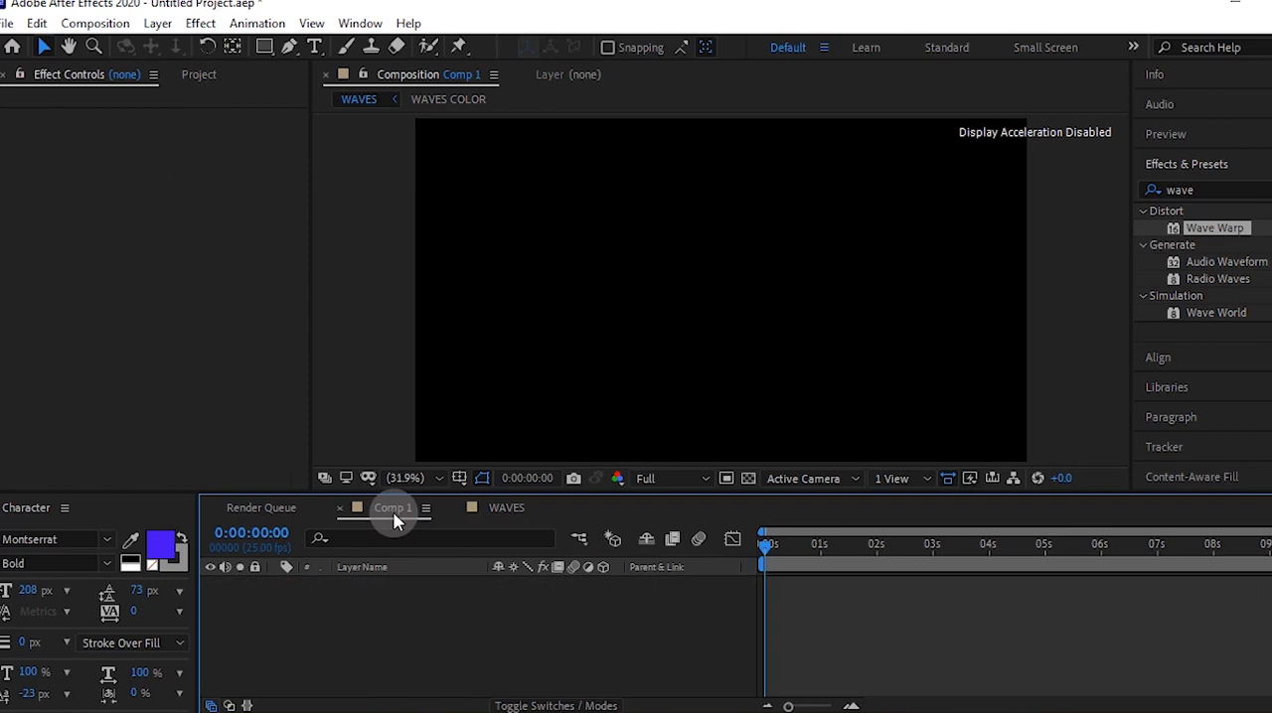
# Set WAVES BOTTOM position to 960, 1540, -1000 and check it in the Left view
pyautogui.click(198, 74)
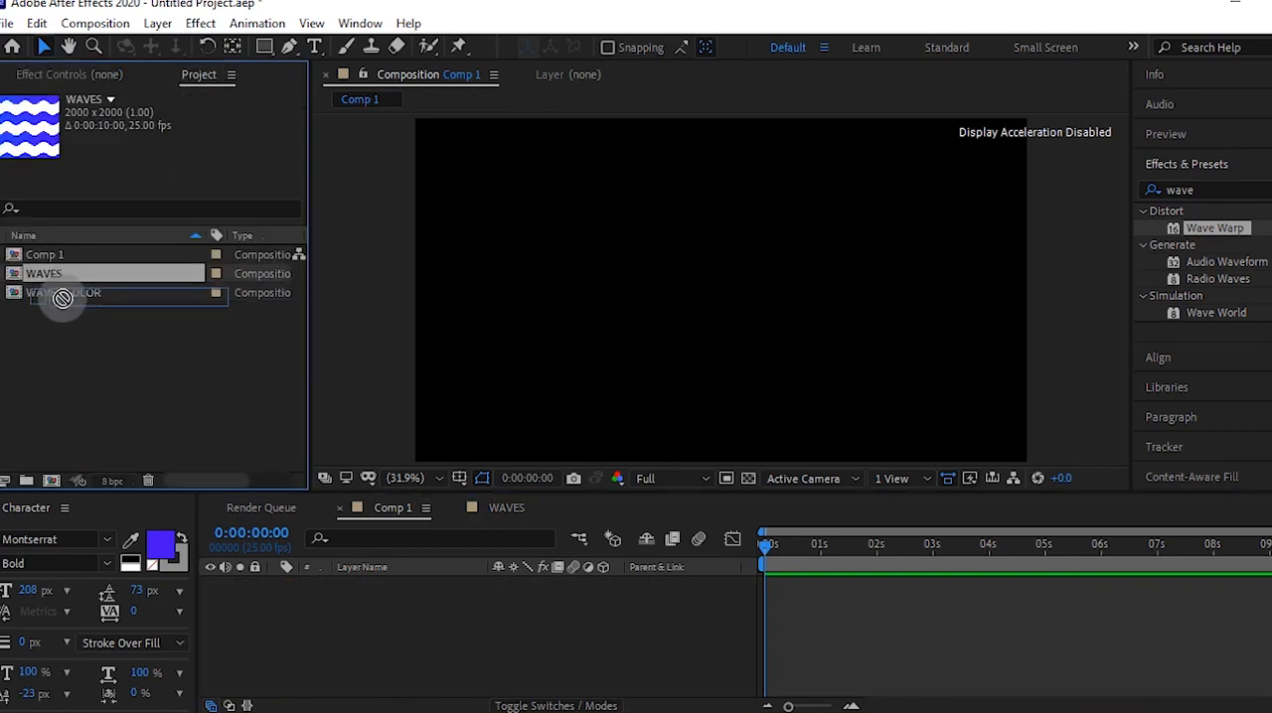
pyautogui.doubleClick(44, 274)
pyautogui.write('WAVES BOTTOM')
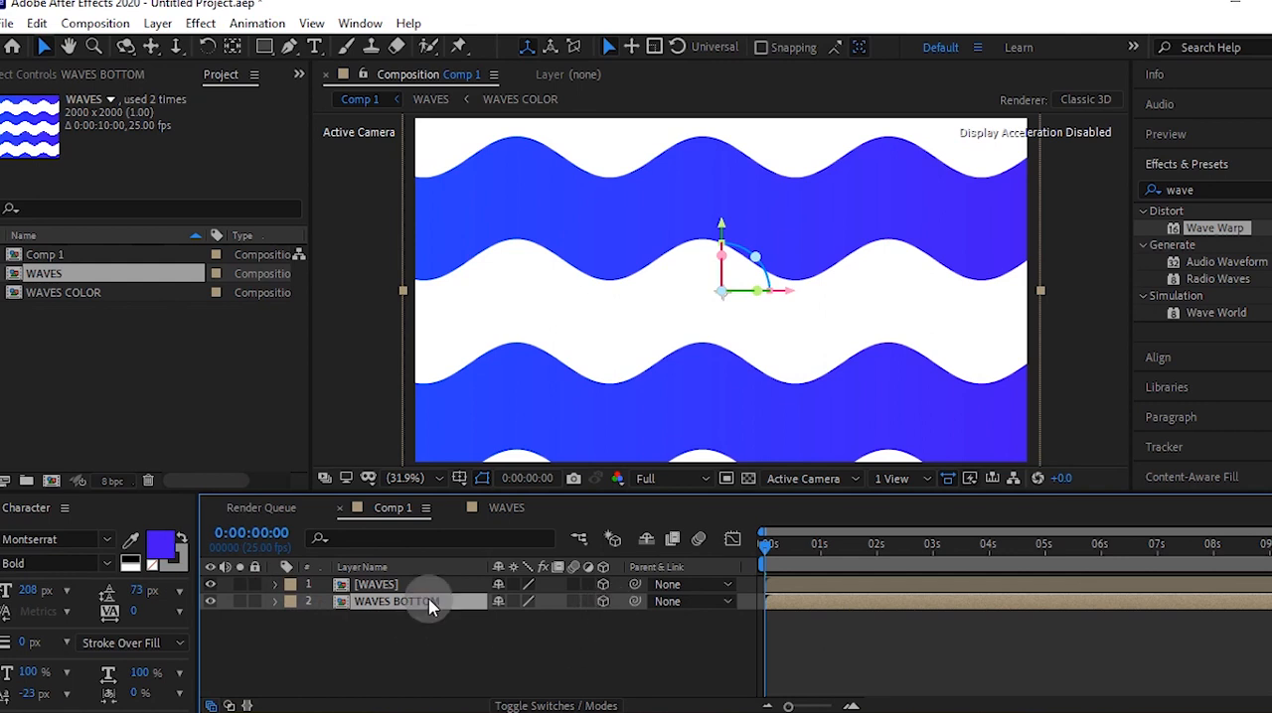
pyautogui.click(275, 601)
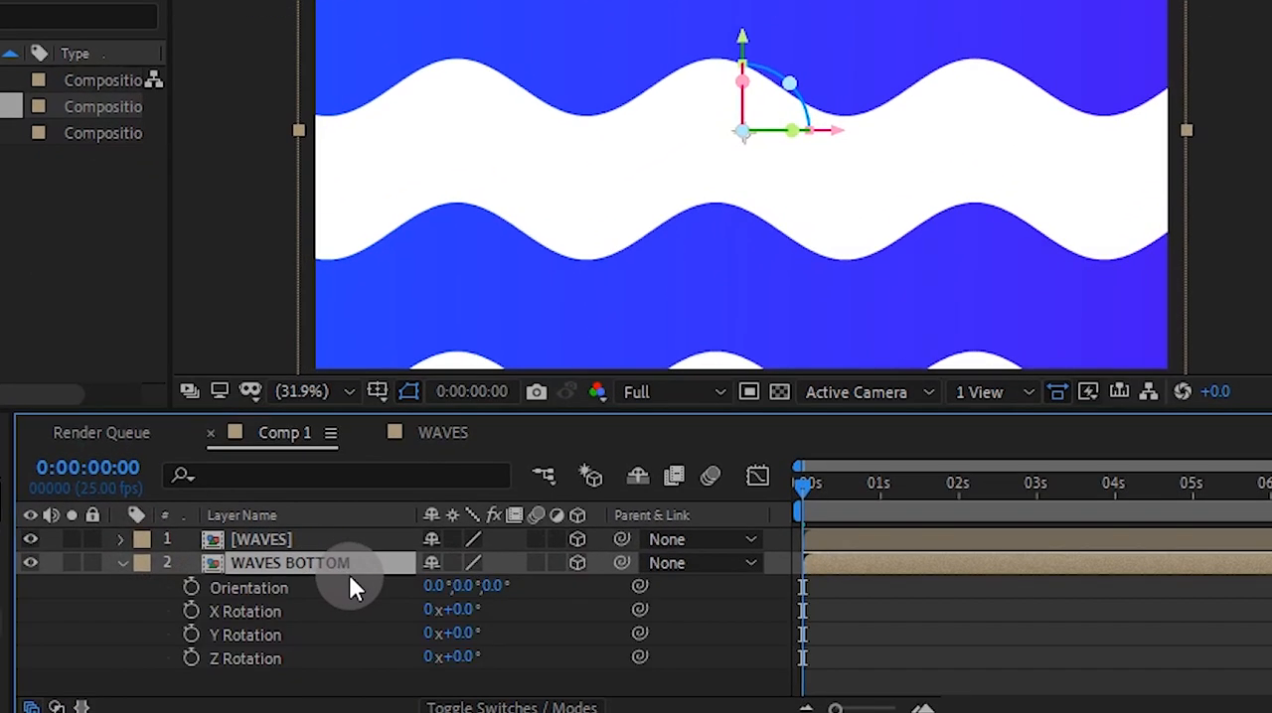
pyautogui.doubleClick(462, 609)
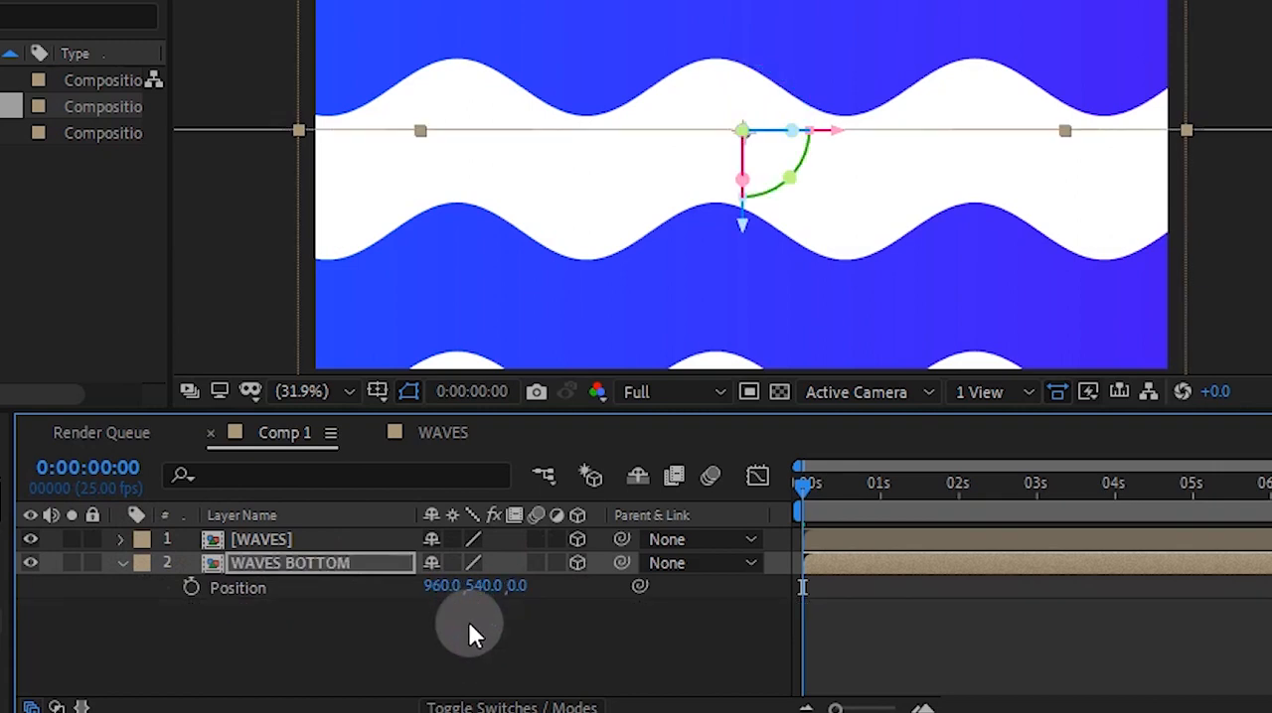
pyautogui.doubleClick(490, 585)
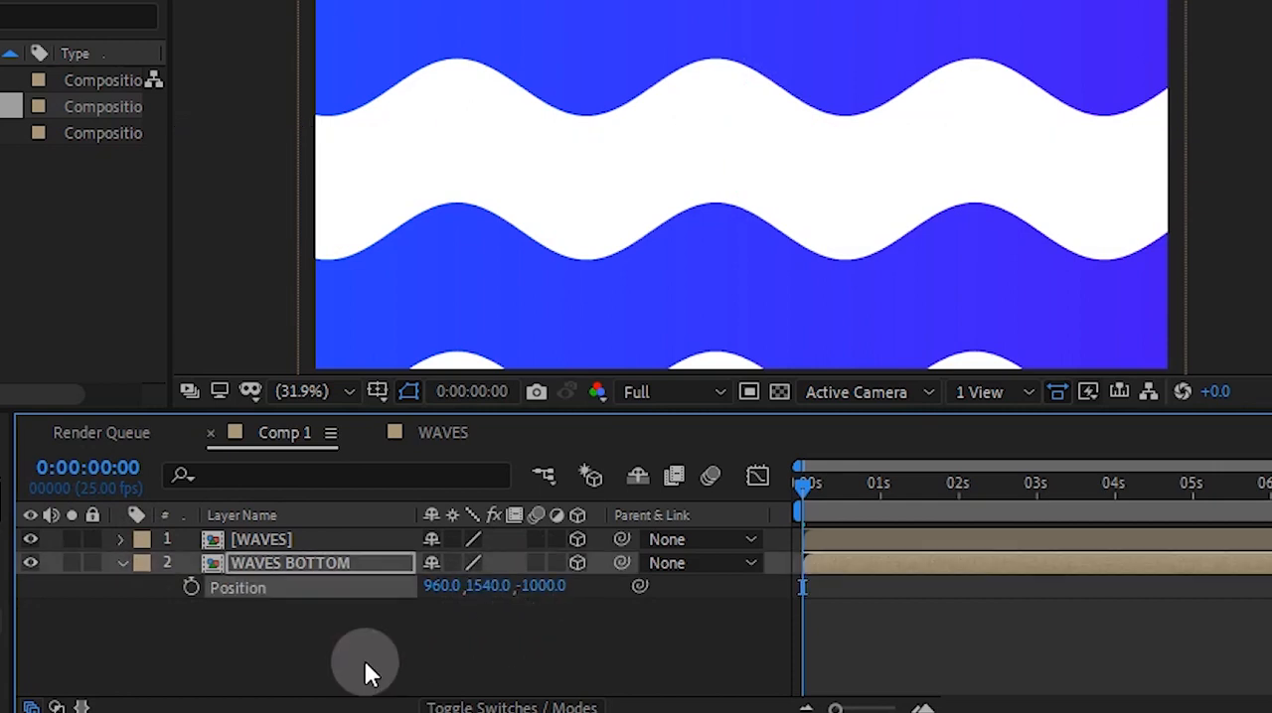
pyautogui.click(866, 391)
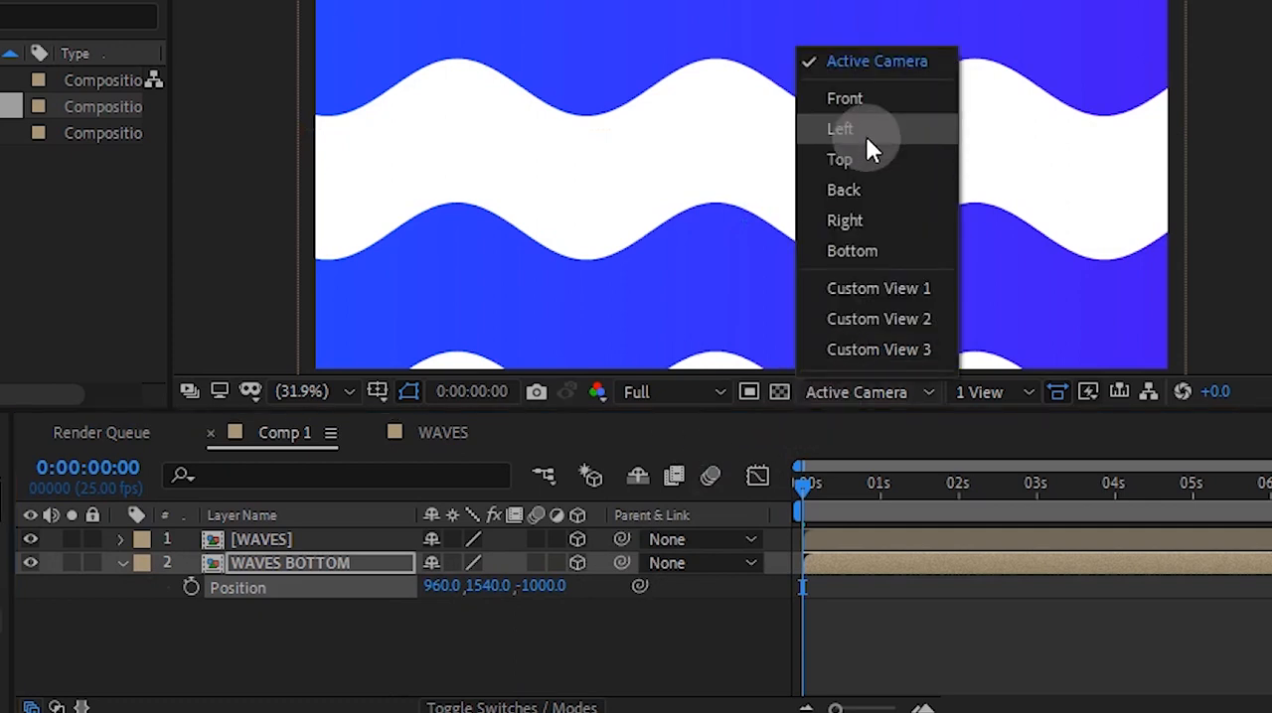
pyautogui.click(839, 128)
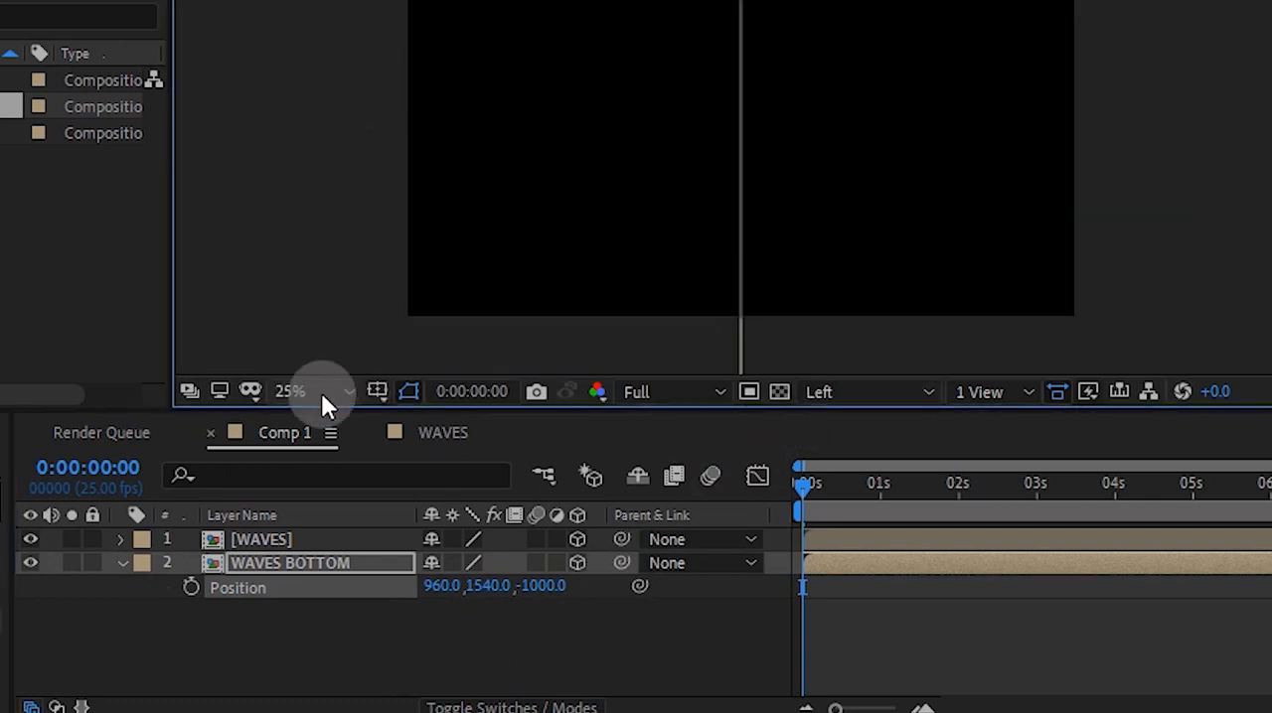
pyautogui.click(333, 391)
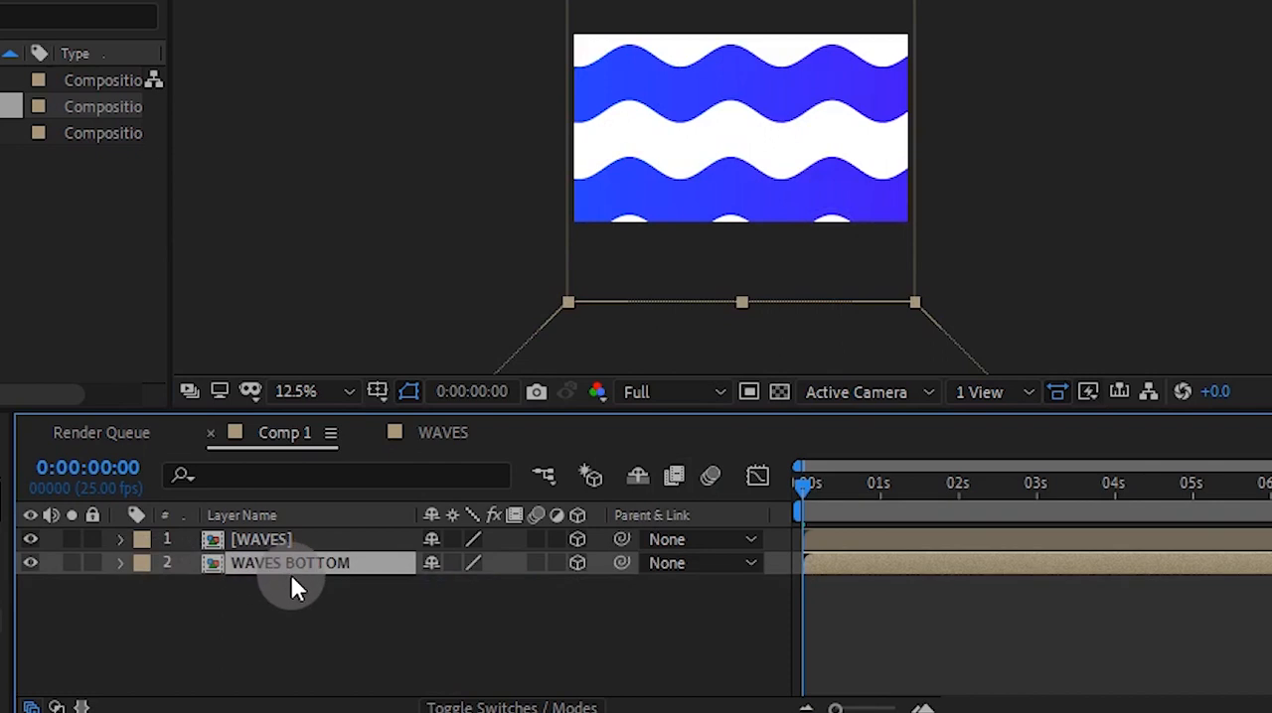
# Duplicate the panel into WAVES TOP, RIGHT and LEFT walls, adjusting rotations and X positions
pyautogui.press('ctrl+d')
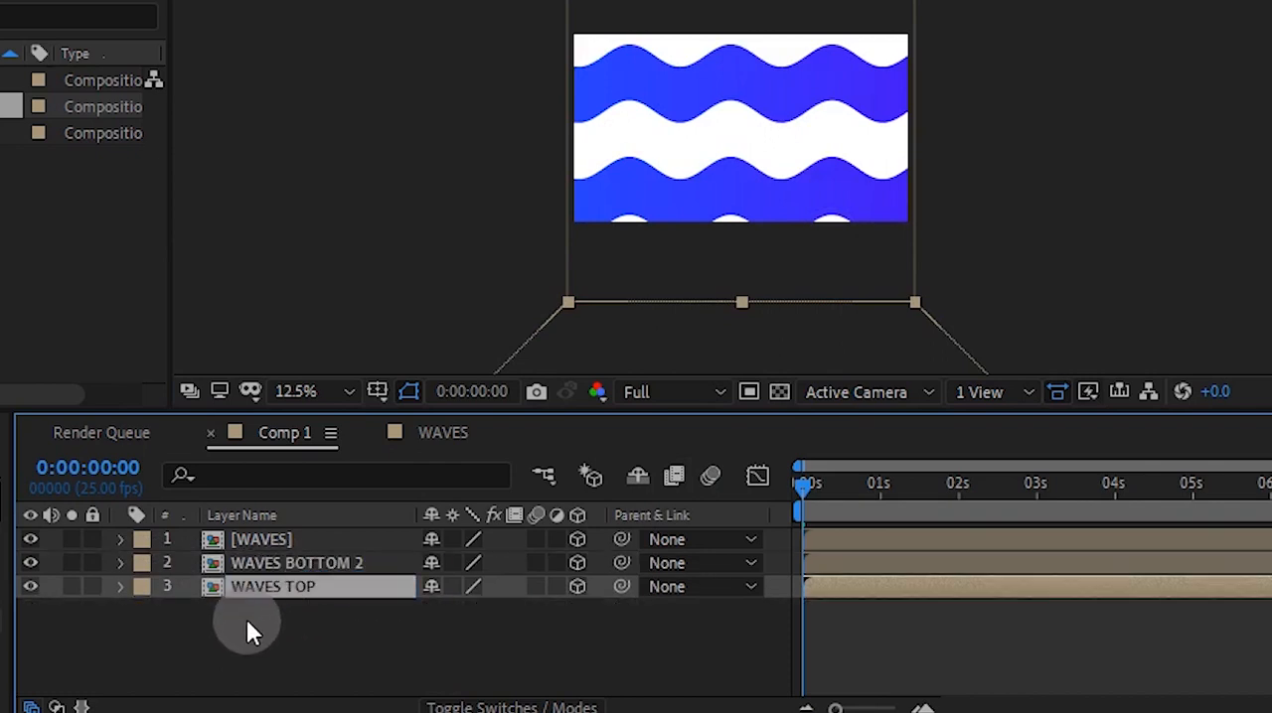
pyautogui.click(119, 586)
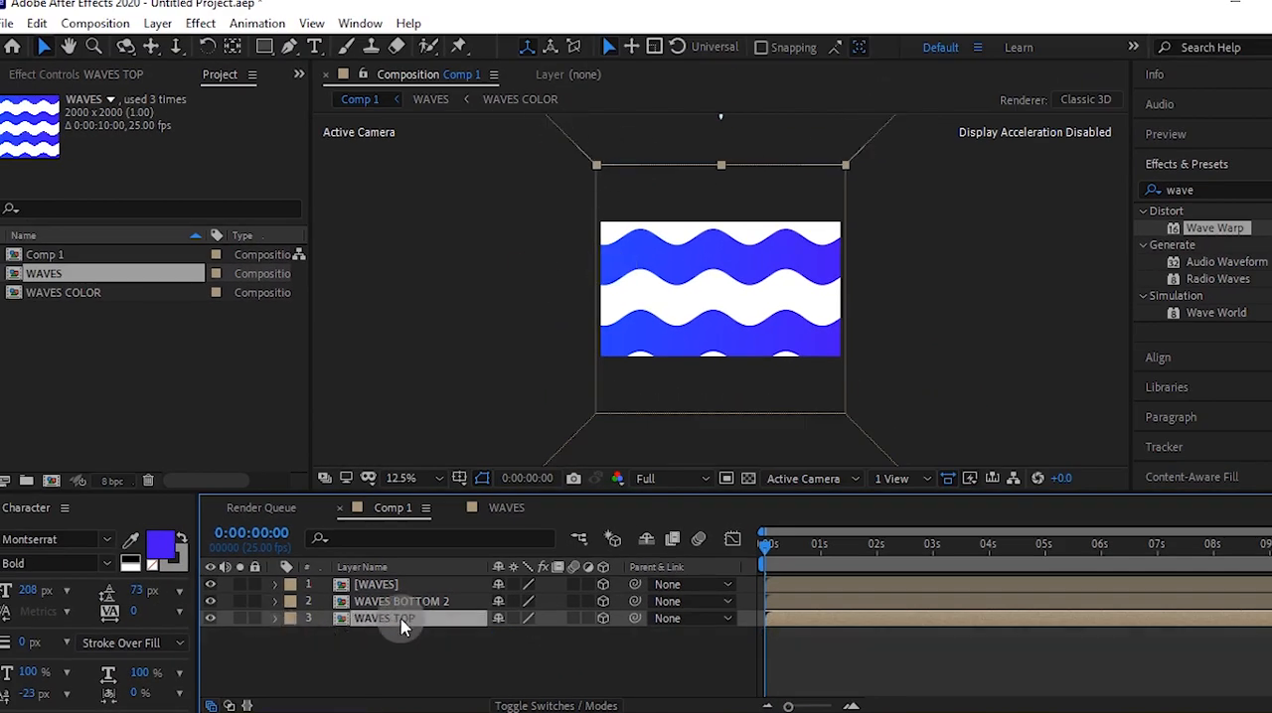
pyautogui.press('ctrl+d')
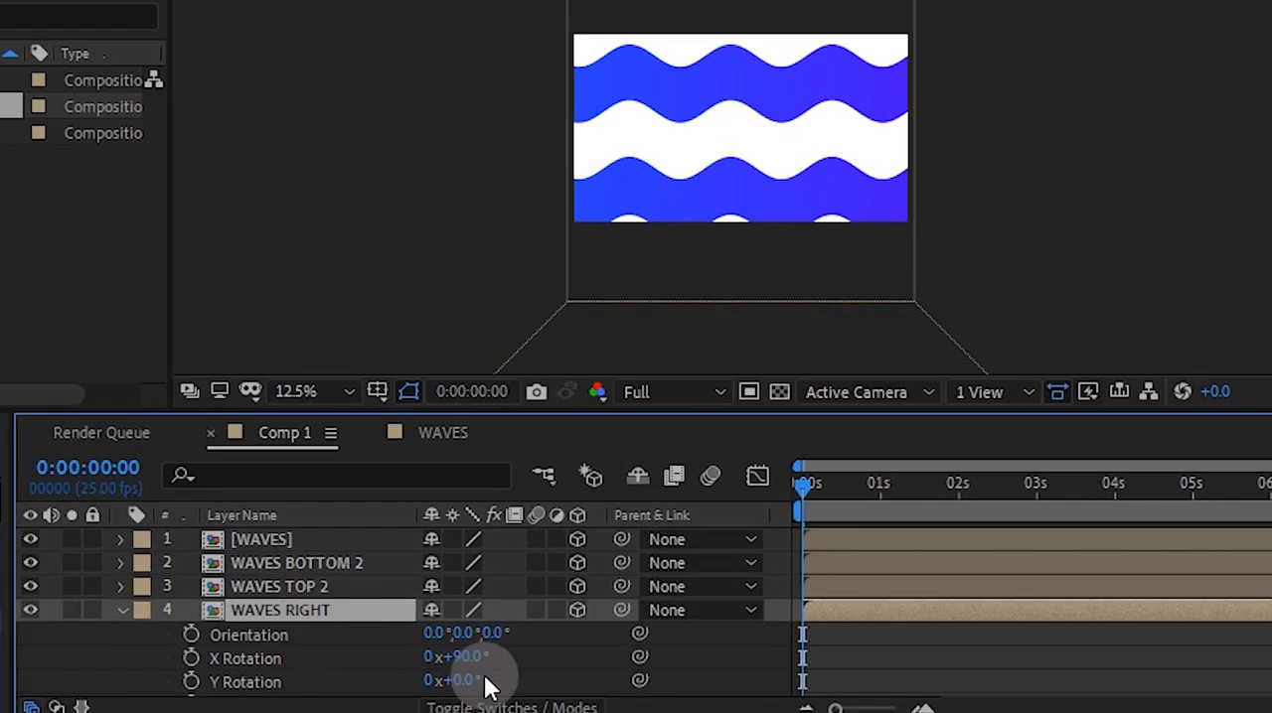
pyautogui.doubleClick(455, 680)
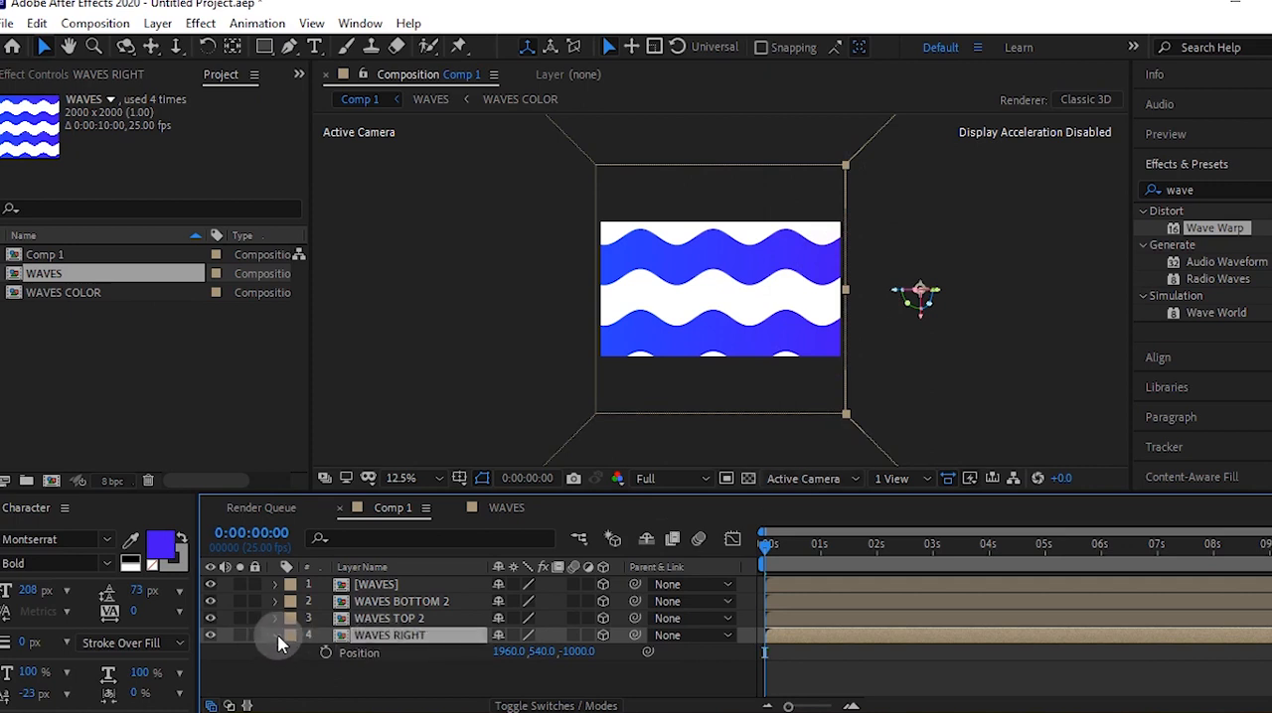
pyautogui.press('ctrl+d')
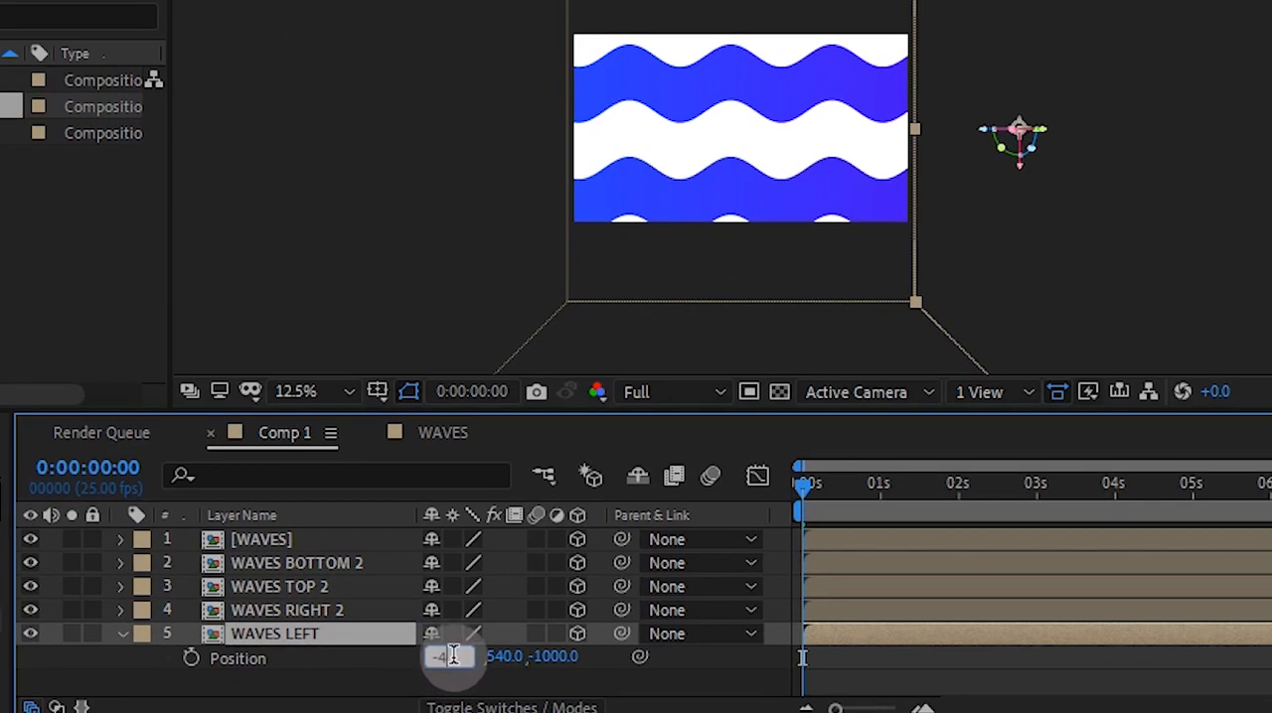
pyautogui.moveTo(453, 656); pyautogui.dragTo(343, 660)
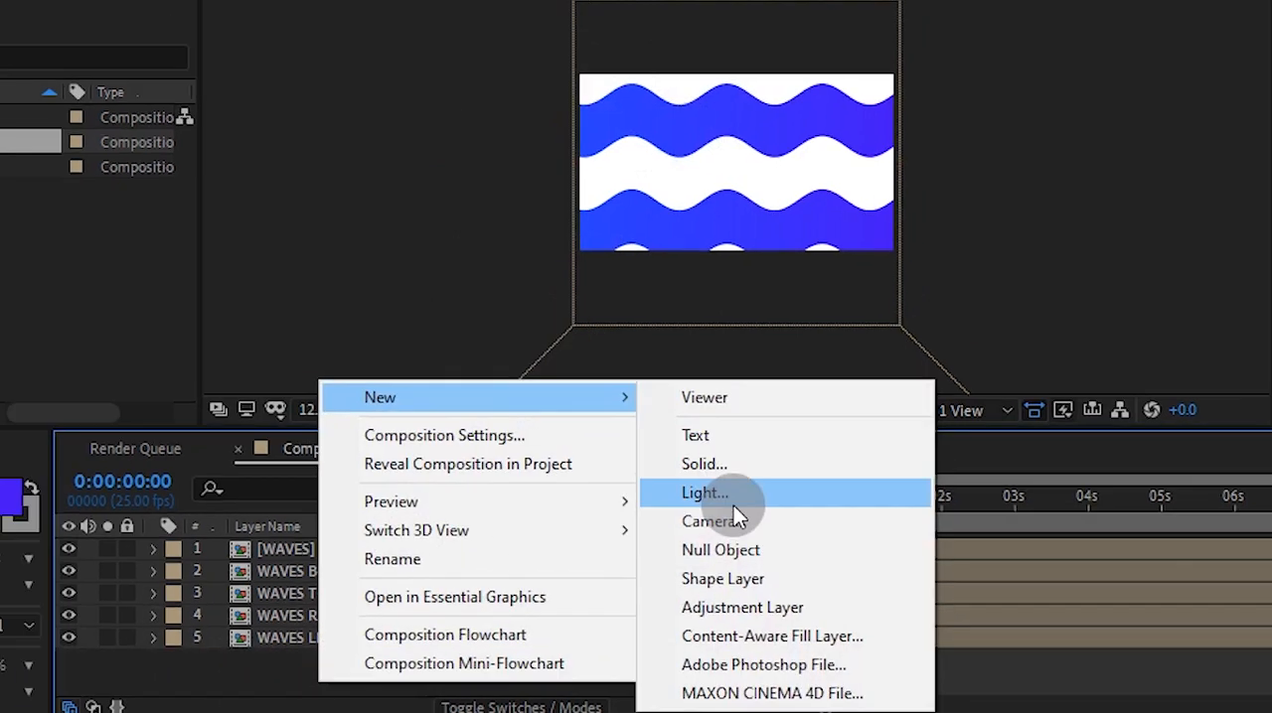
# Add Camera 1, increase its zoom to look down the tunnel, and add a null object
pyautogui.click(714, 521)
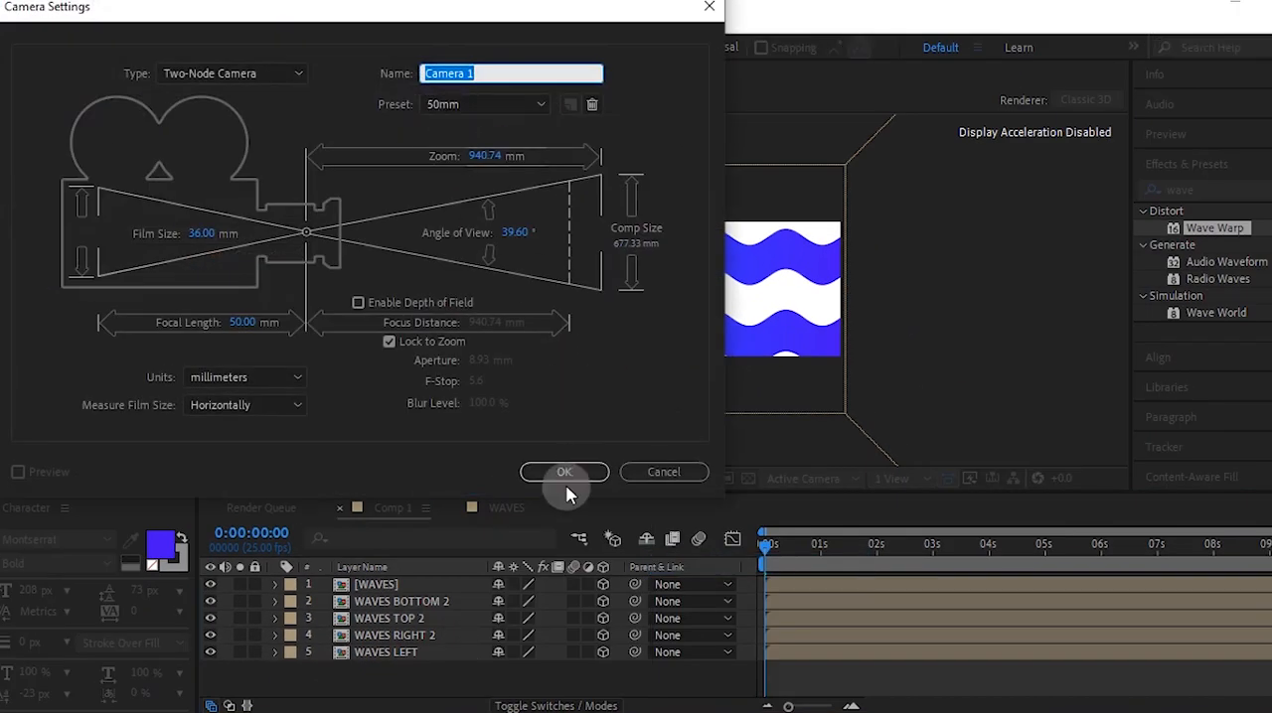
pyautogui.click(564, 472)
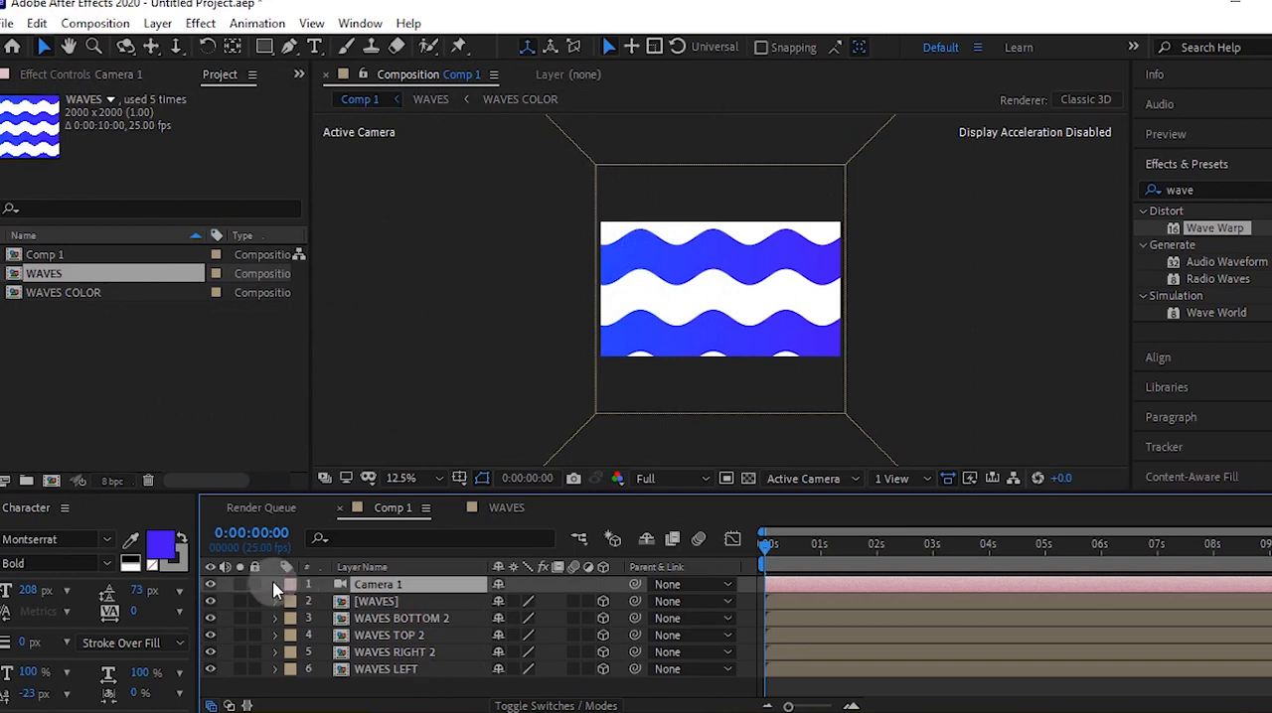
pyautogui.click(275, 584)
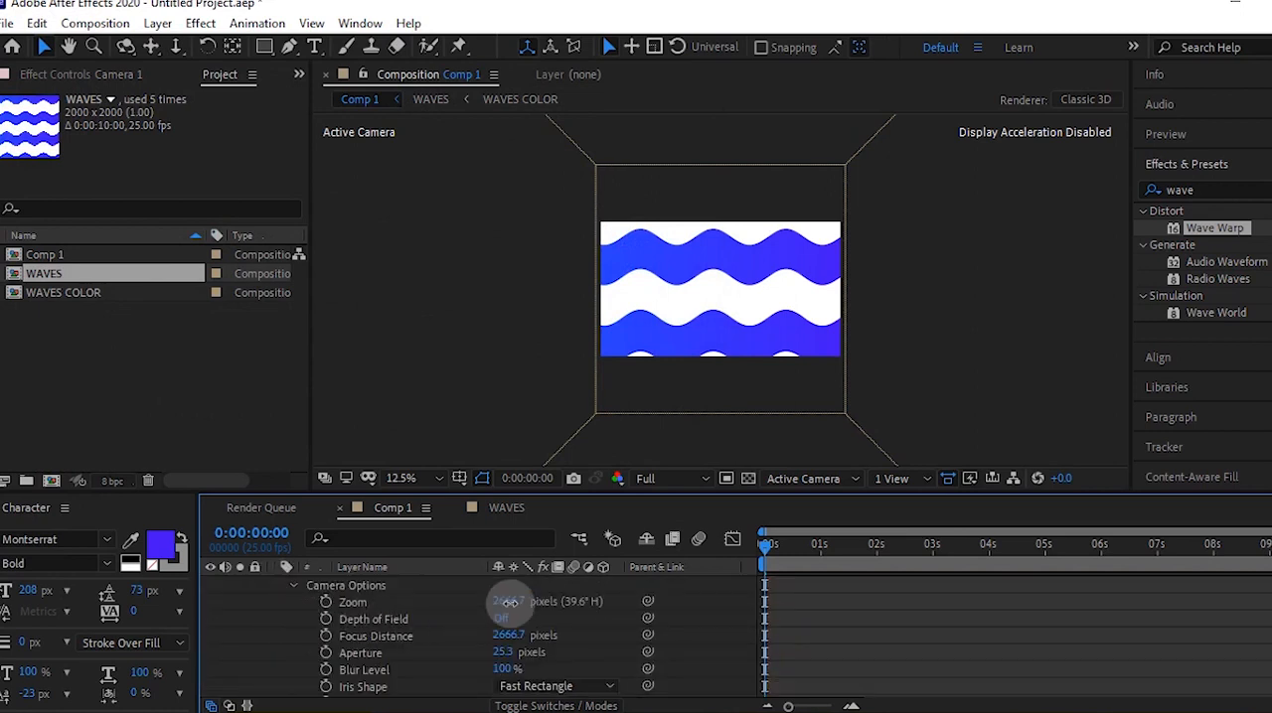
pyautogui.moveTo(507, 601); pyautogui.dragTo(527, 601)
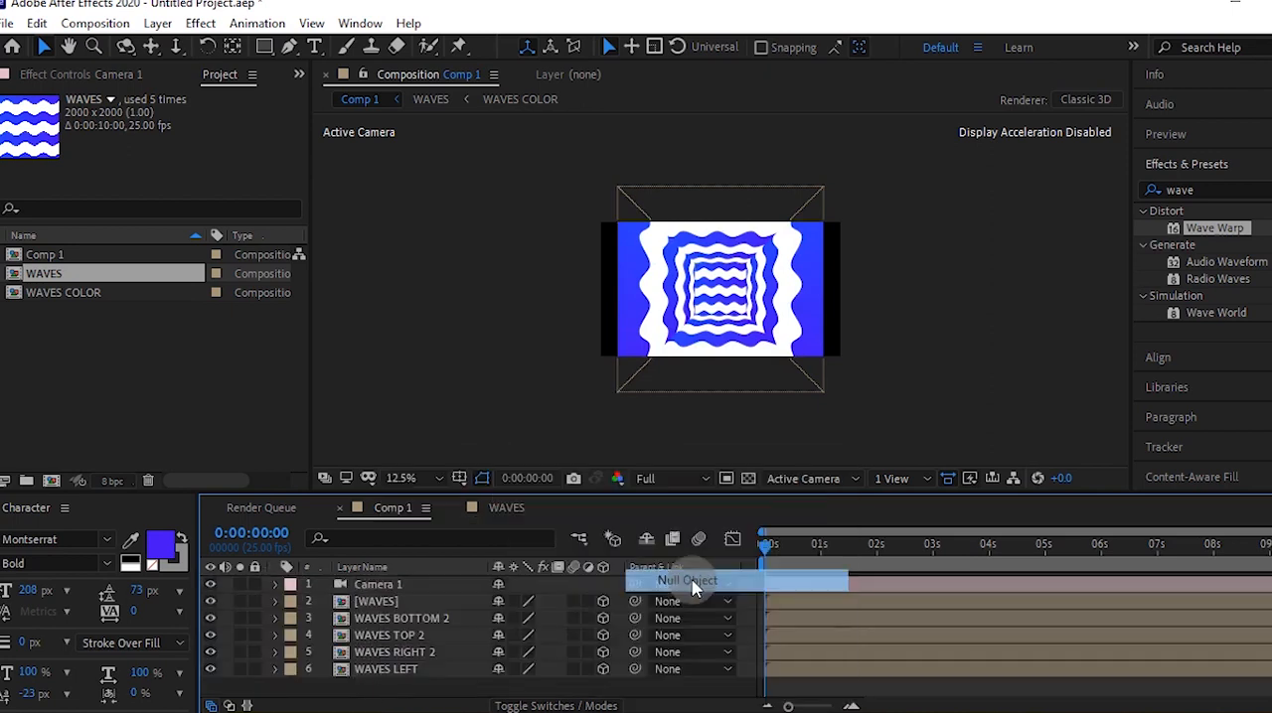
pyautogui.click(685, 580)
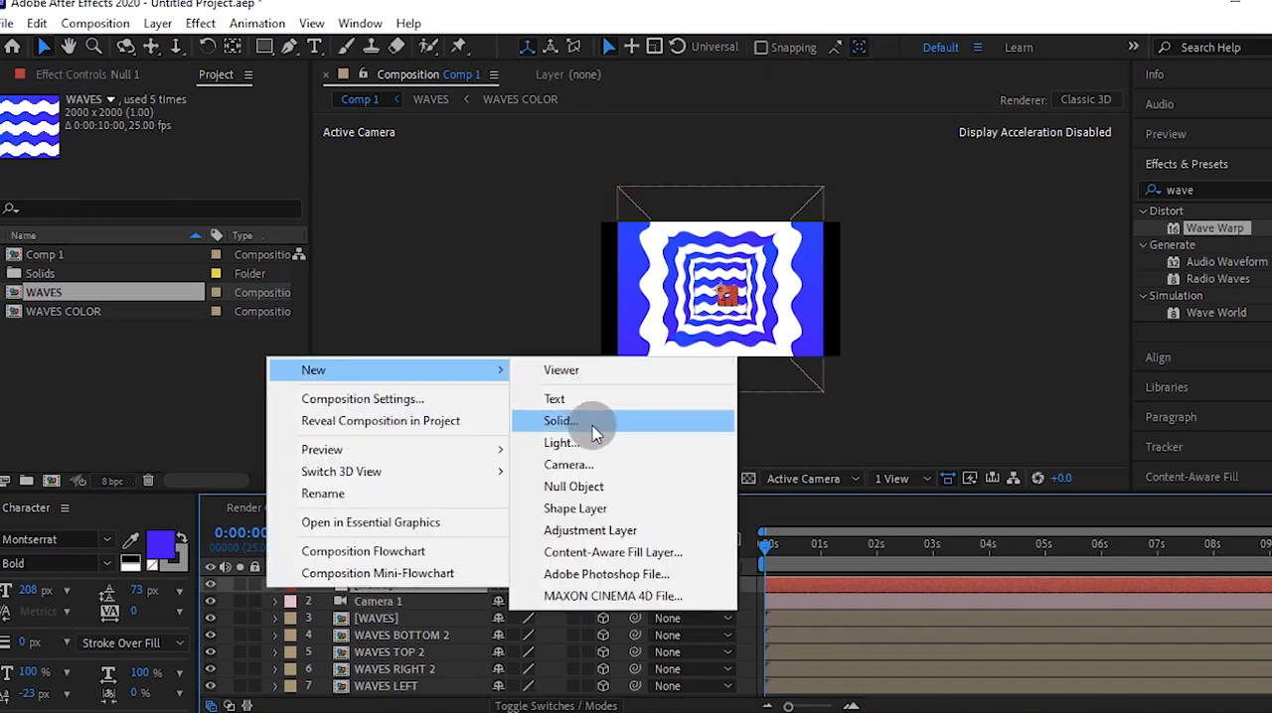
# Add a shadow-casting Point Light 1 to light the tunnel
pyautogui.click(562, 442)
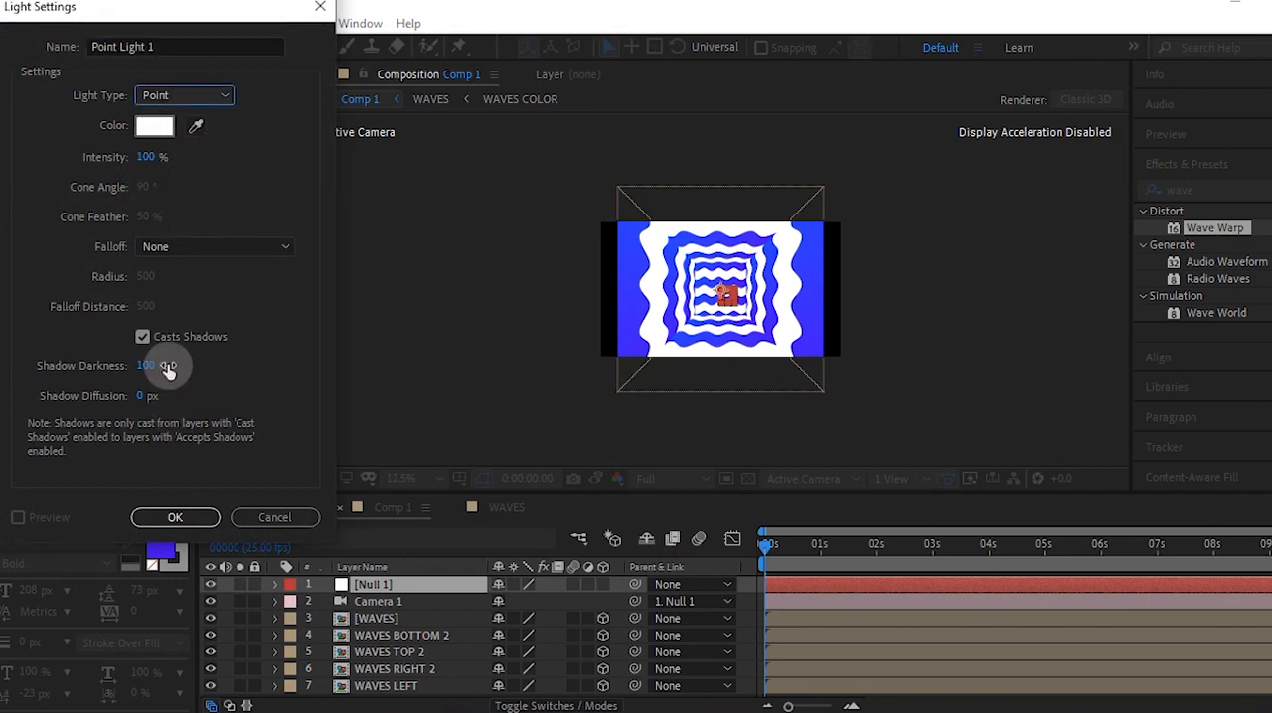
pyautogui.click(175, 517)
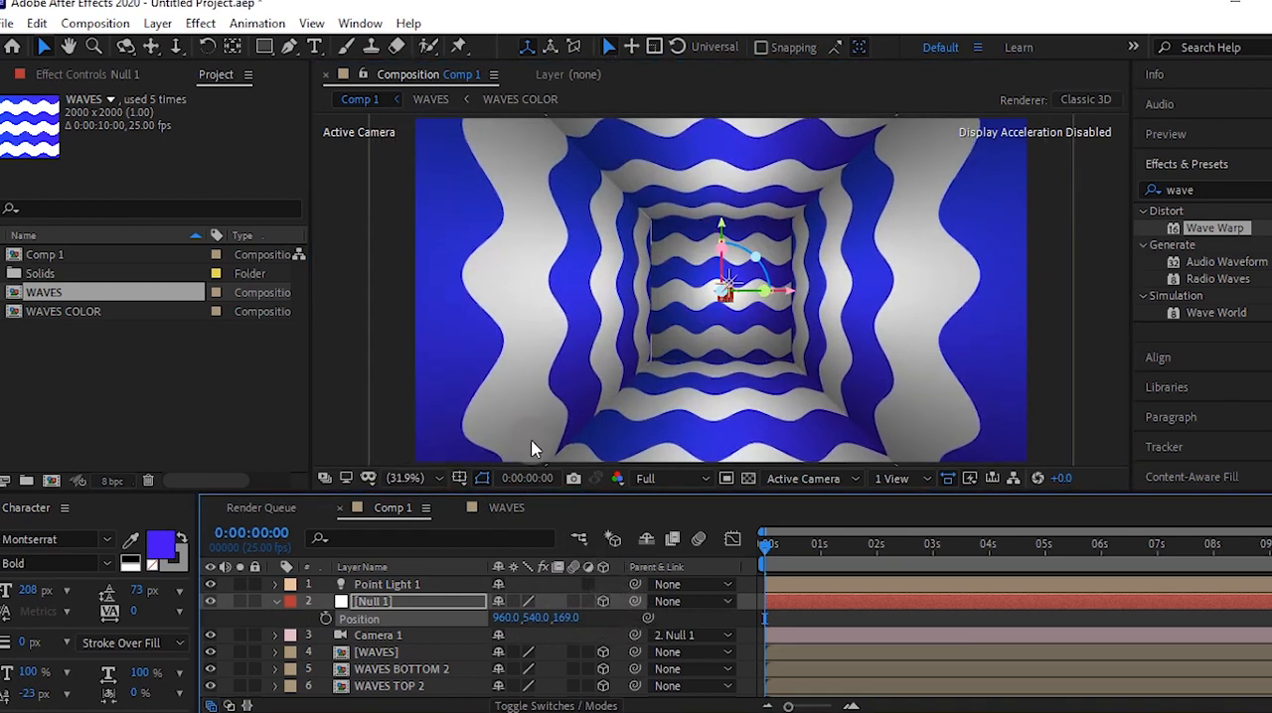
pyautogui.moveTo(885, 218)
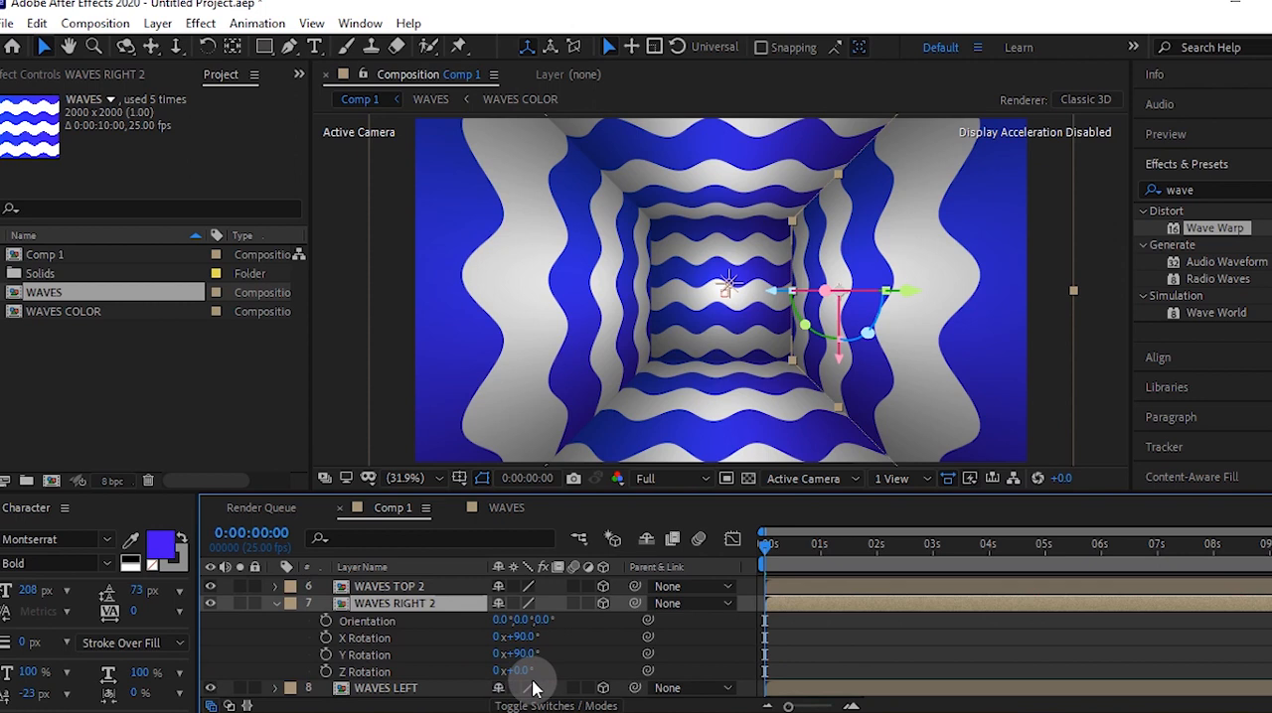
# Set WAVES RIGHT 2's Z Rotation to -90° and reveal WAVES LEFT's rotation values
pyautogui.doubleClick(515, 672)
pyautogui.write('-9')
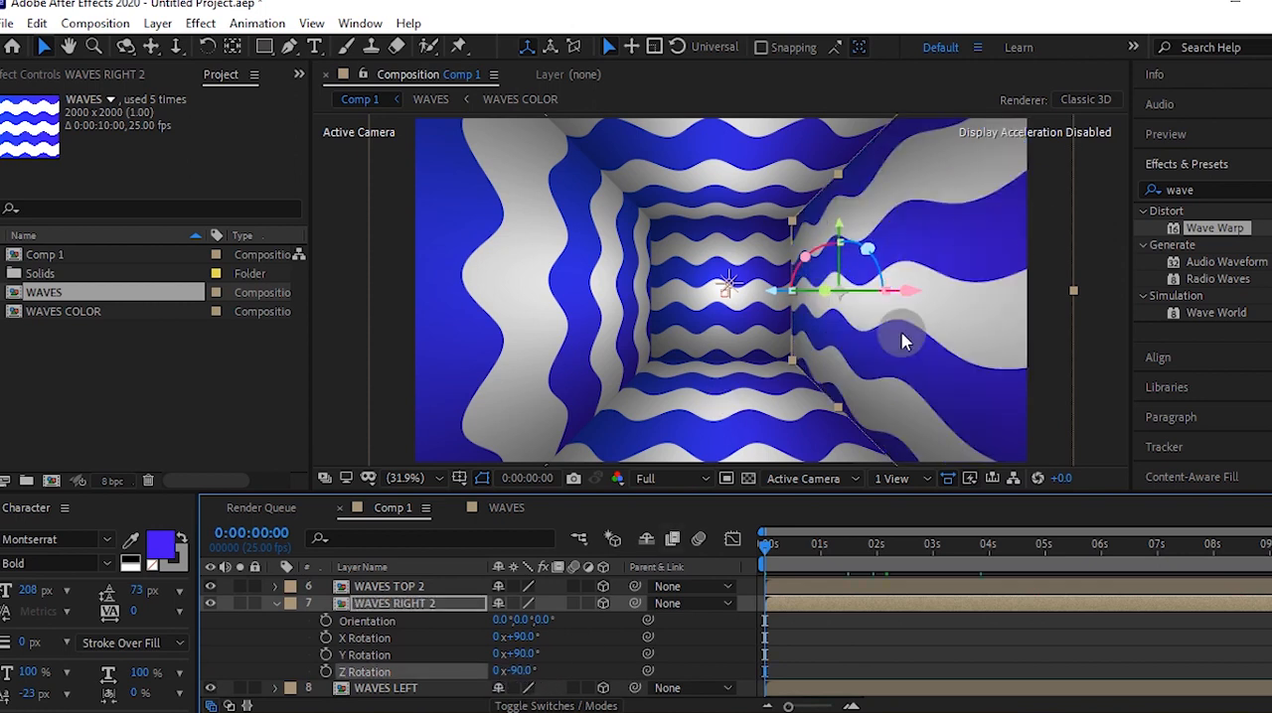
pyautogui.click(274, 603)
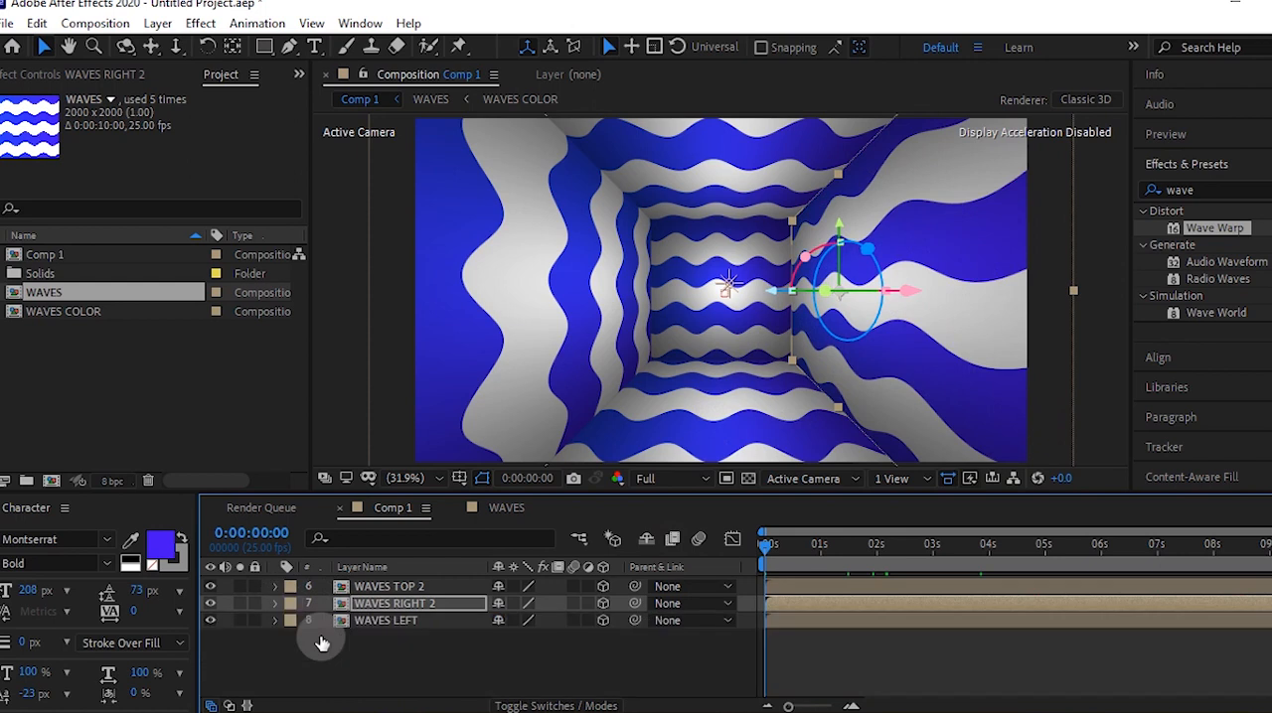
pyautogui.click(385, 687)
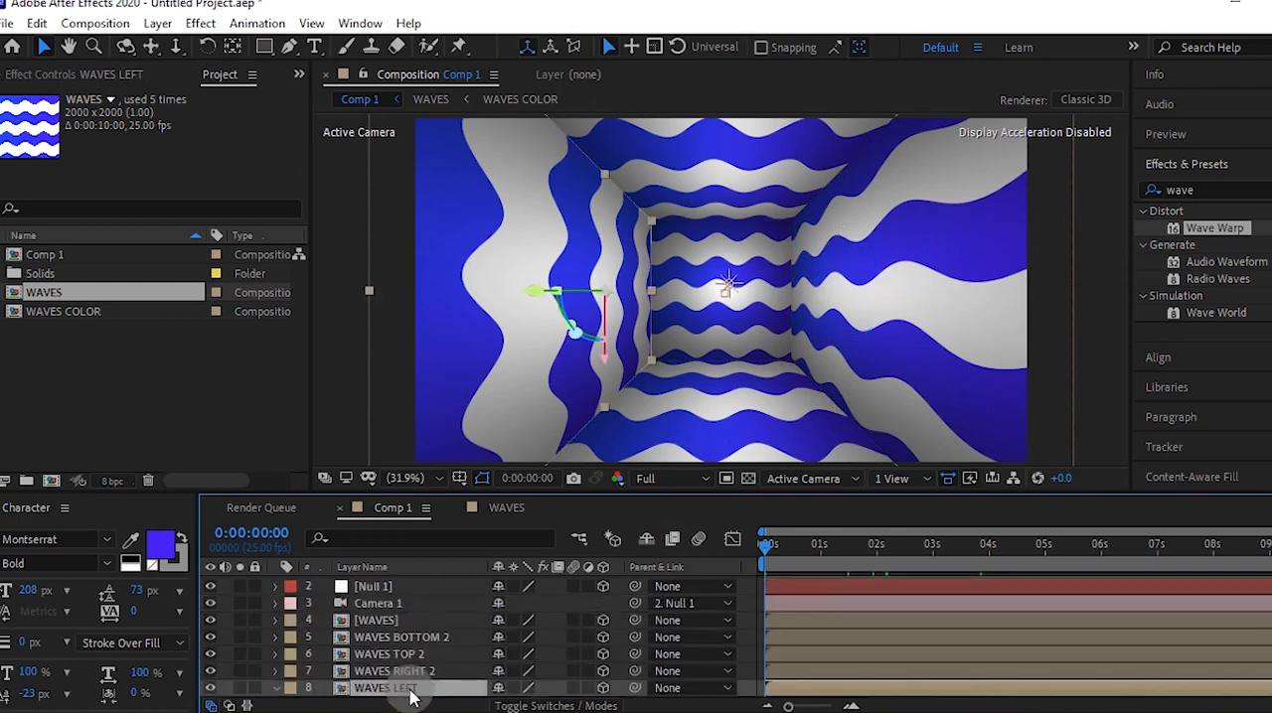
pyautogui.click(276, 688)
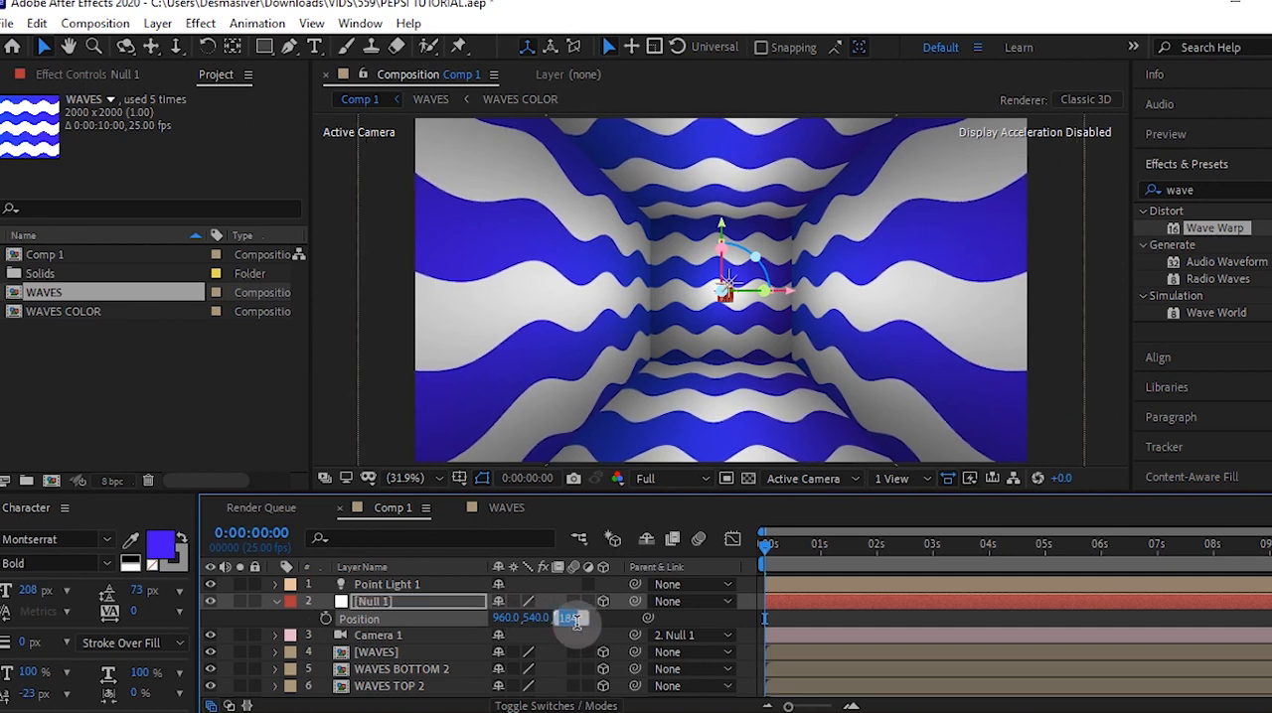
# Keyframe Null 1's Z position deeper into the tunnel and loop it with loopOut
pyautogui.moveTo(566, 617); pyautogui.dragTo(571, 617)
pyautogui.write('loopOut("p")')
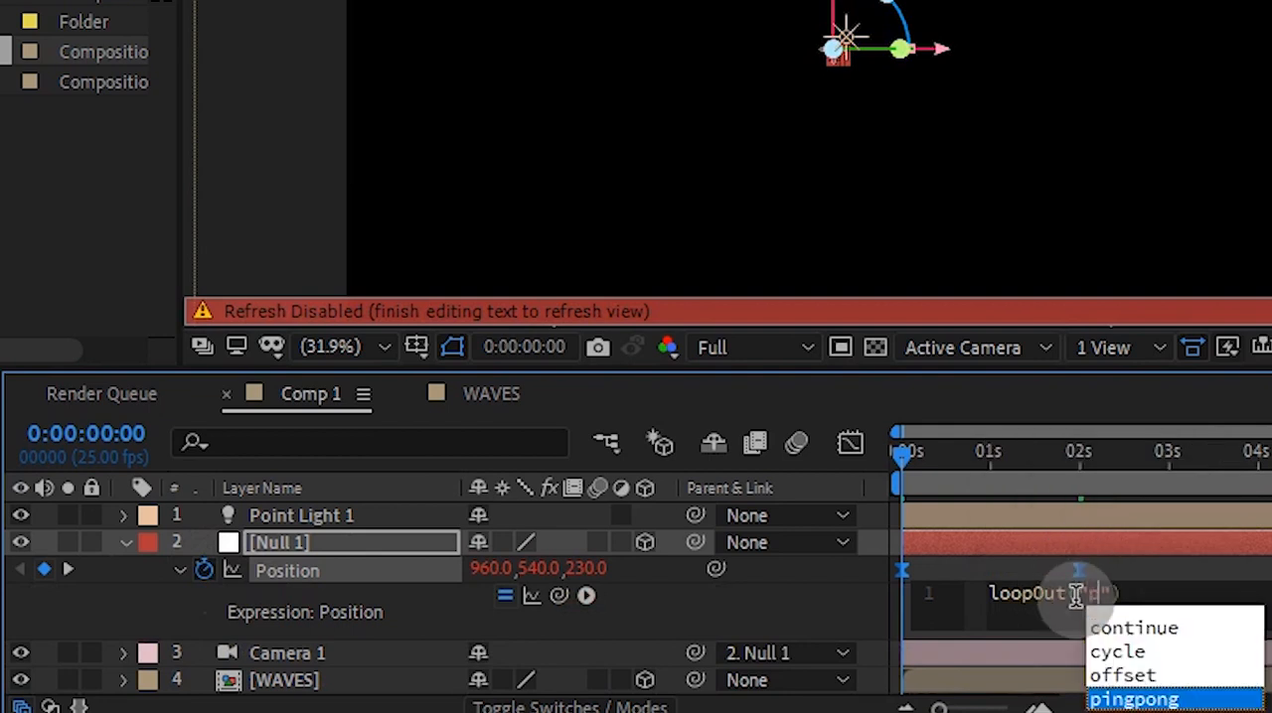
pyautogui.click(1133, 698)
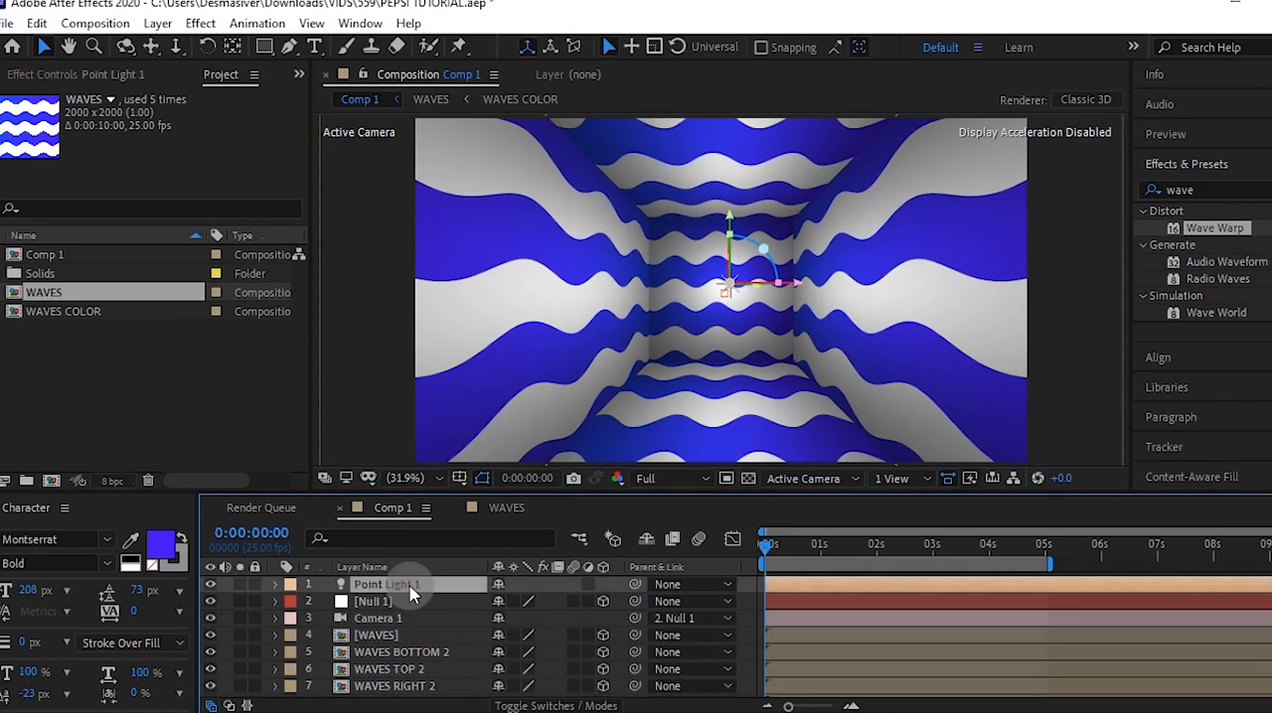
# Keyframe Point Light 1's position (x 10, depth adjusted) and ease it in the speed graph
pyautogui.click(278, 585)
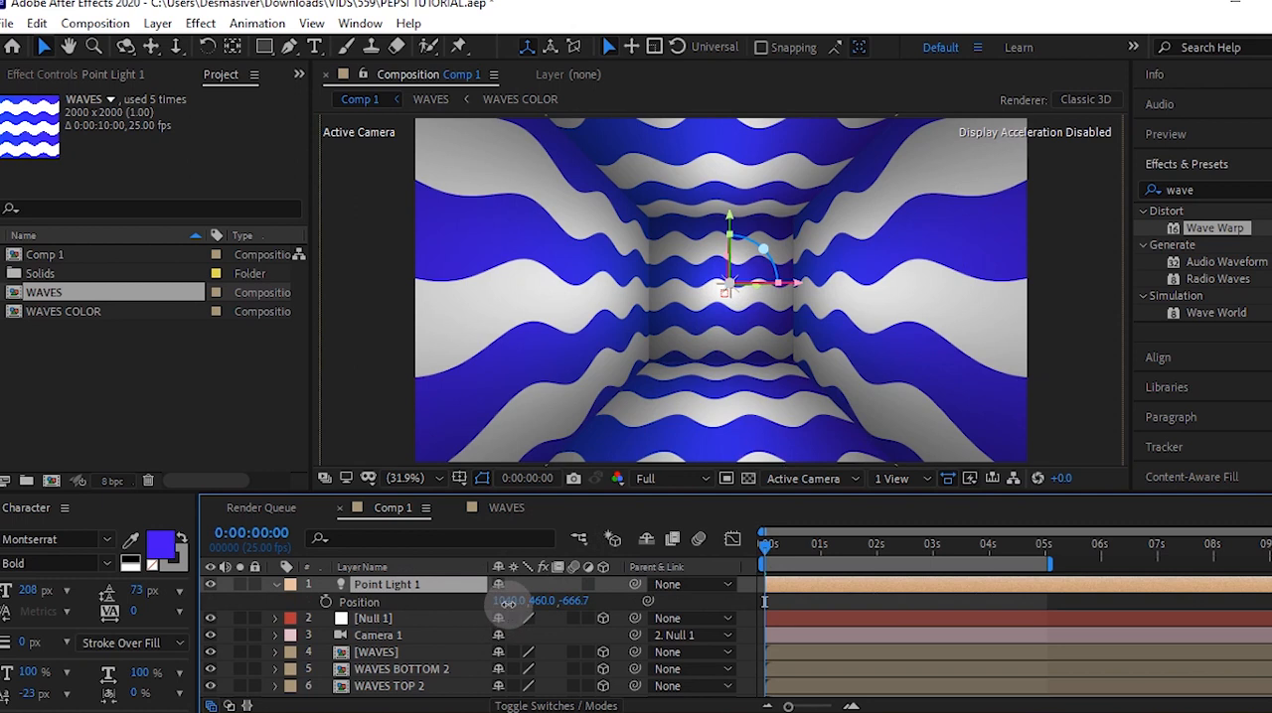
pyautogui.doubleClick(509, 601)
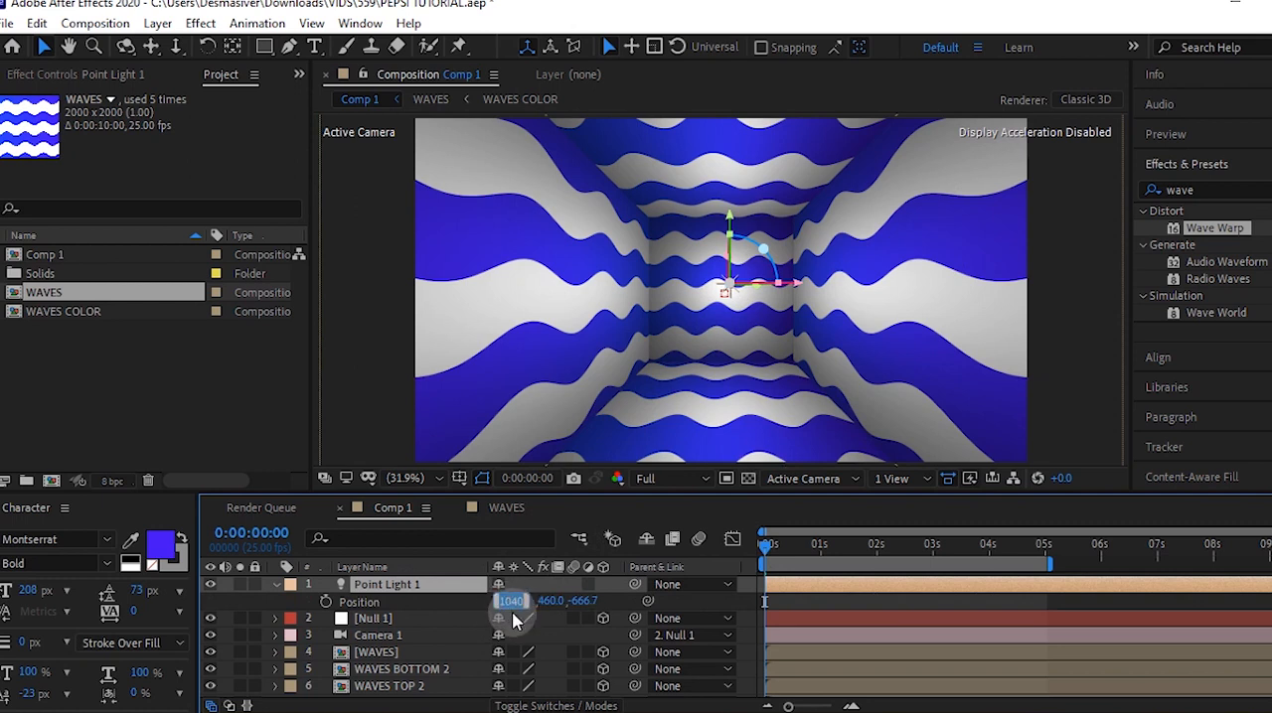
pyautogui.write('10')
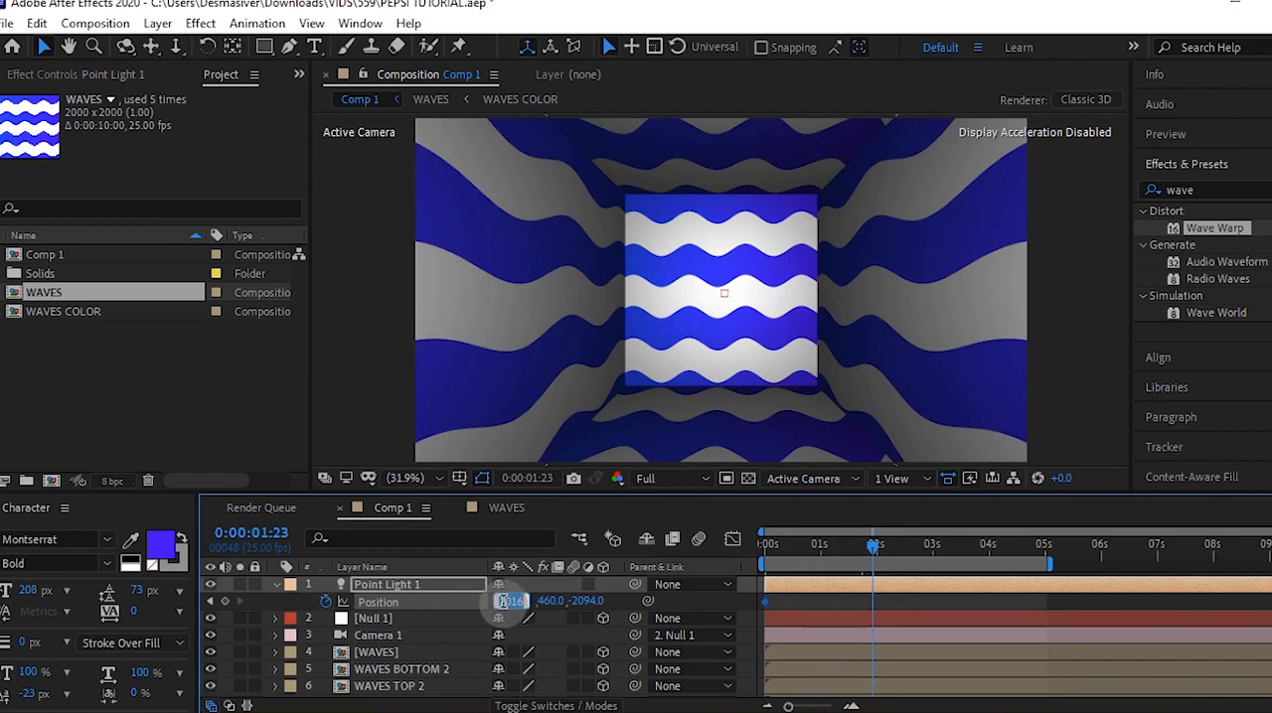
pyautogui.click(506, 600)
pyautogui.write('-19')
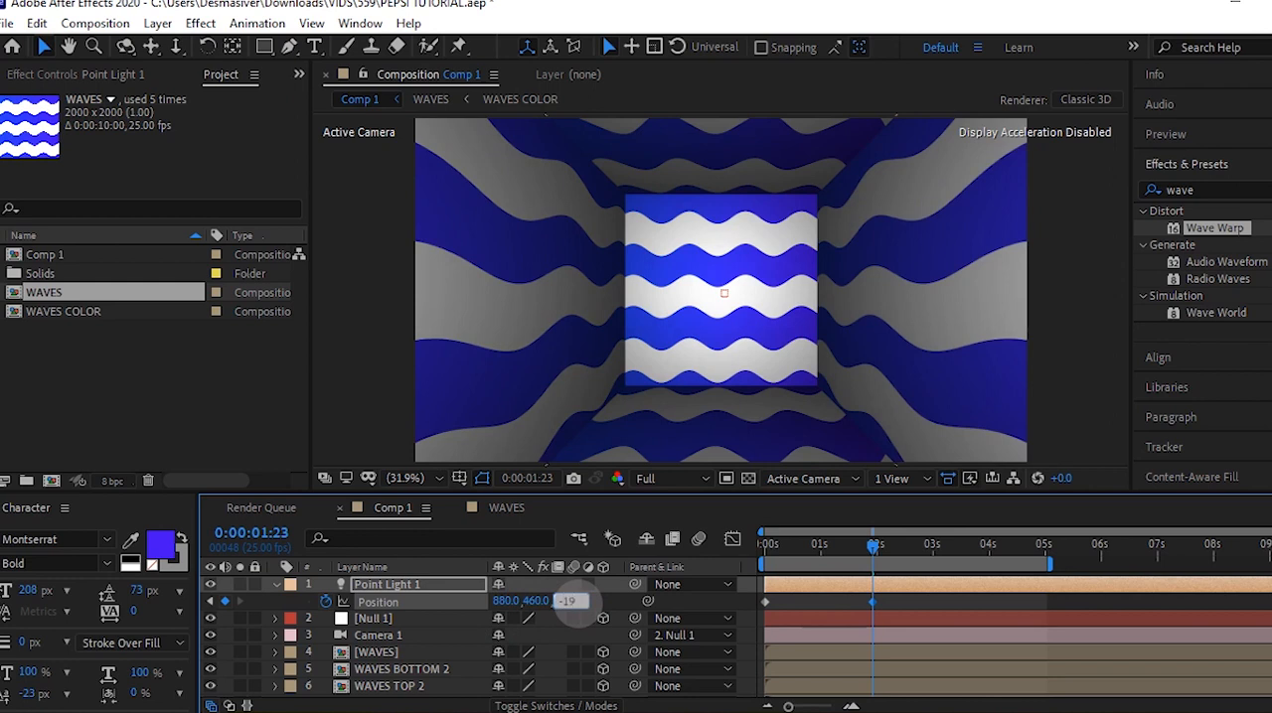
pyautogui.moveTo(571, 601); pyautogui.dragTo(586, 609)
pyautogui.write('70.0')
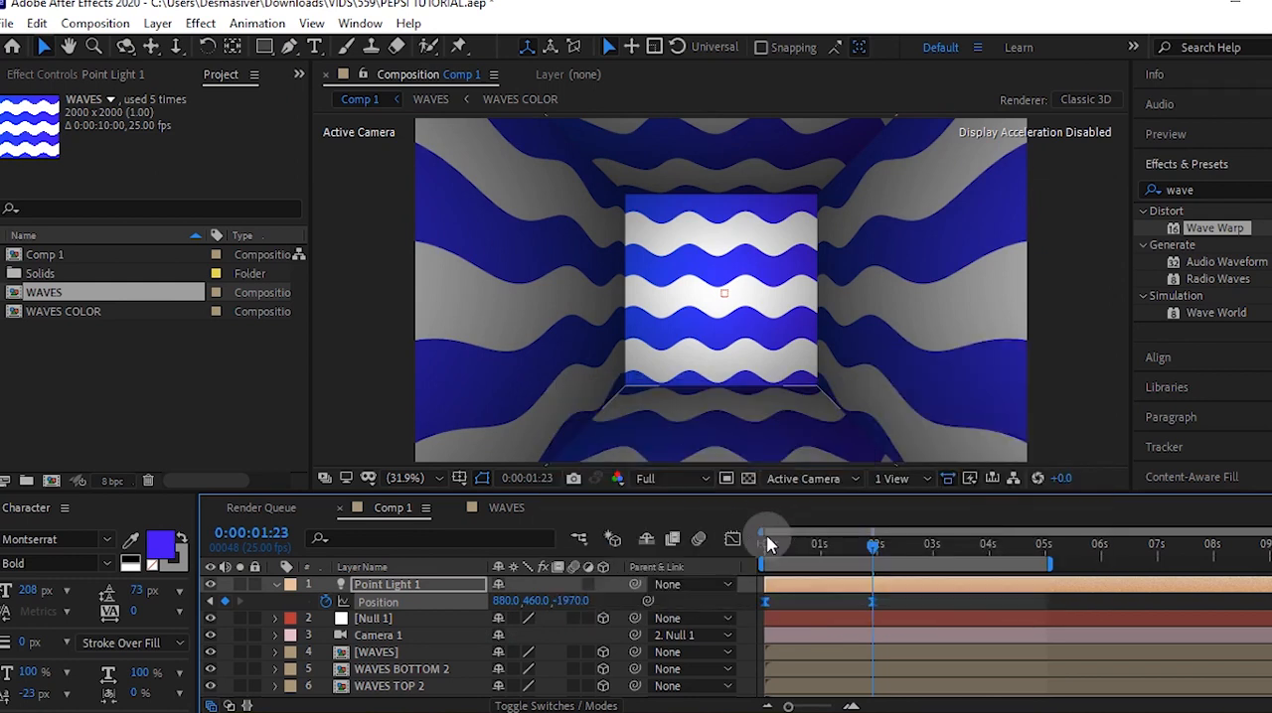
pyautogui.click(732, 538)
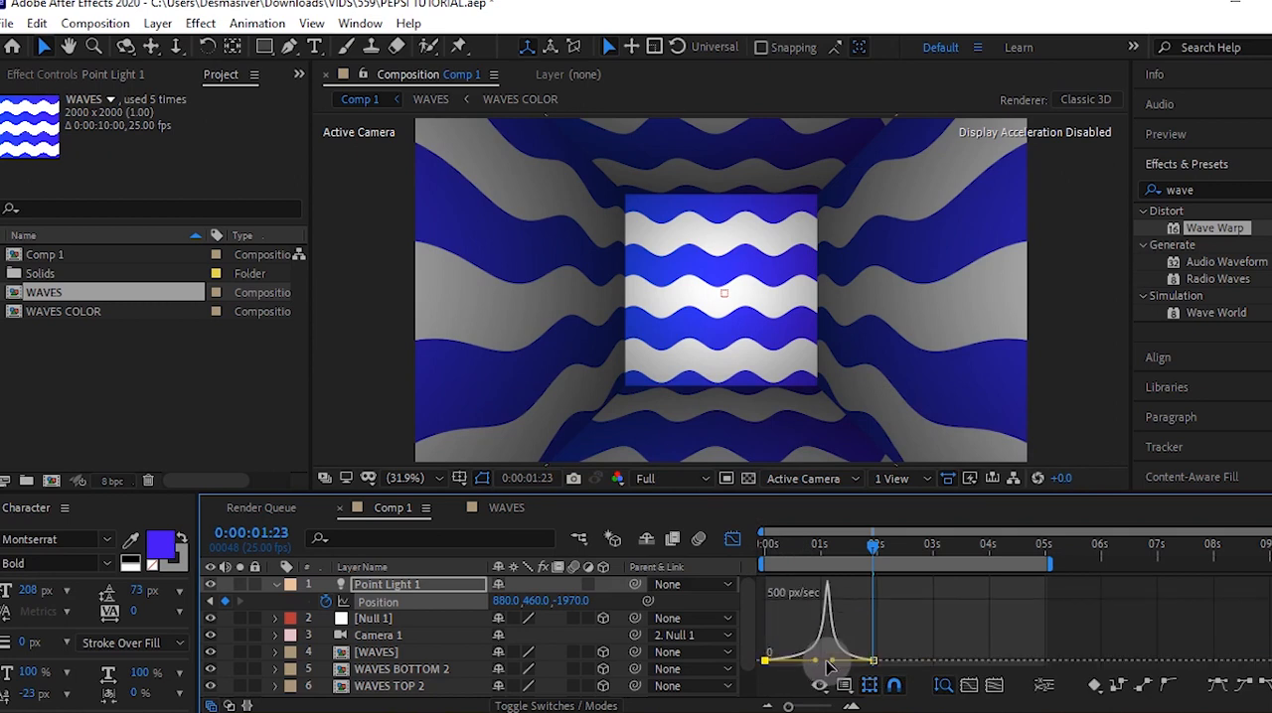
pyautogui.click(732, 539)
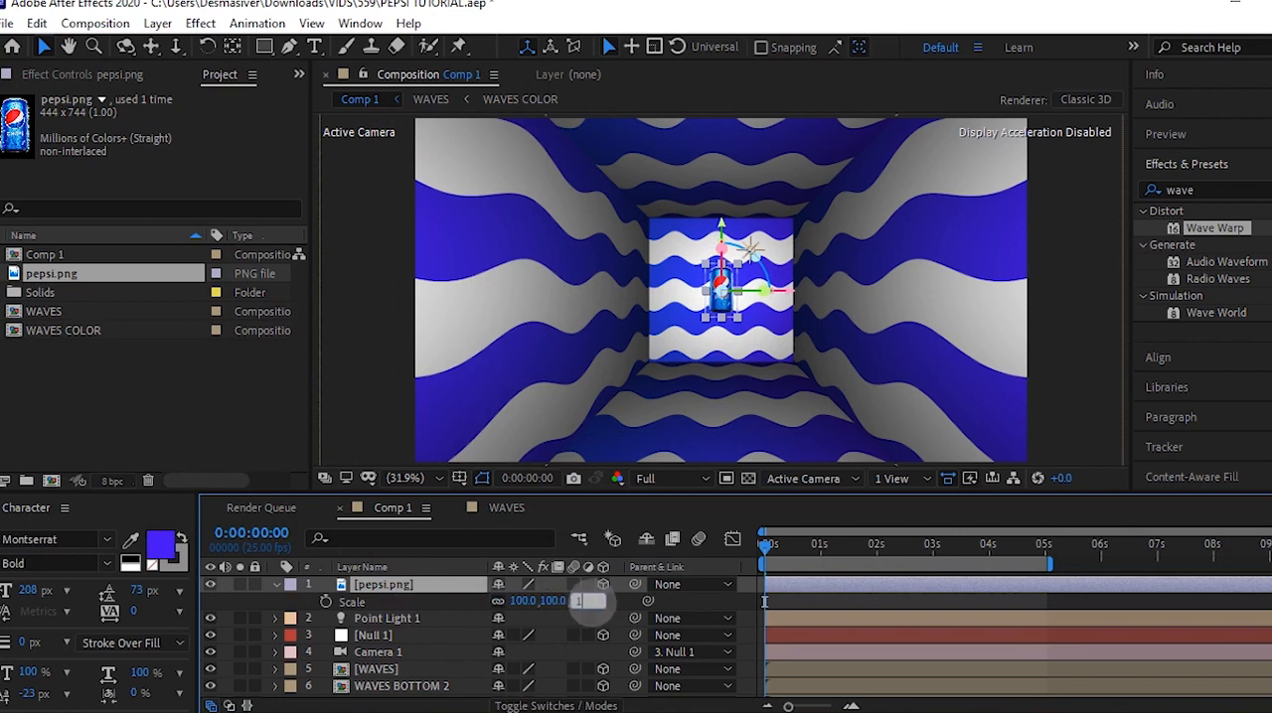
# Scale the pepsi.png layer to 18 and set its Z position to -180
pyautogui.write('18')
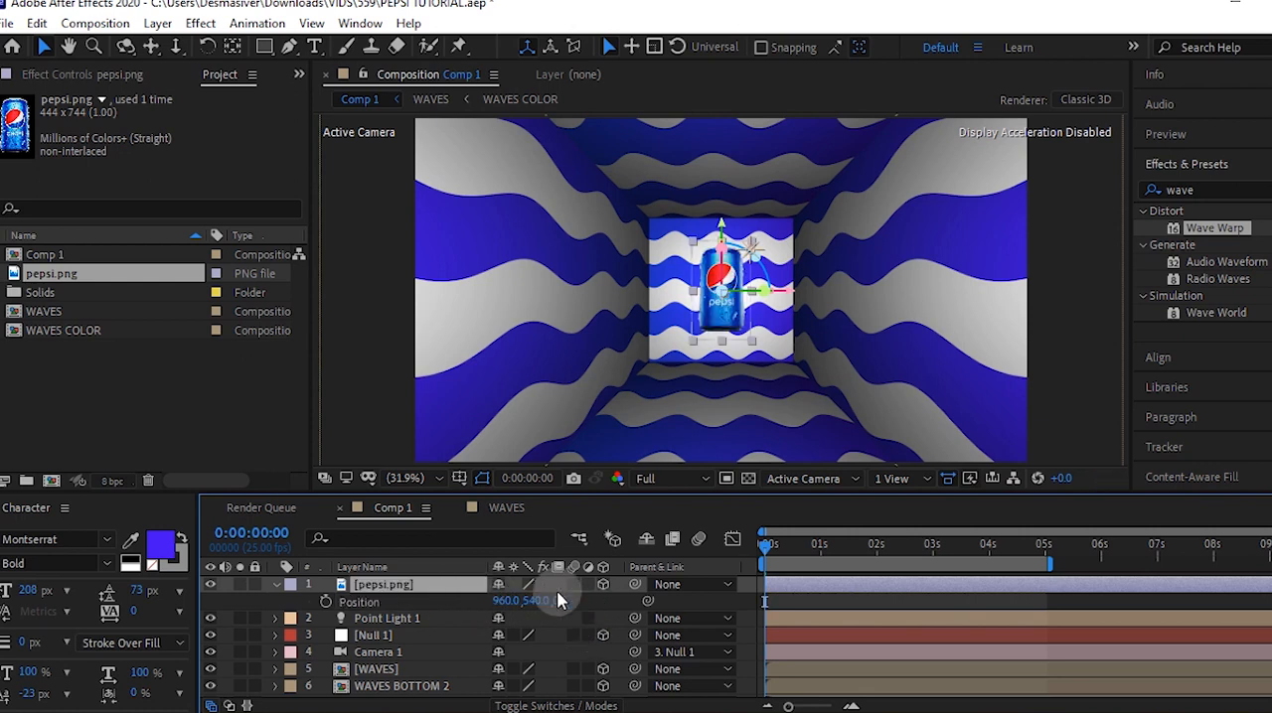
pyautogui.click(561, 601)
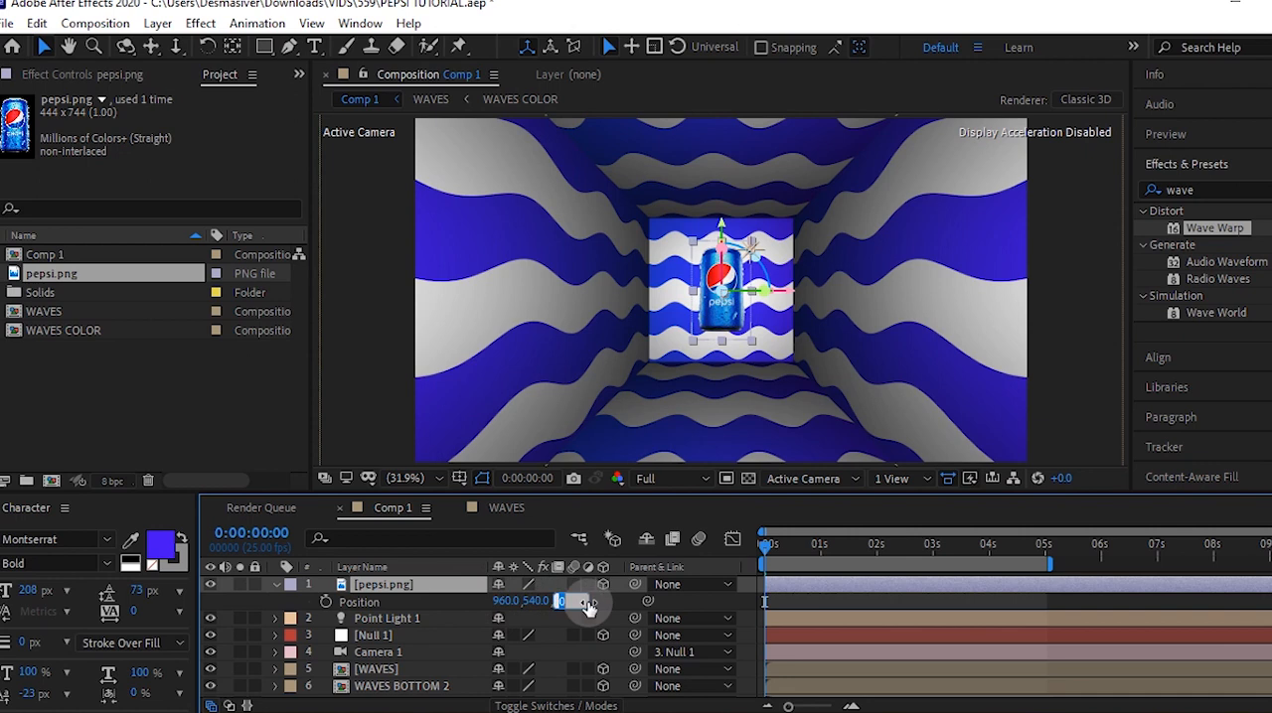
pyautogui.click(564, 601)
pyautogui.write('-180')
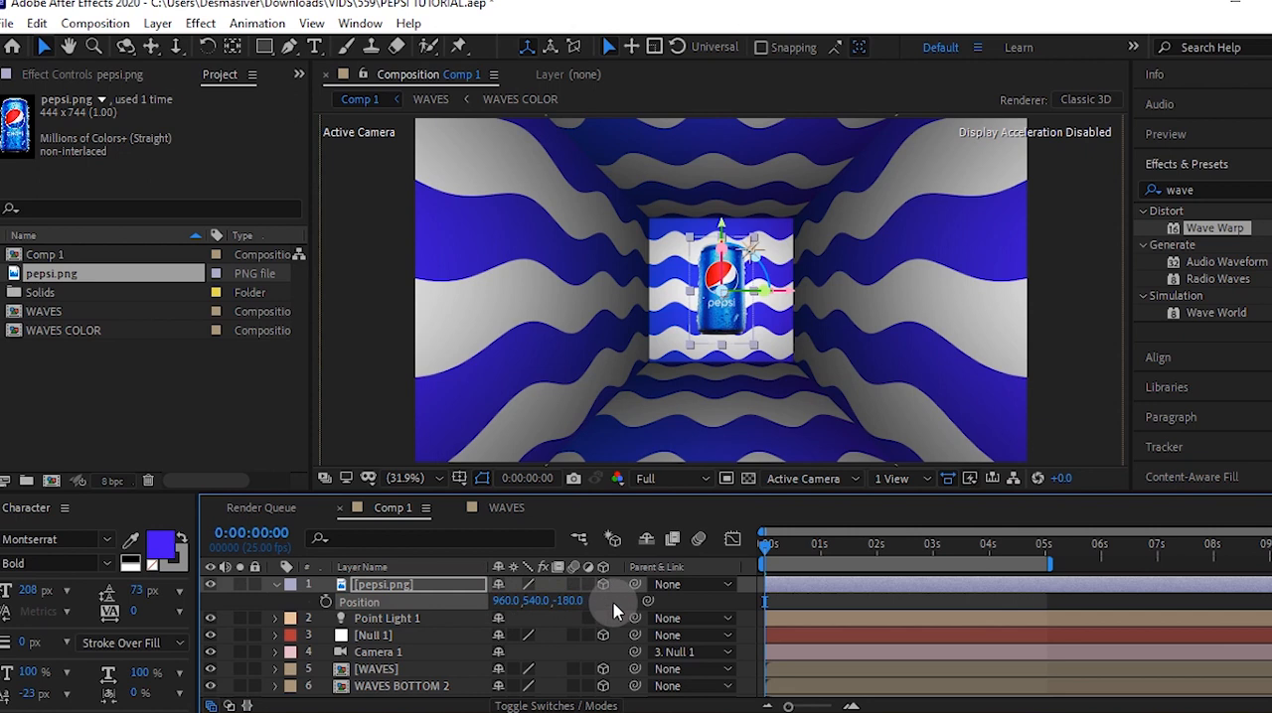
pyautogui.doubleClick(567, 601)
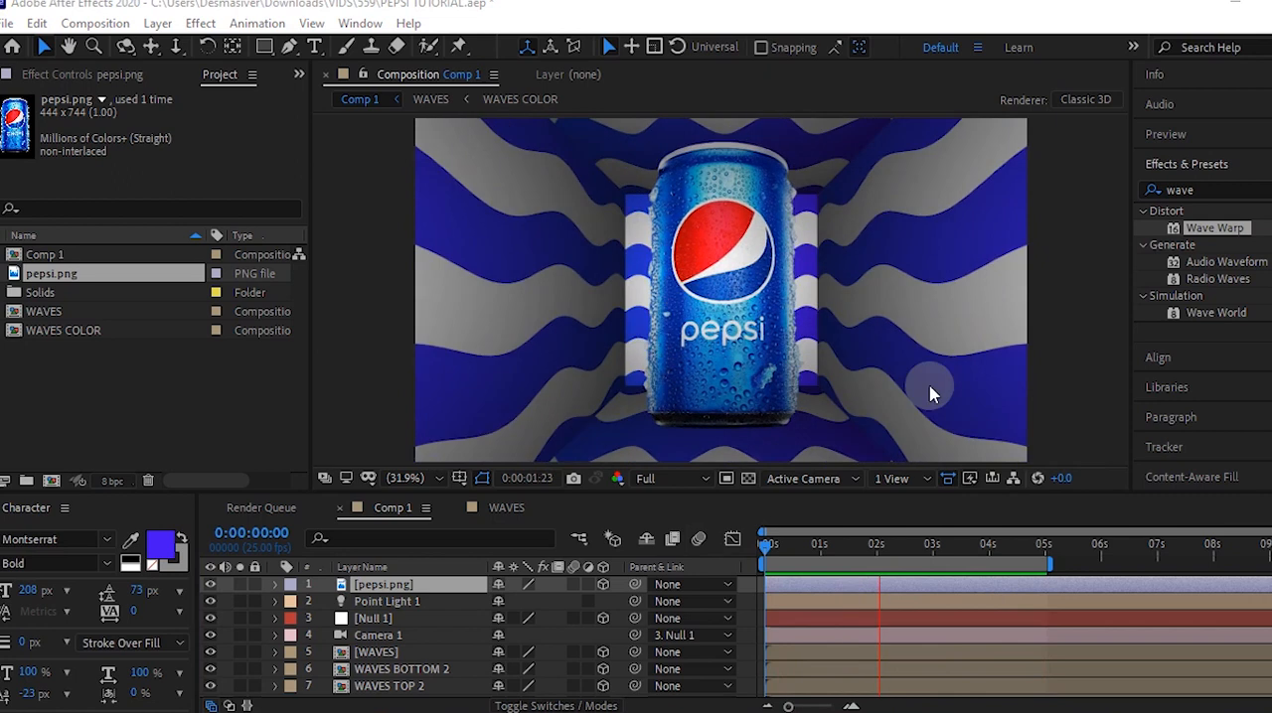
# Keyframe the can's Orientation at 0,0,350 and ease the keyframes in the Graph Editor
pyautogui.click(1043, 543)
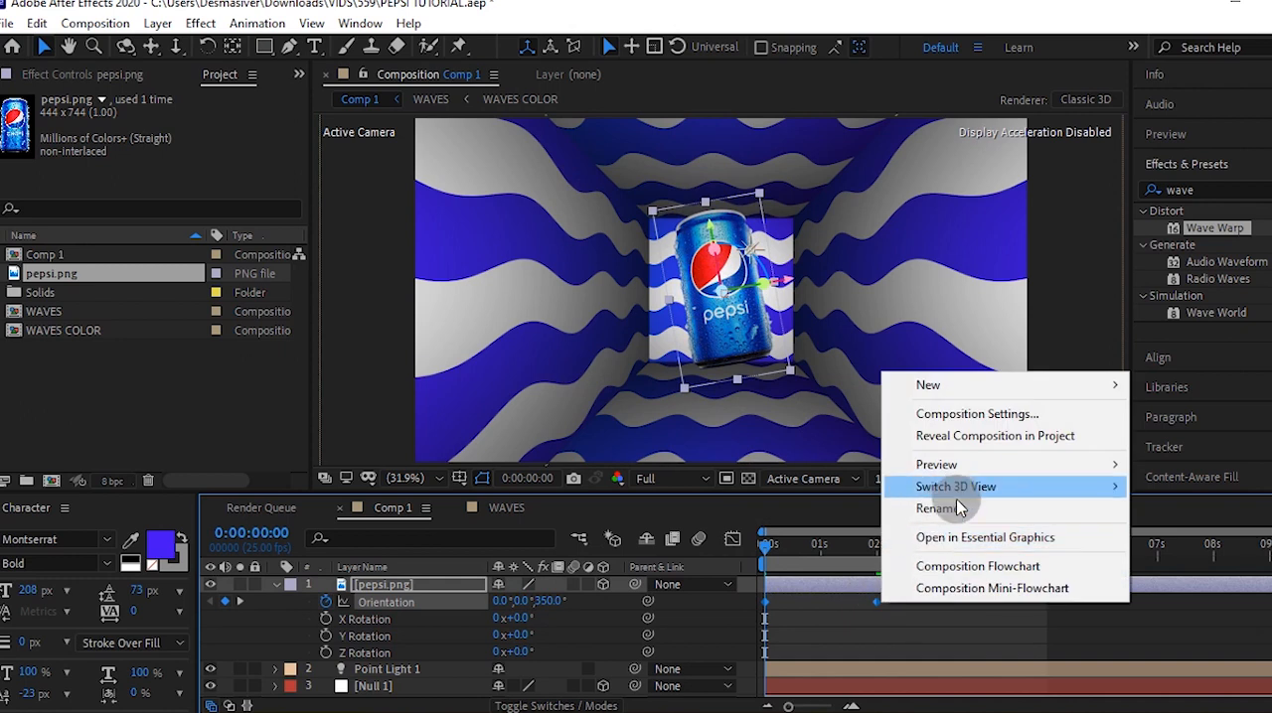
pyautogui.click(956, 486)
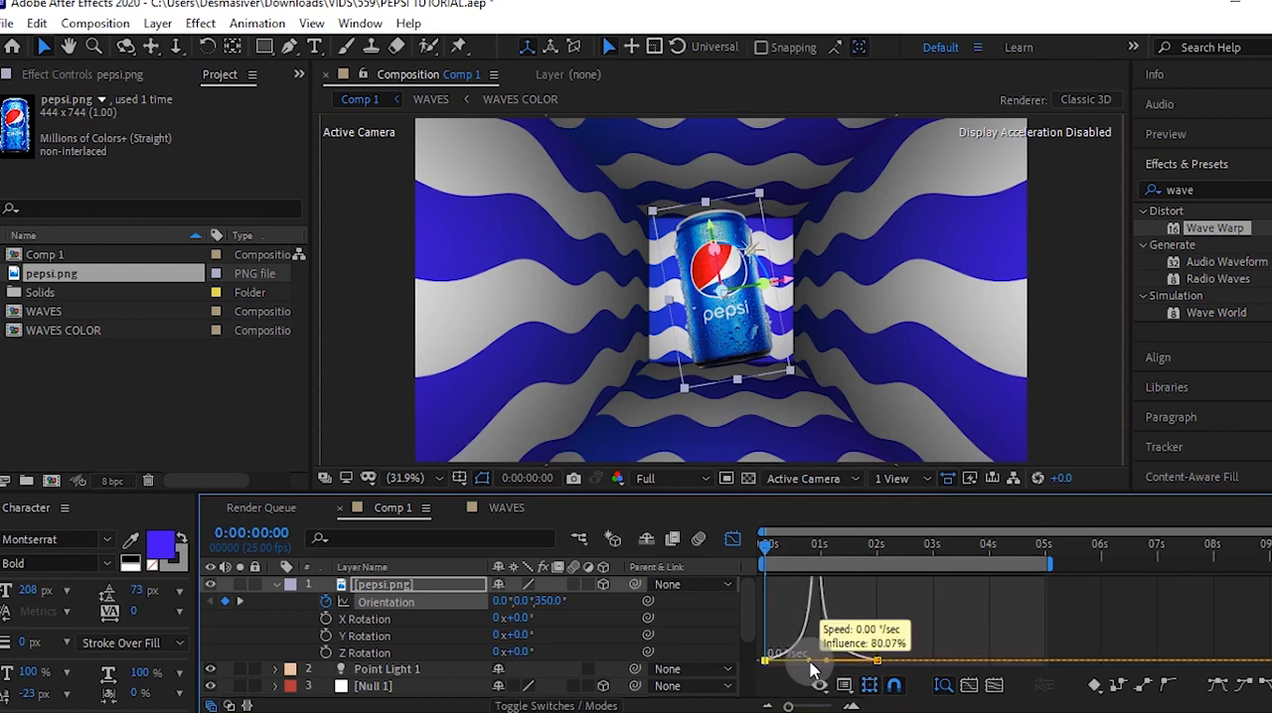
pyautogui.click(734, 538)
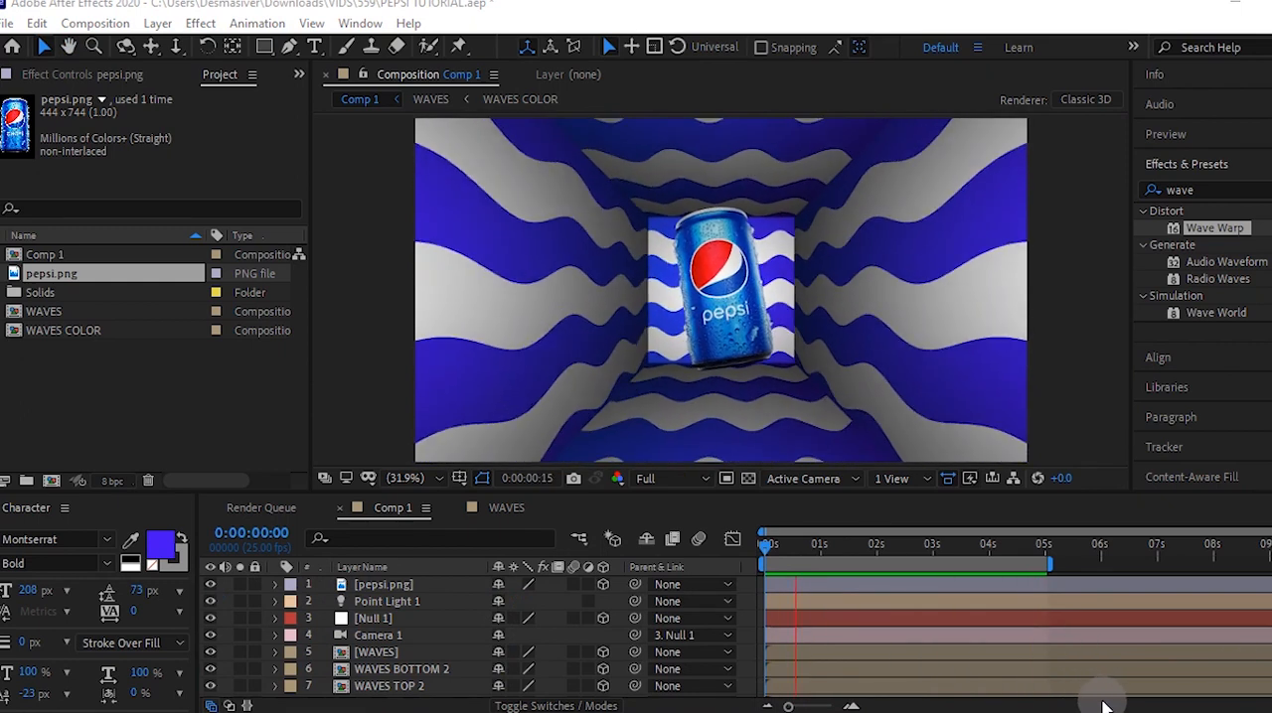
pyautogui.click(964, 543)
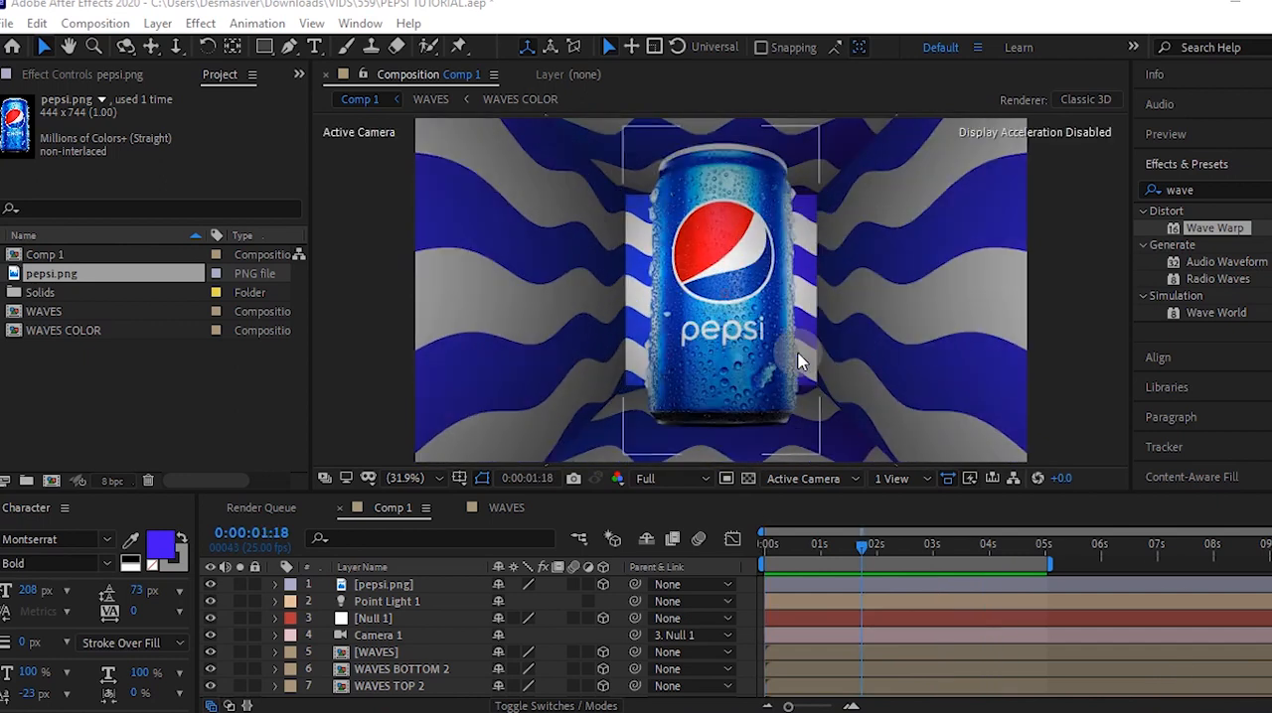
# Select the WAVES layer and drag its Hue/Saturation Master Lightness down to -36
pyautogui.scroll(-3)
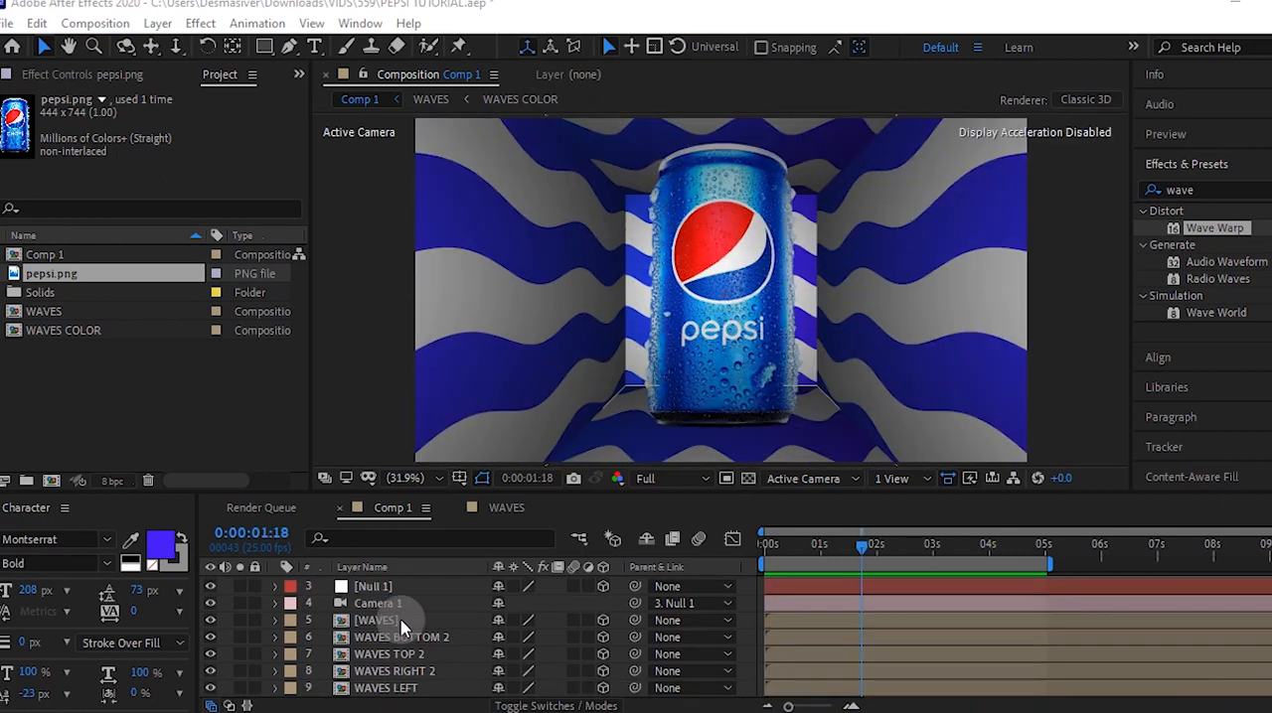
pyautogui.click(376, 620)
pyautogui.write('hue')
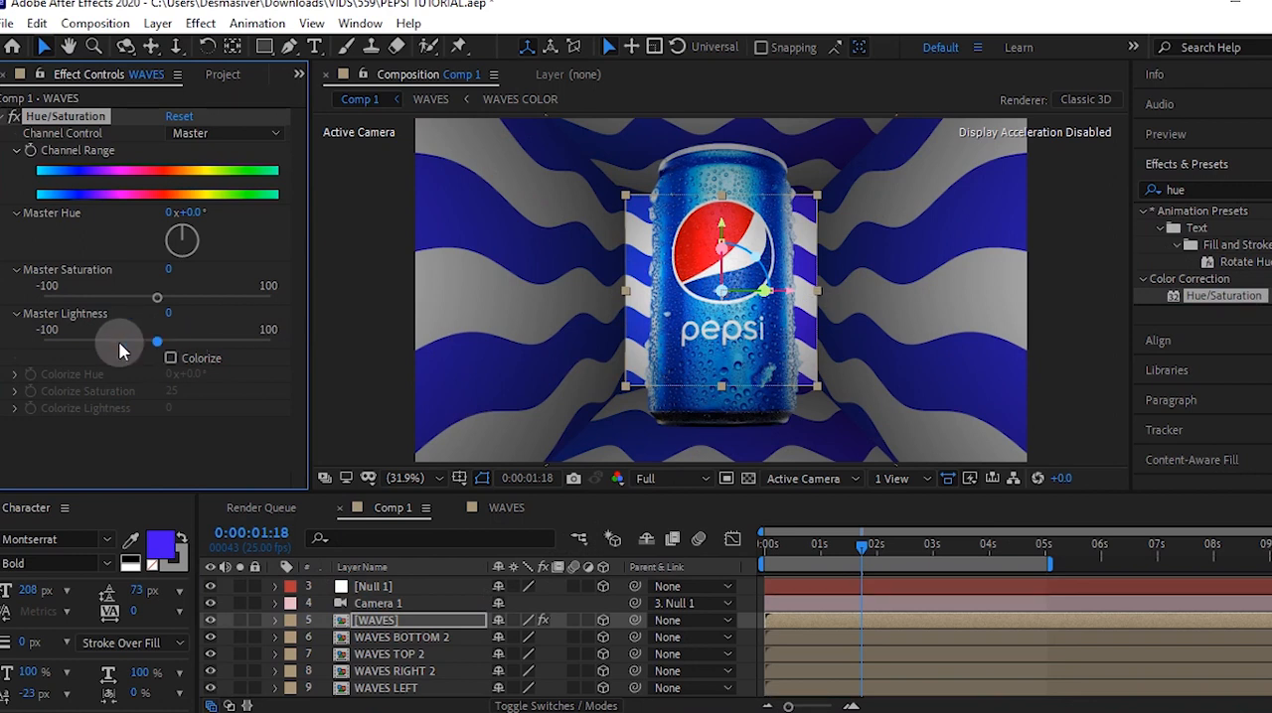
pyautogui.moveTo(156, 341); pyautogui.dragTo(120, 341)
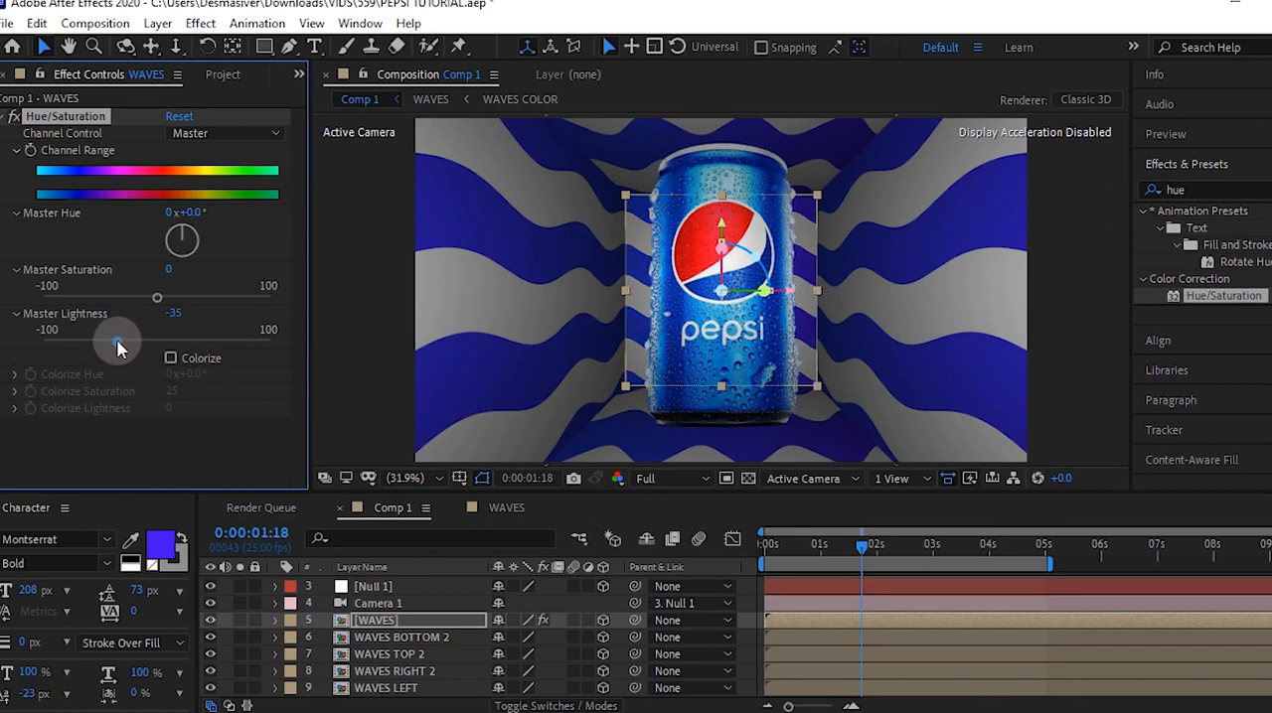
pyautogui.moveTo(156, 326); pyautogui.dragTo(115, 341)
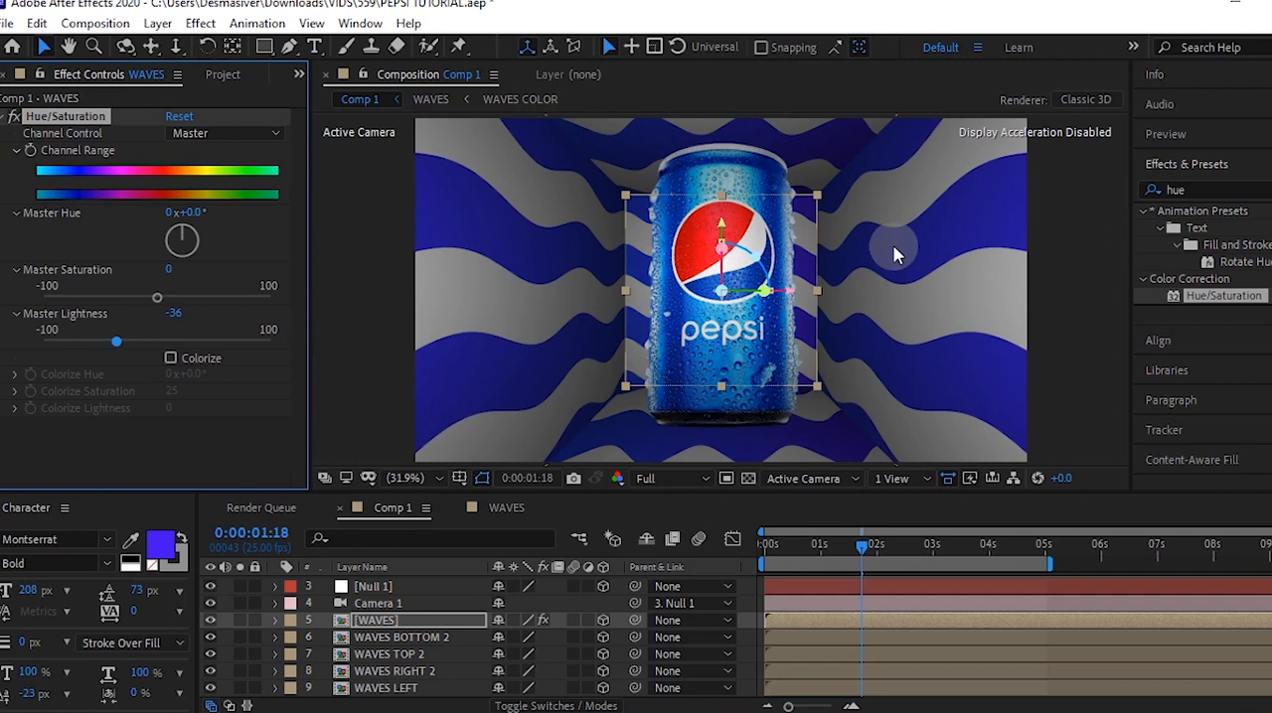
pyautogui.click(8, 117)
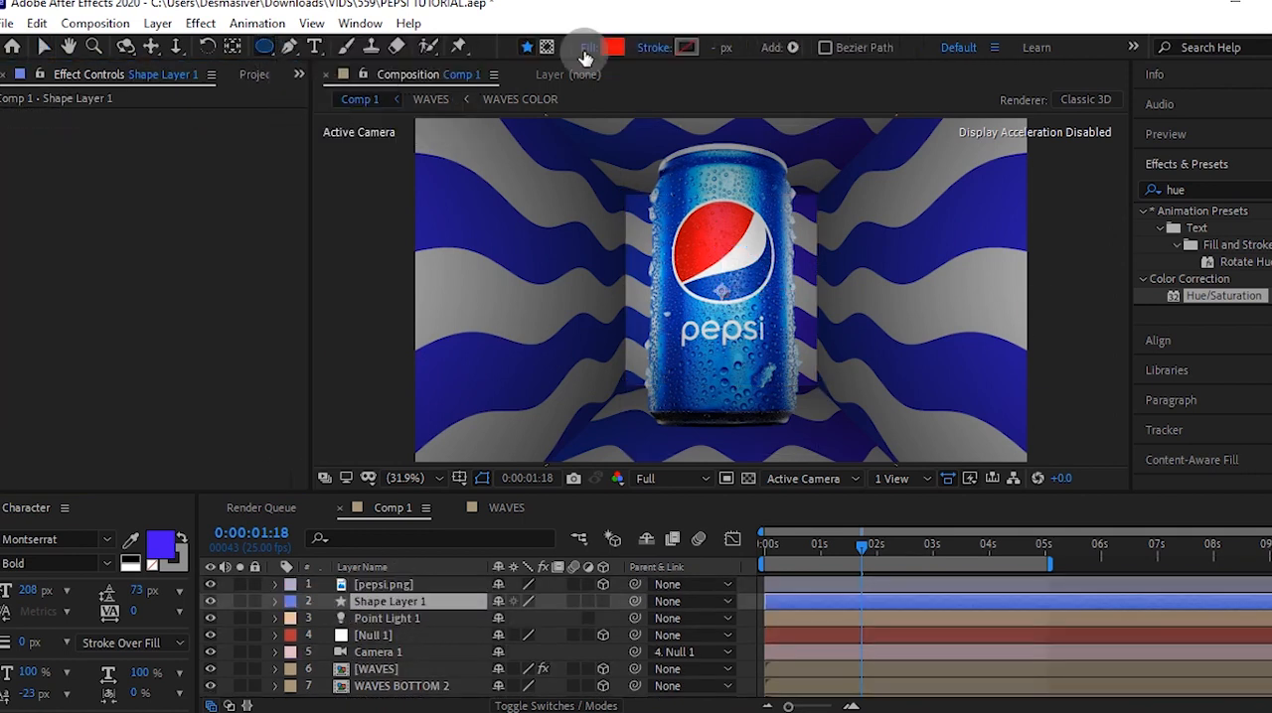
# Fill the ellipse shape, pre-compose it as SHADOW, and set its opacity to 61%
pyautogui.click(587, 47)
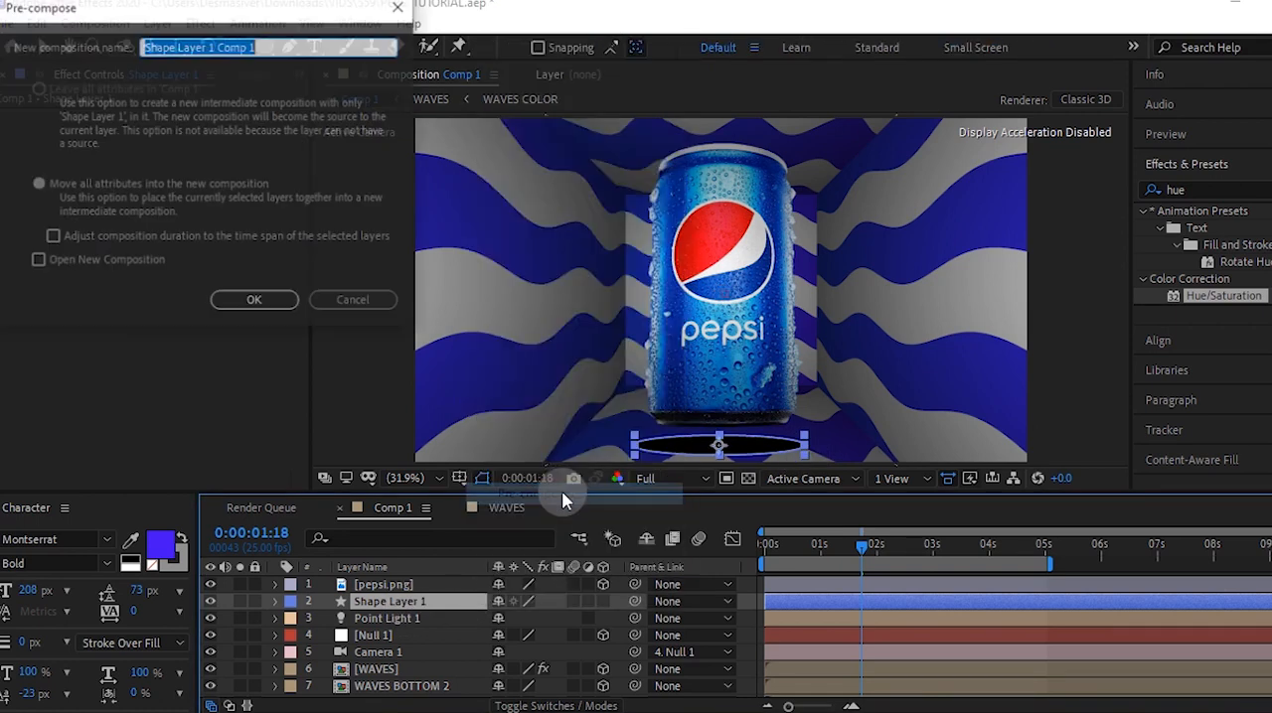
pyautogui.click(253, 299)
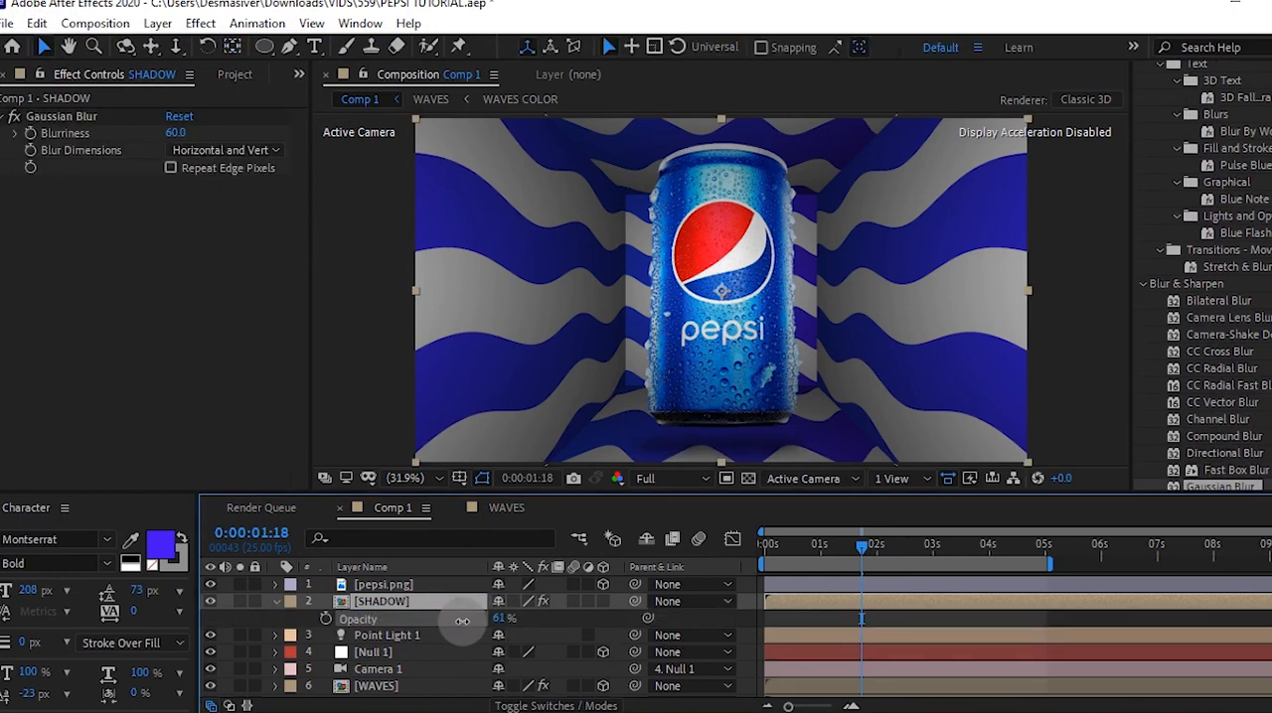
pyautogui.click(762, 543)
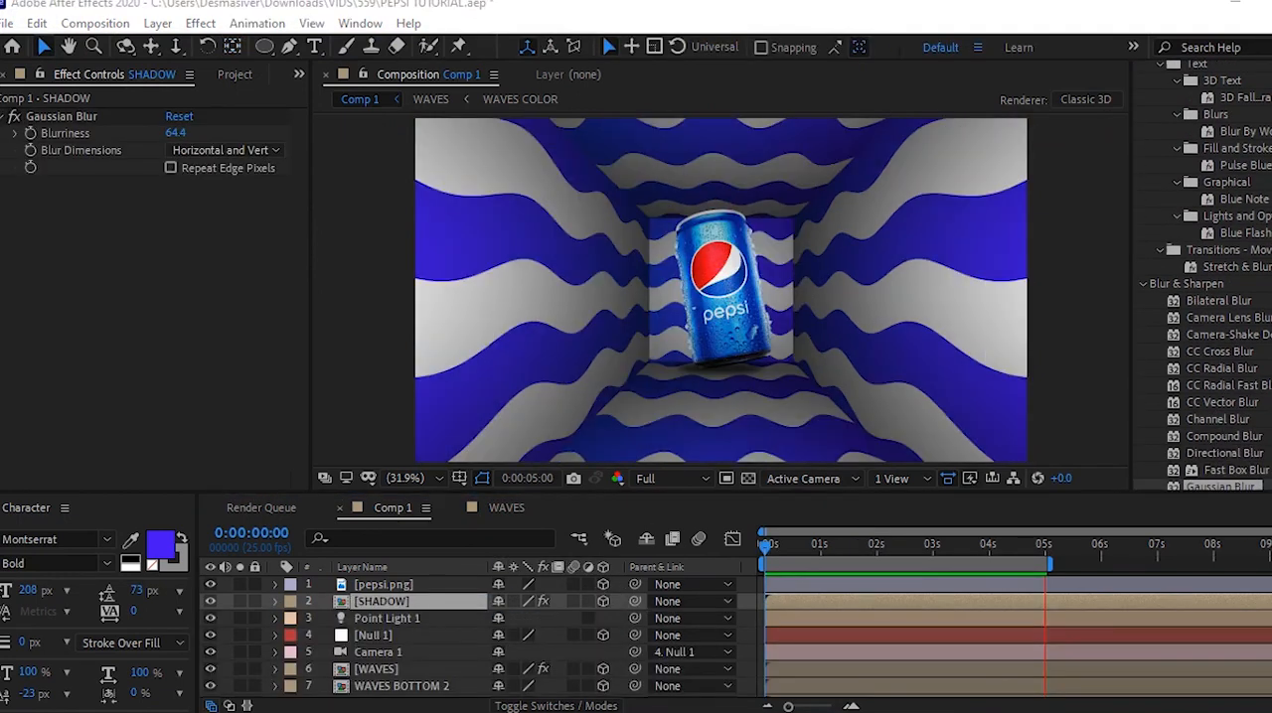
pyautogui.click(879, 543)
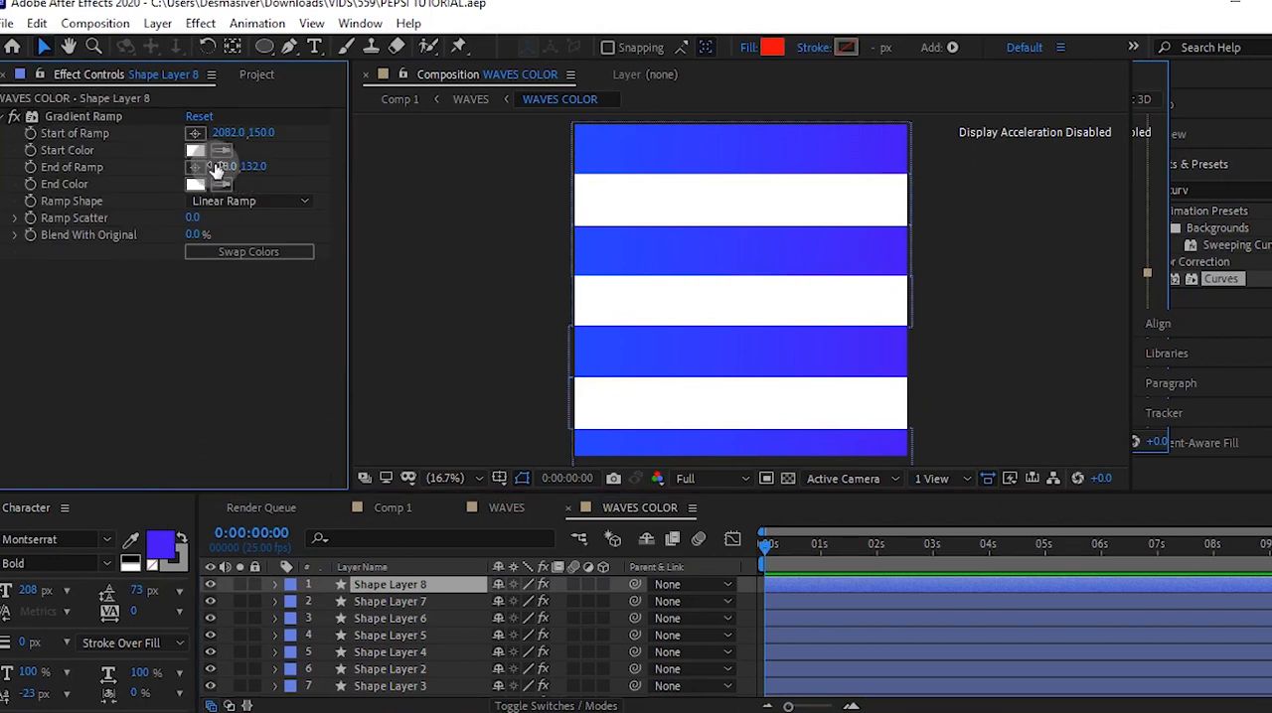
# Set both Gradient Ramp Start Color and End Color to red (FF2654)
pyautogui.click(196, 150)
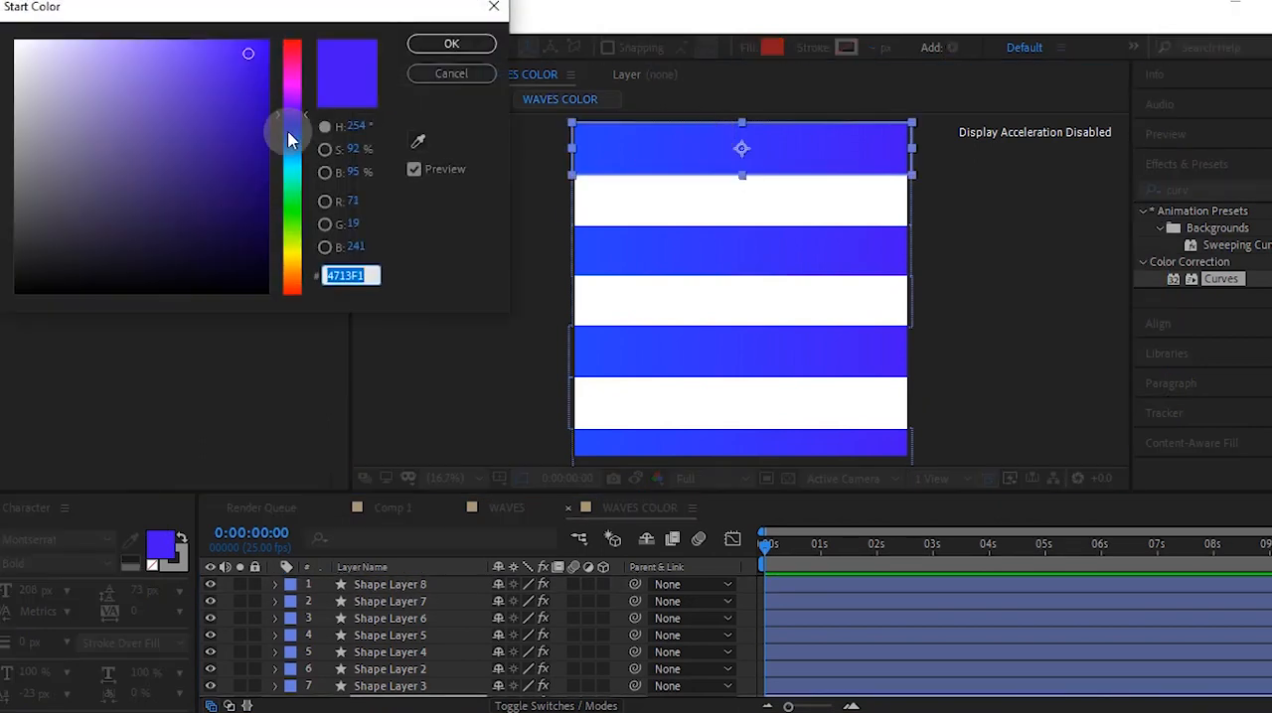
pyautogui.click(451, 43)
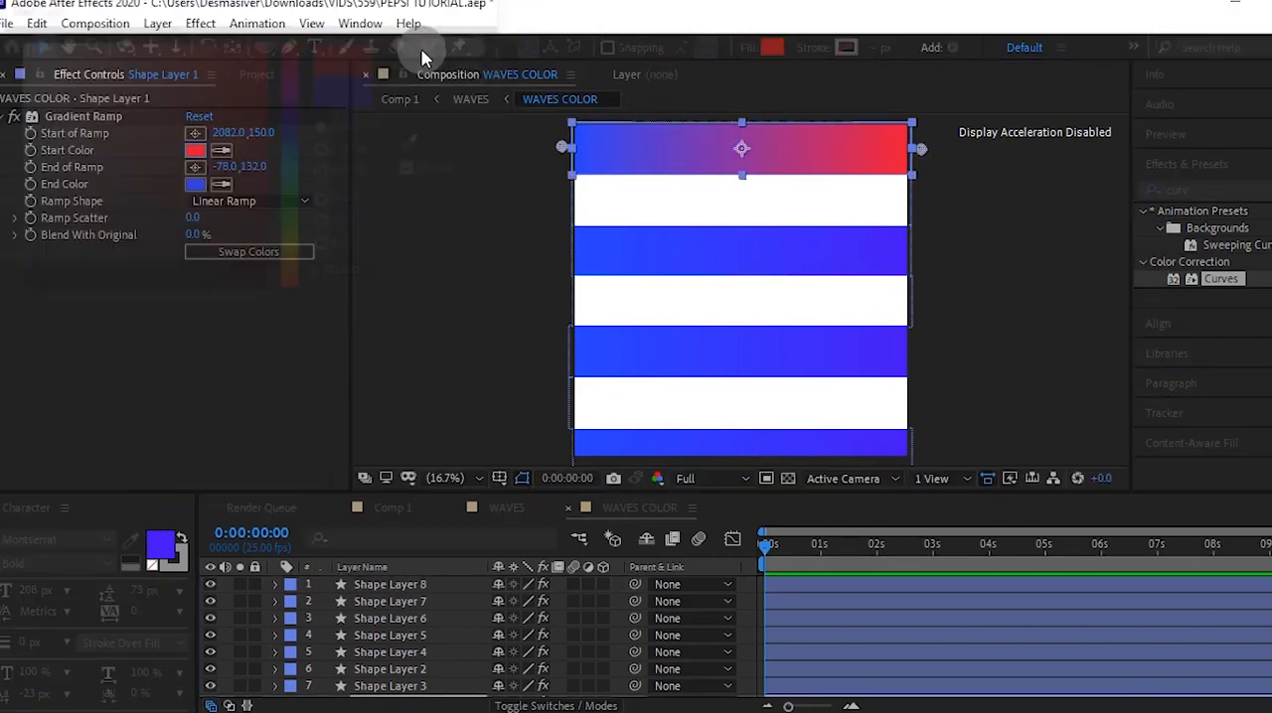
pyautogui.click(196, 184)
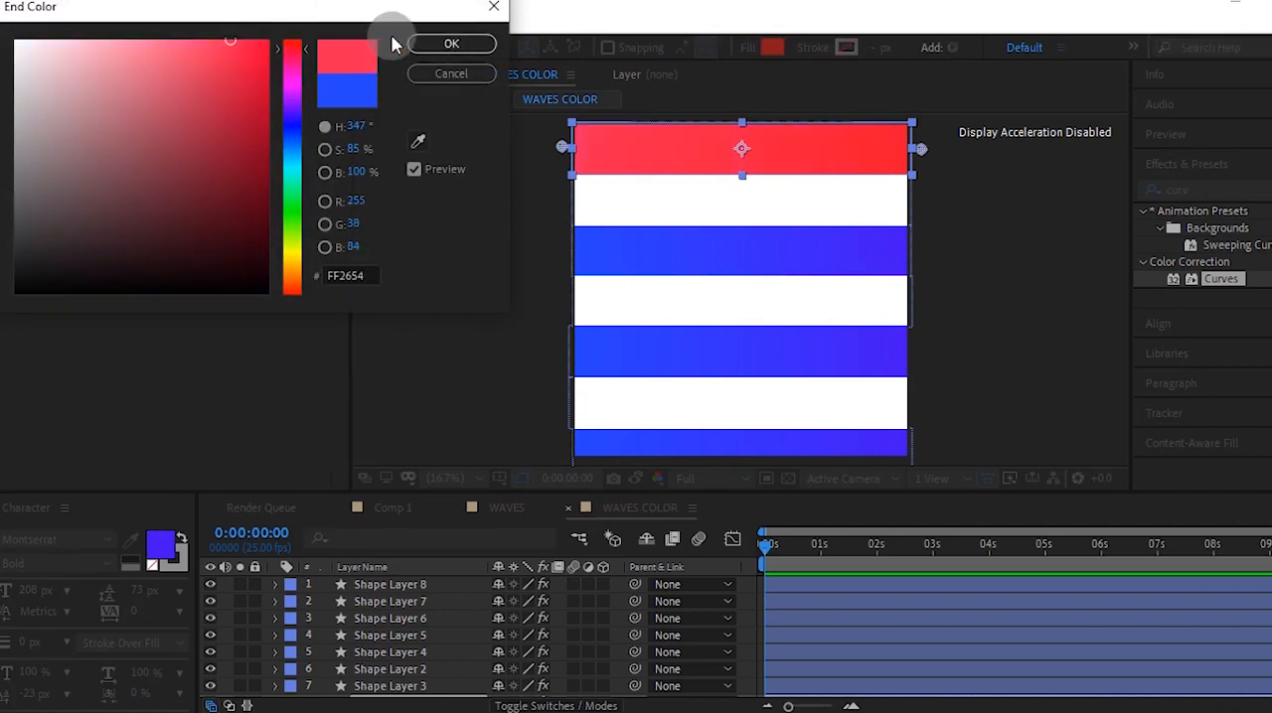
pyautogui.click(451, 42)
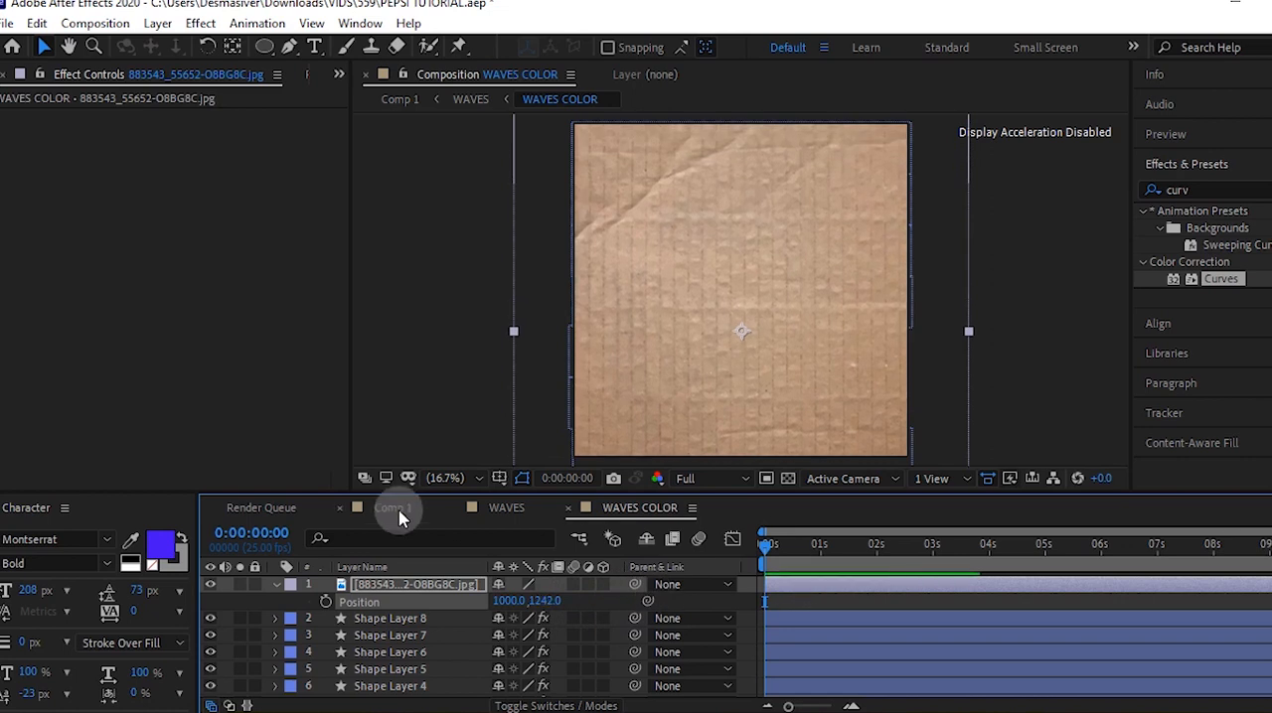
# Return to Comp 1 to view the cardboard-textured tunnel
pyautogui.click(392, 507)
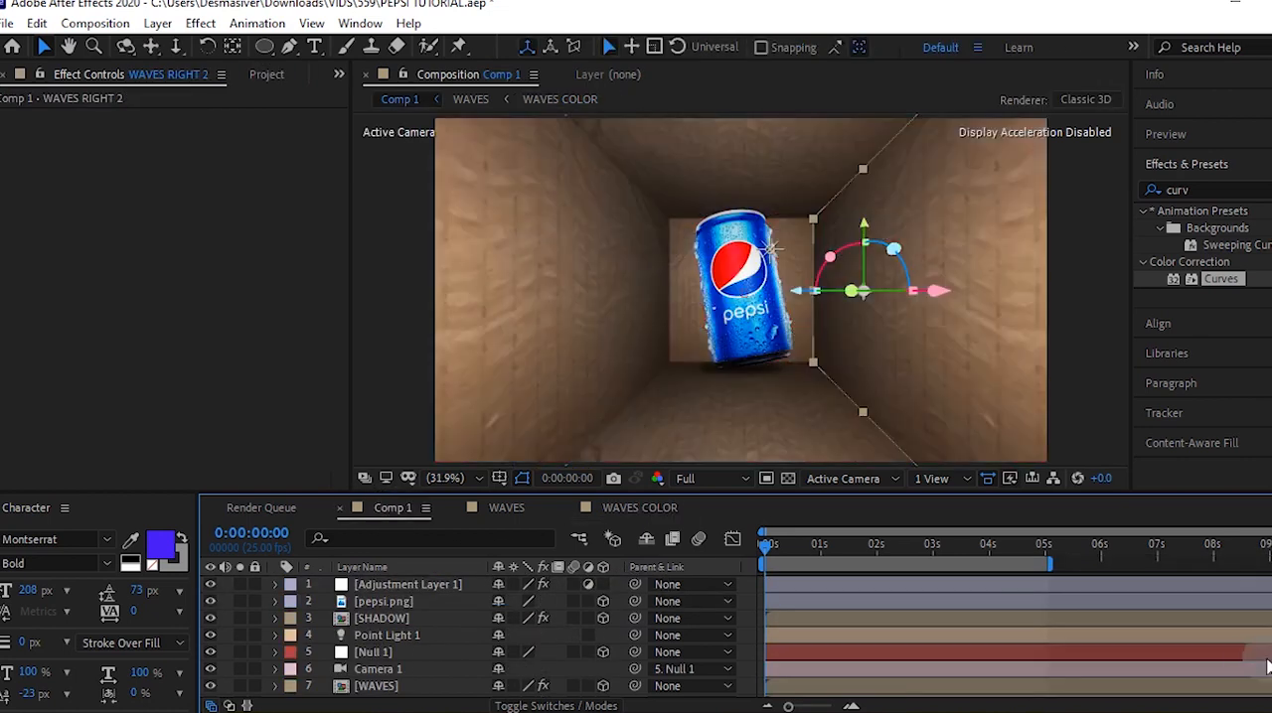